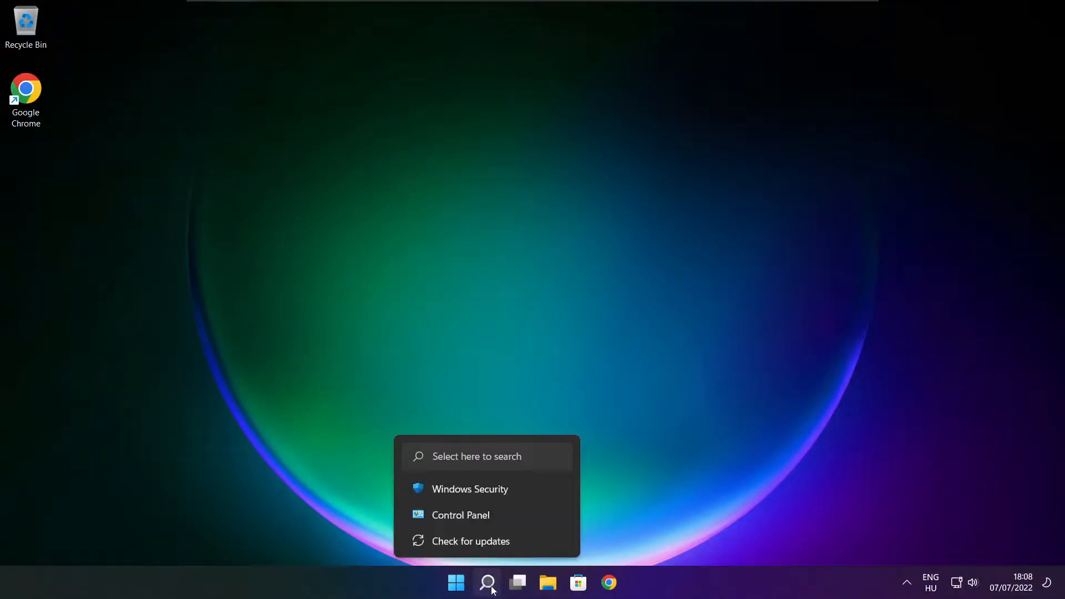
Search Windows for 'device manager' so Device Manager shows as the best match.
click(486, 583)
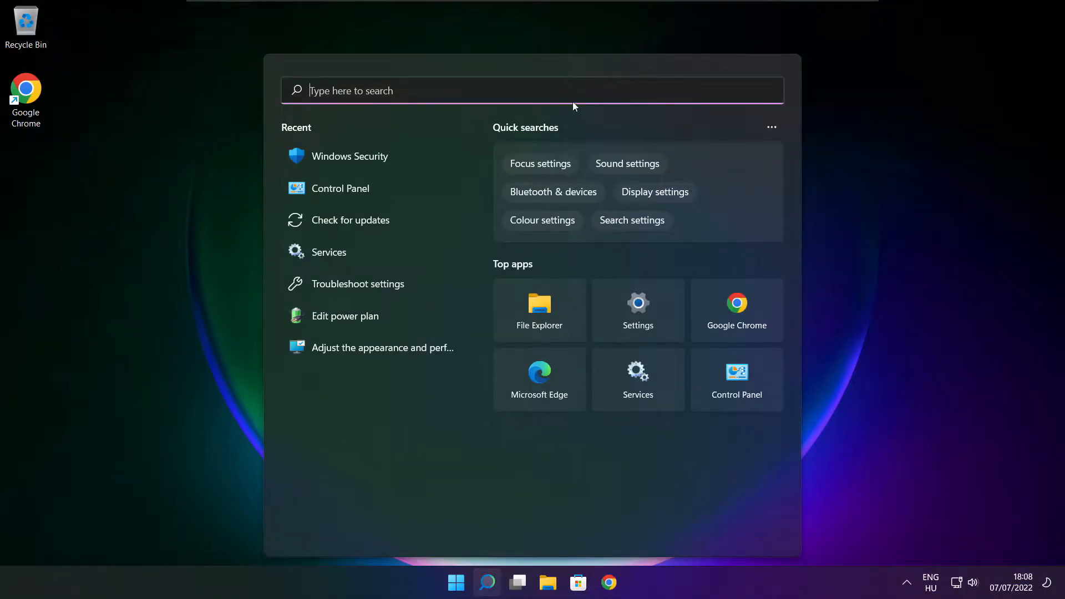
text(d)
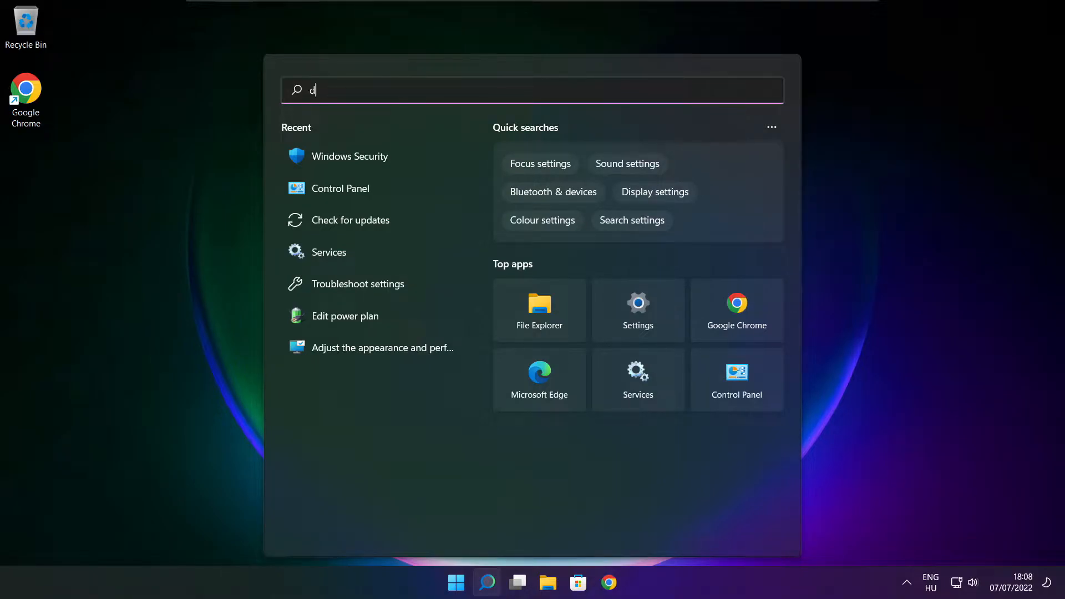
text(evice manager)
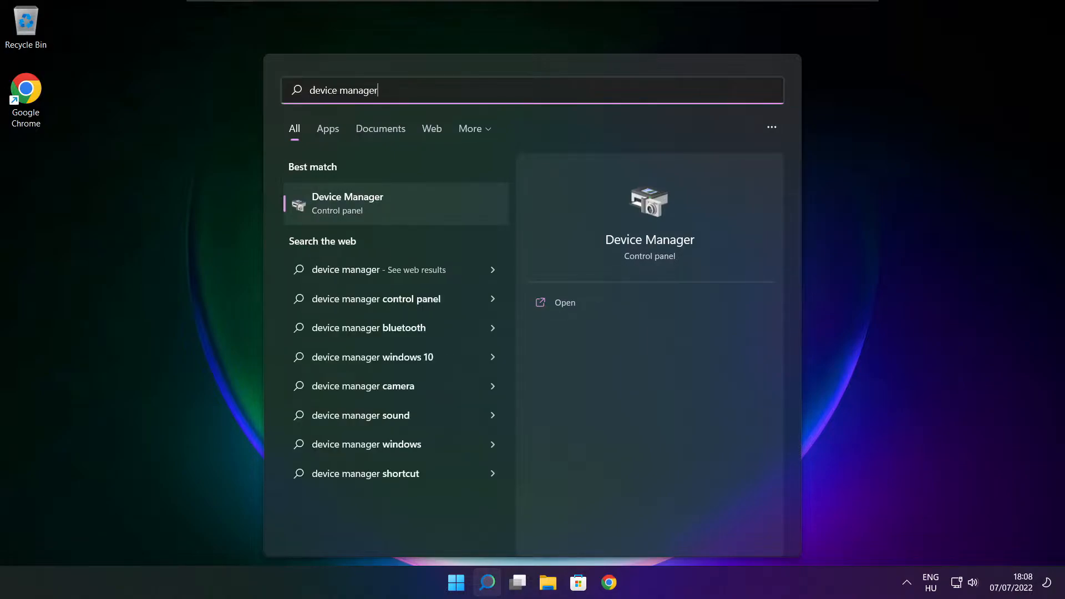
mouse_move(373, 209)
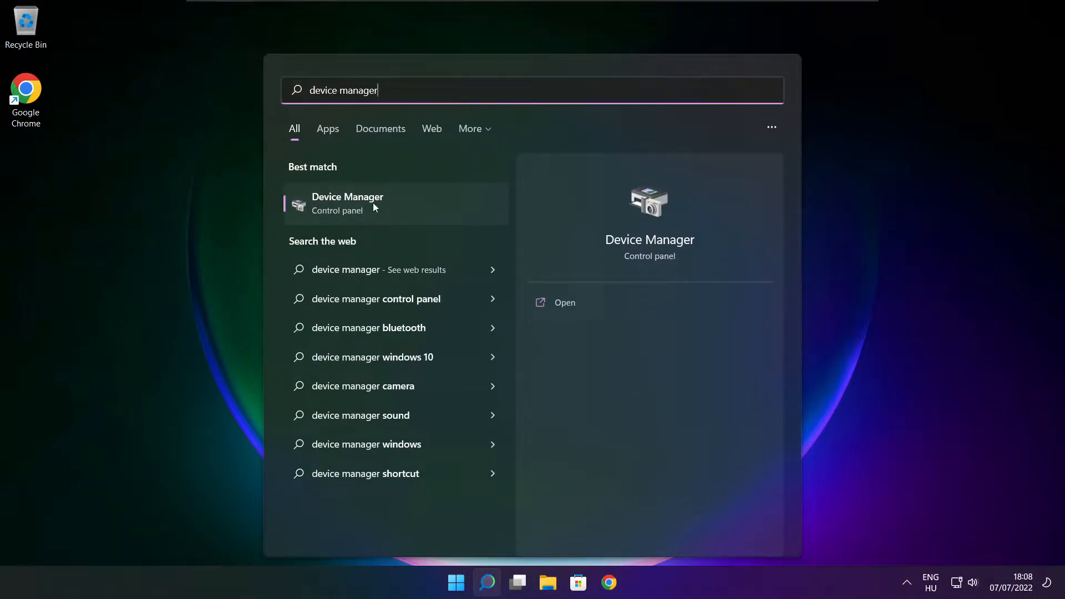
mouse_move(436, 213)
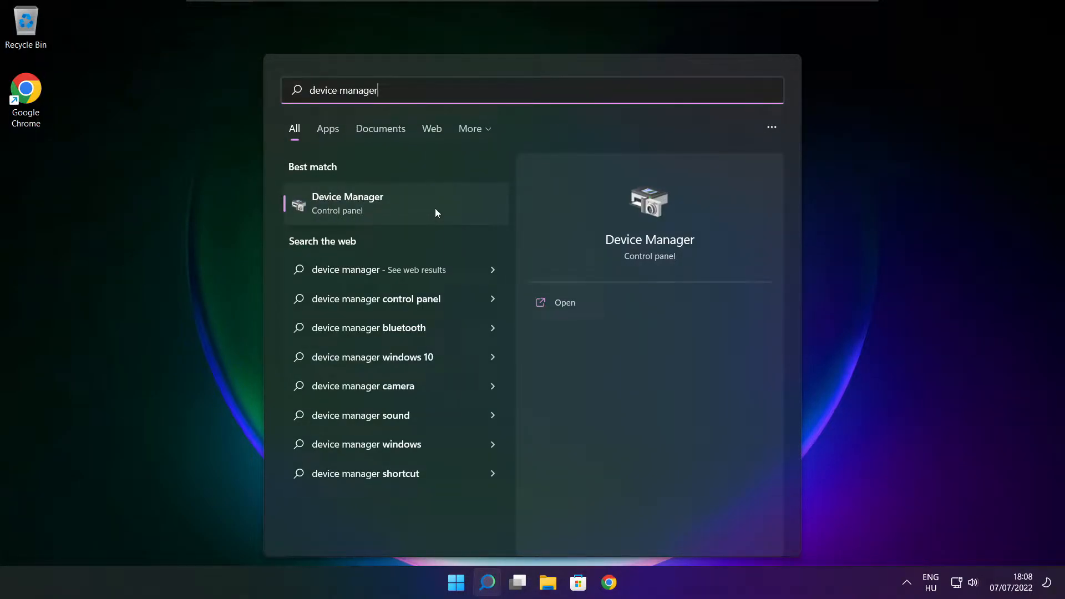
Open Device Manager maximised with the Display adaptors category expanded.
click(348, 203)
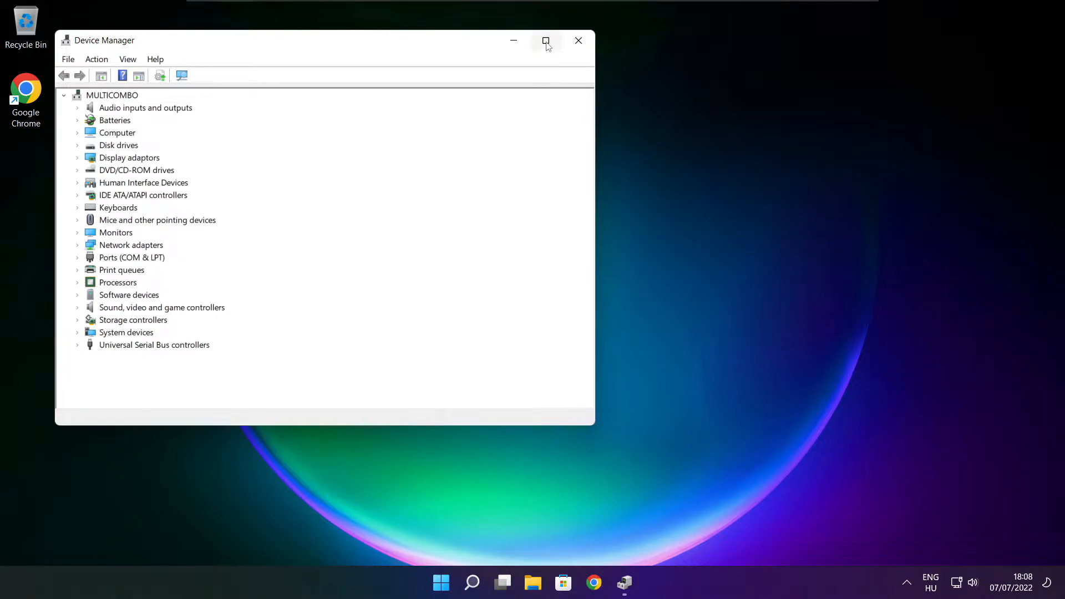
click(546, 40)
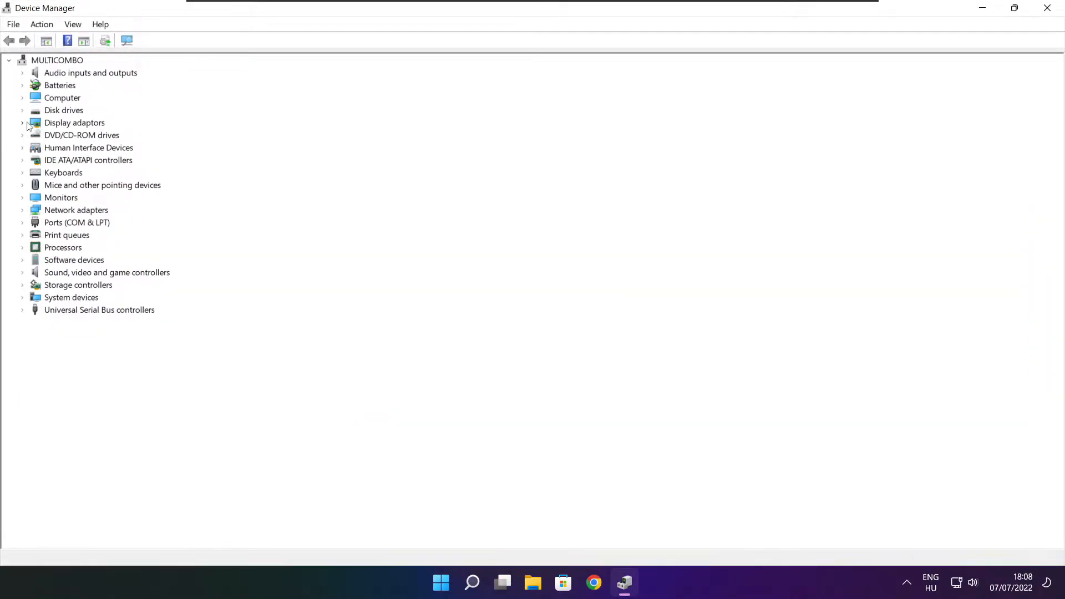
click(74, 122)
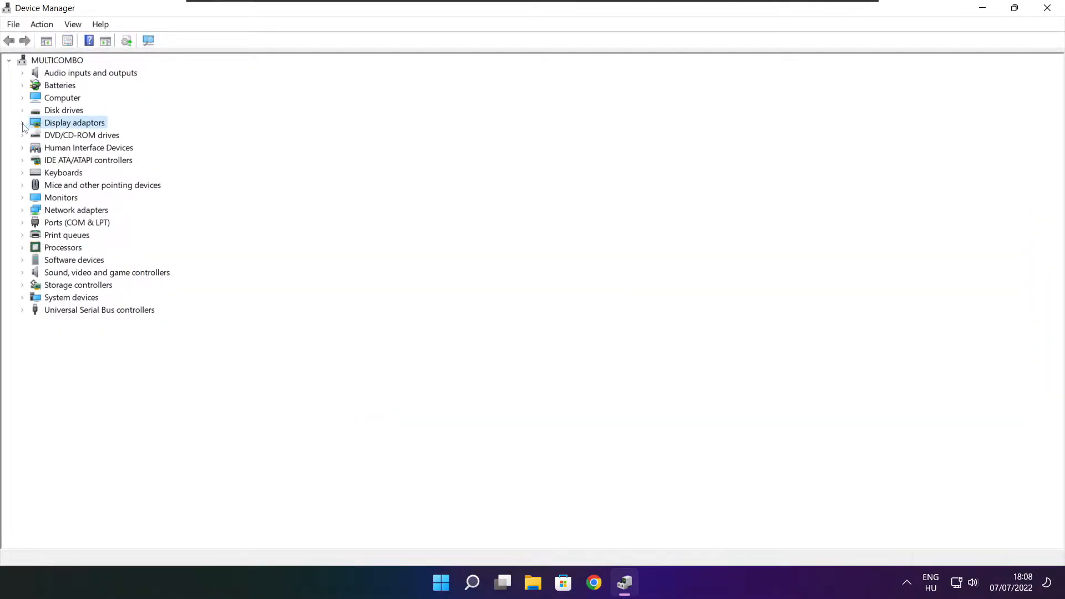
click(23, 122)
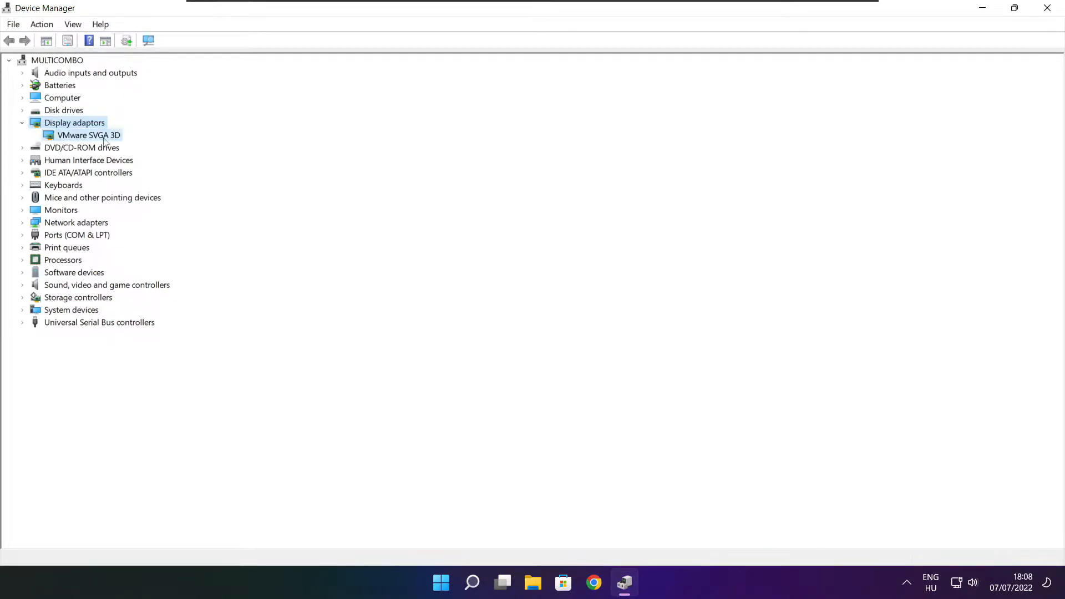
Automatically search for VMware SVGA 3D drivers; the best driver is already installed.
click(88, 136)
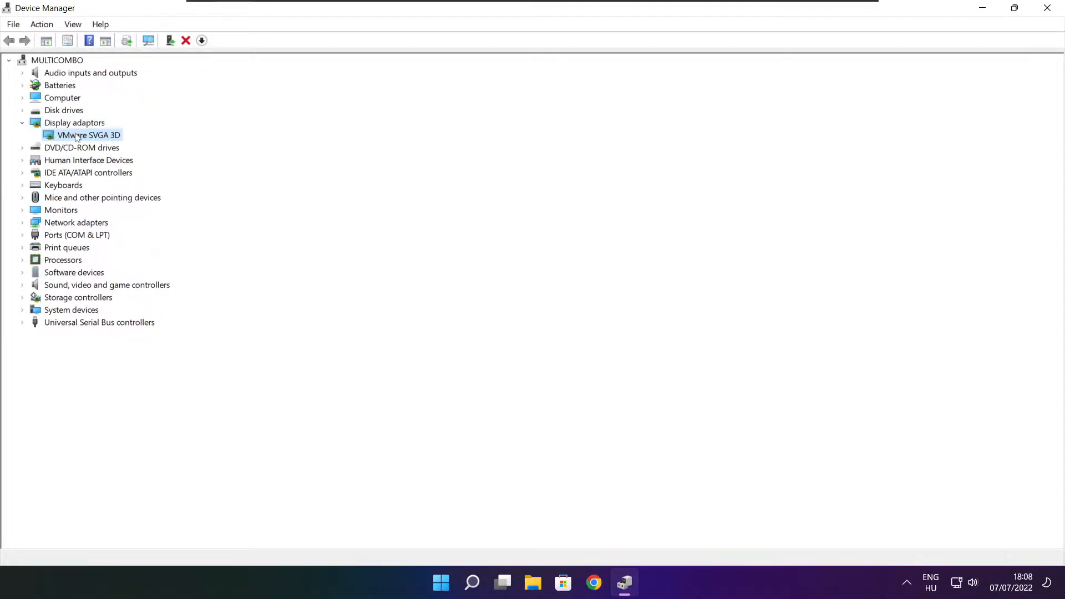
right_click(89, 136)
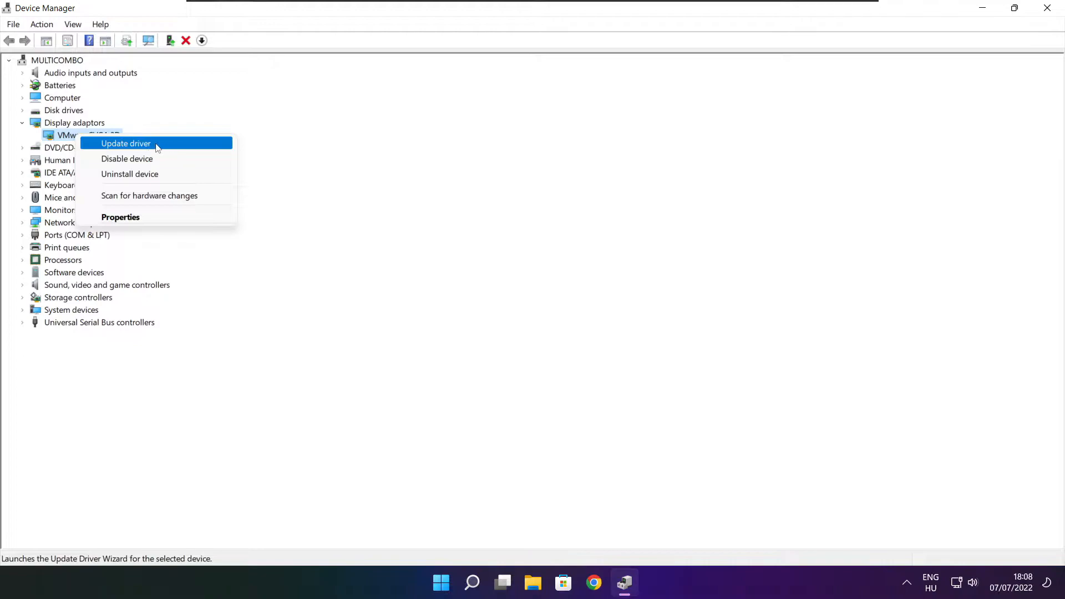
click(126, 144)
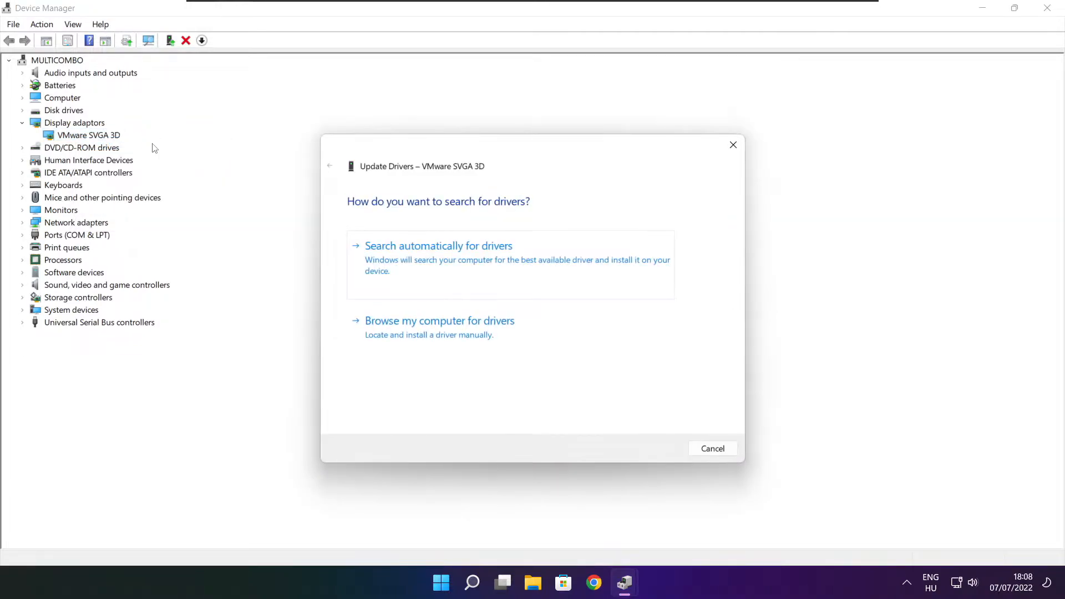
mouse_move(544, 265)
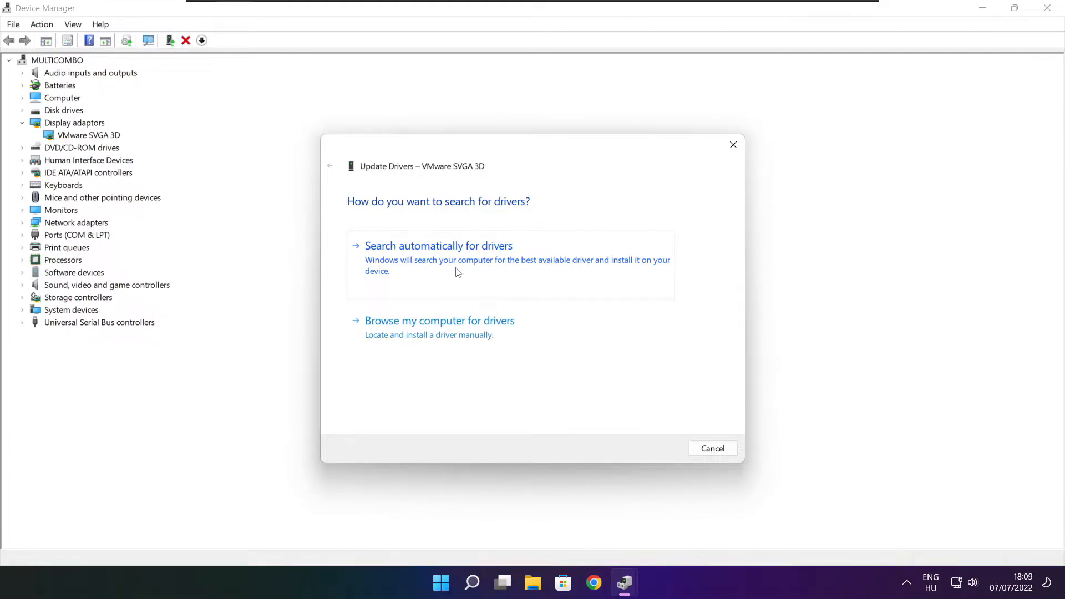
click(438, 245)
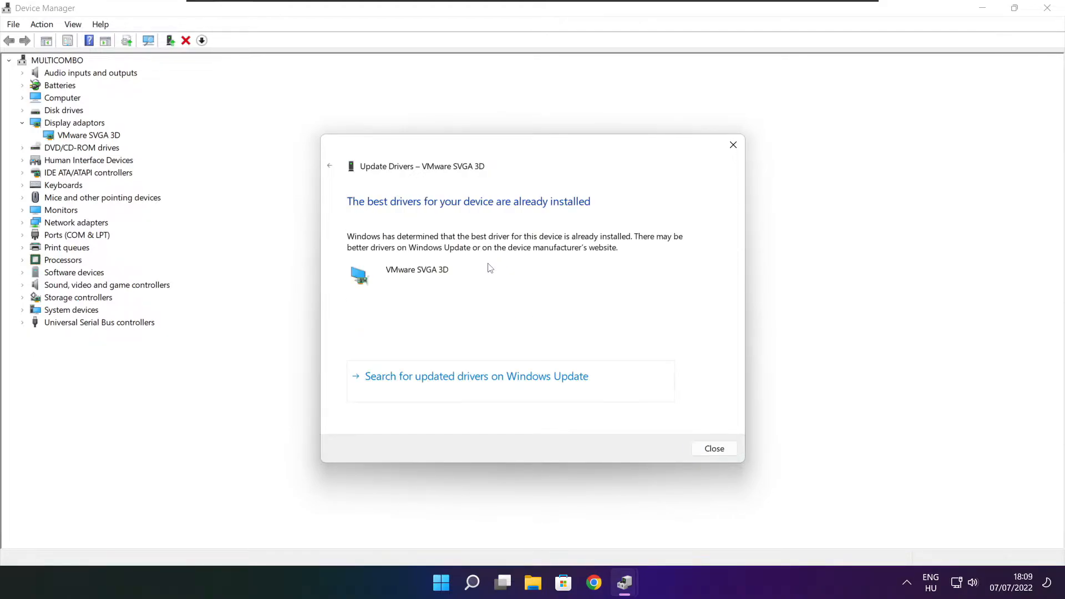
mouse_move(391, 185)
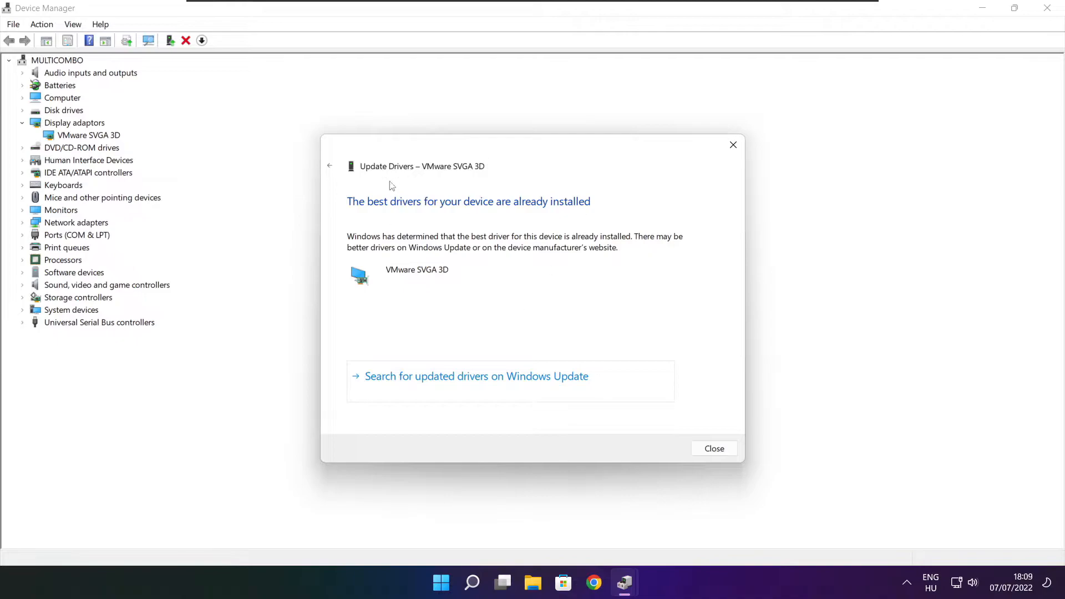
mouse_move(714, 449)
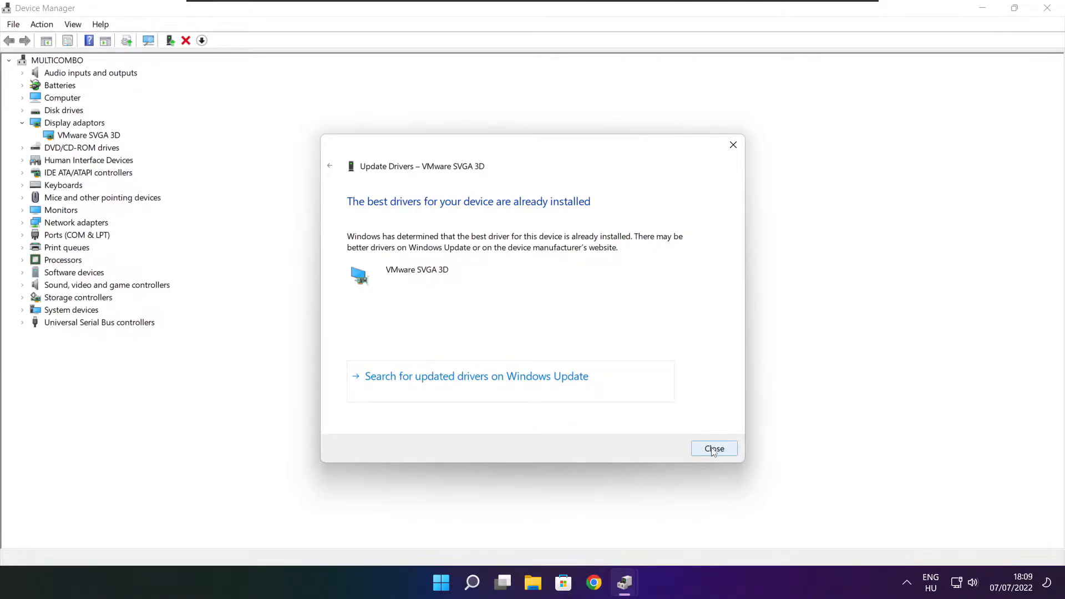
click(714, 449)
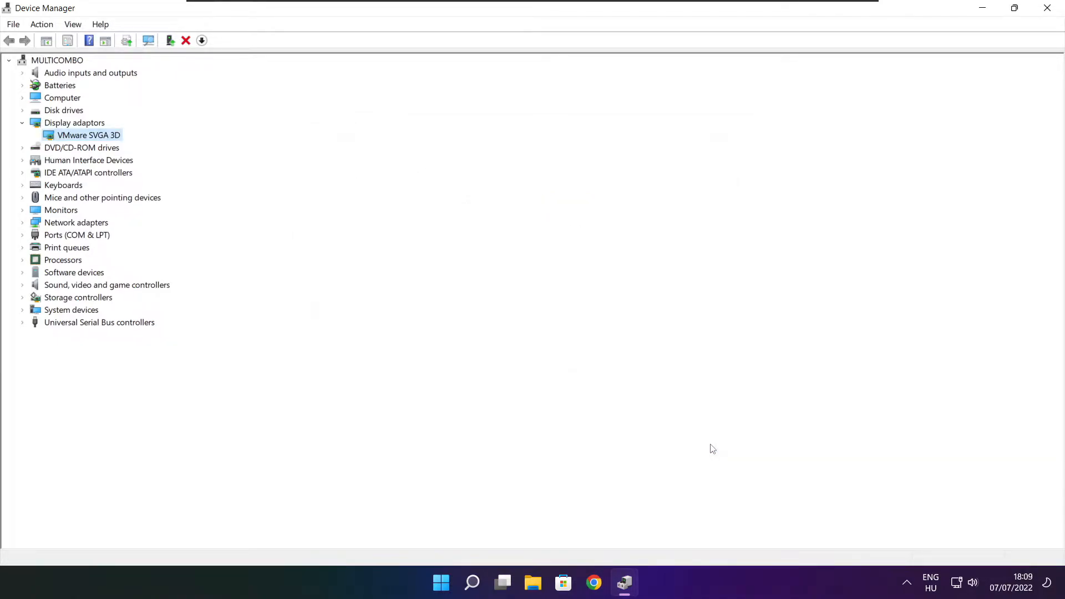
mouse_move(21, 292)
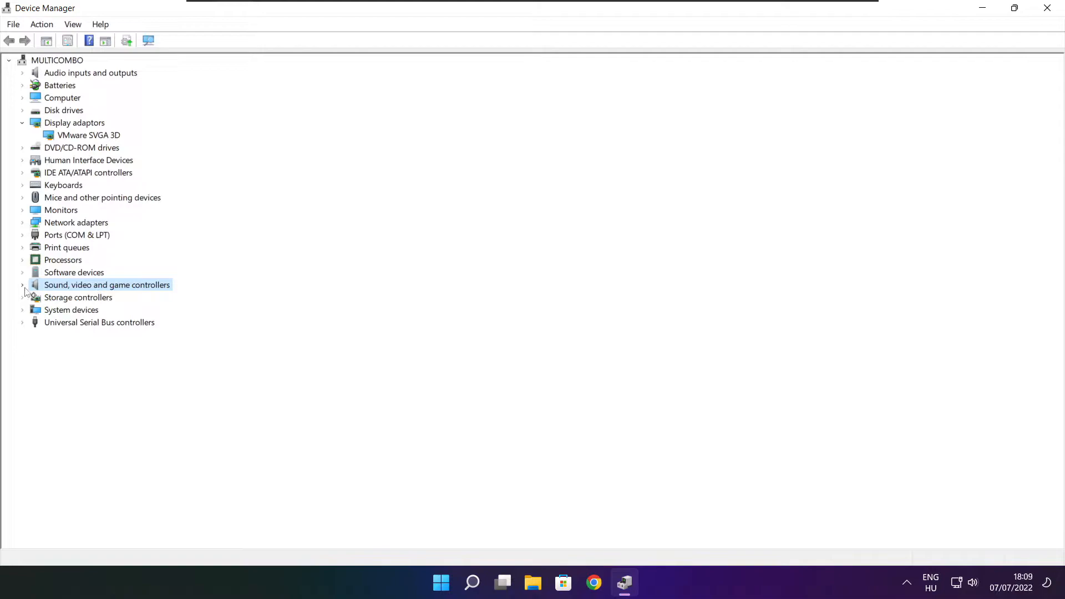
Auto-check High Definition Audio Device drivers (already best), then close Device Manager.
click(23, 285)
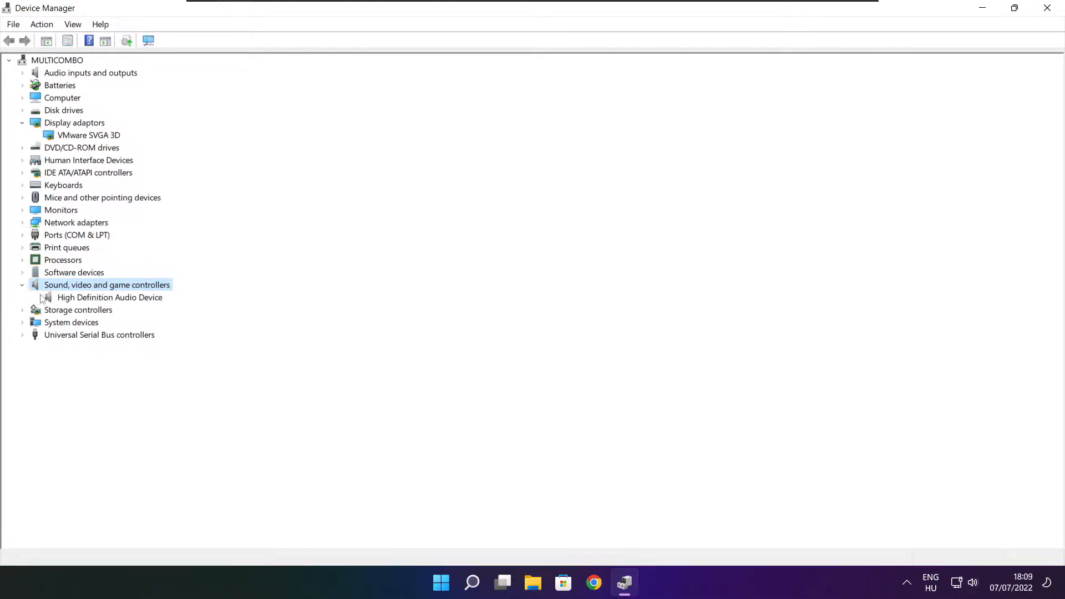
click(109, 297)
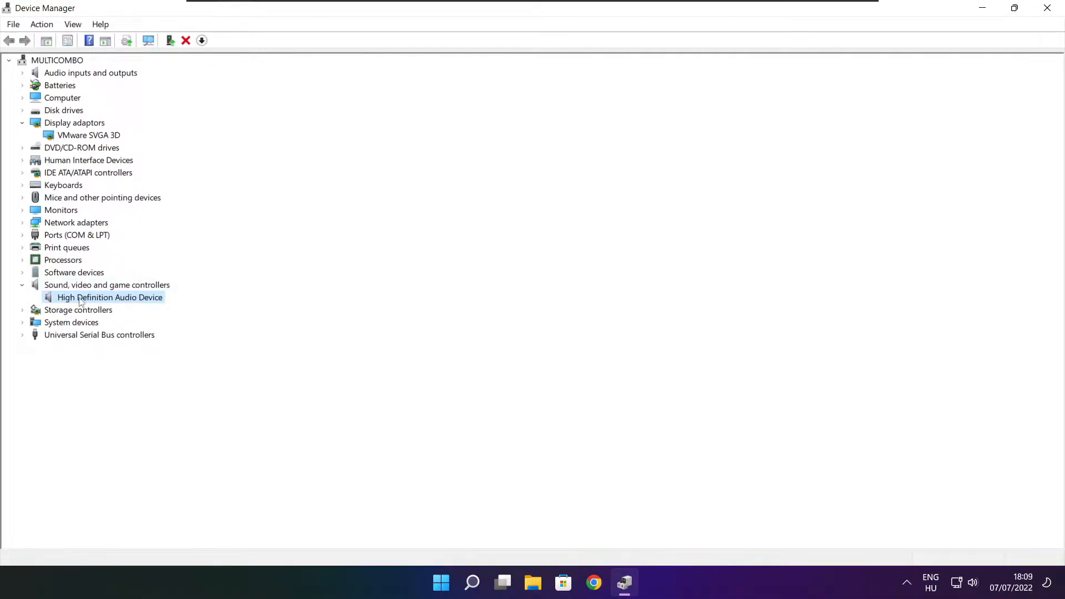
right_click(109, 296)
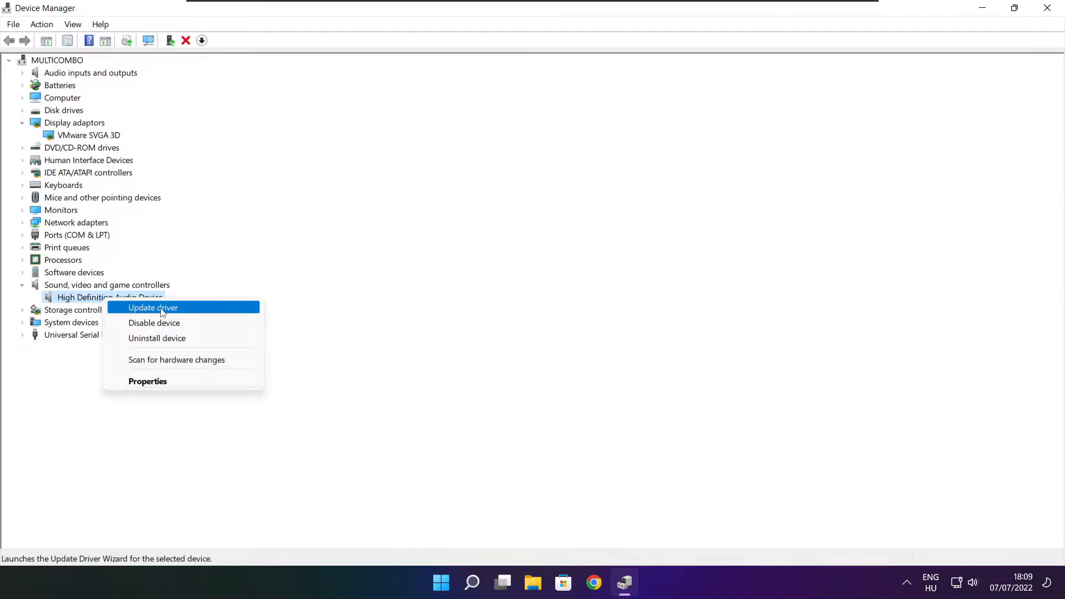
click(152, 307)
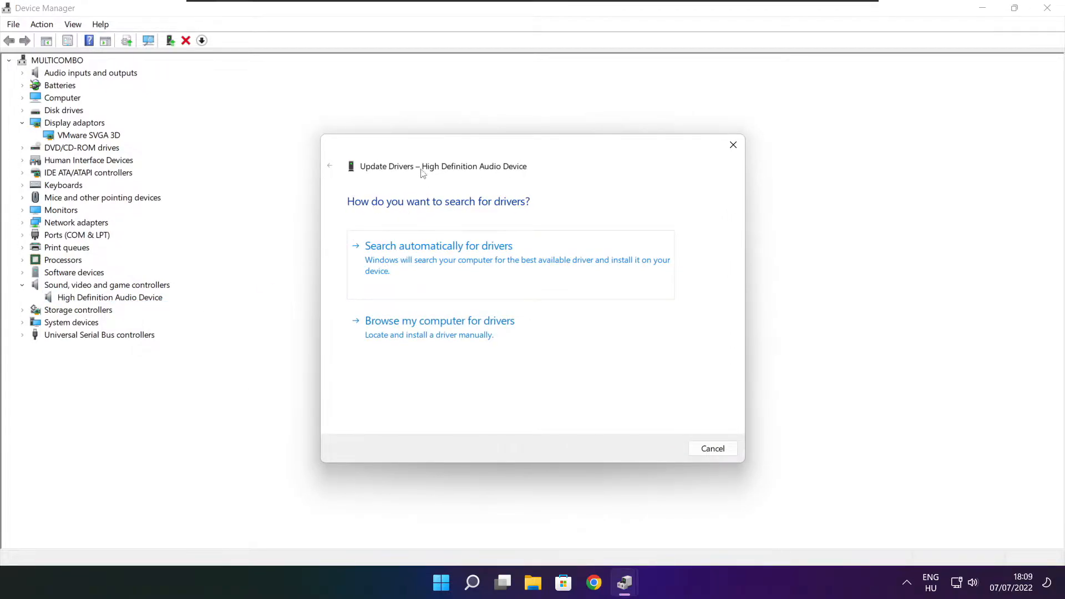
mouse_move(484, 265)
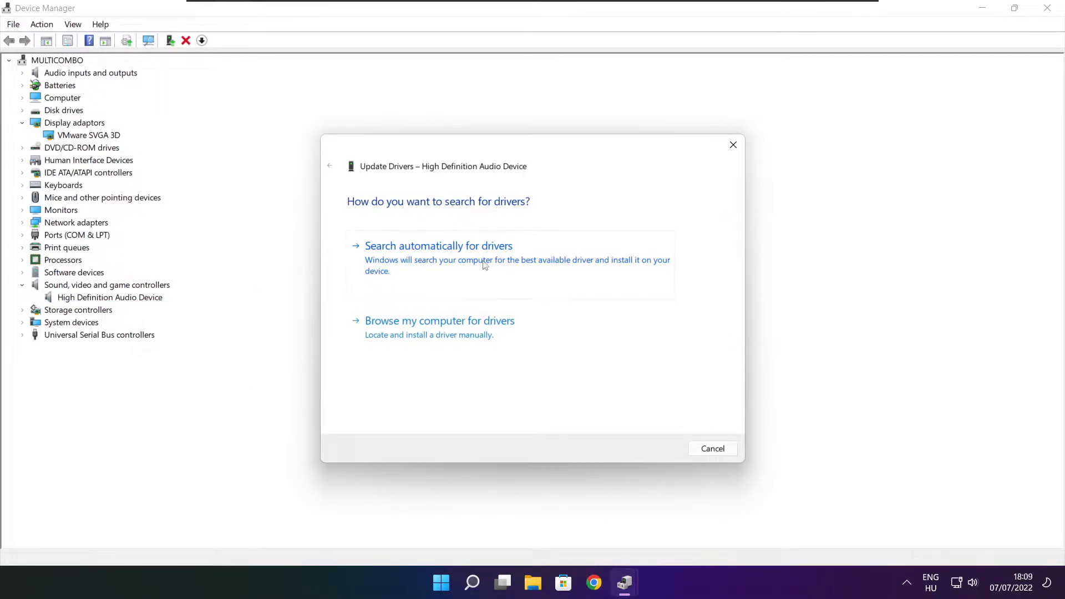
click(438, 245)
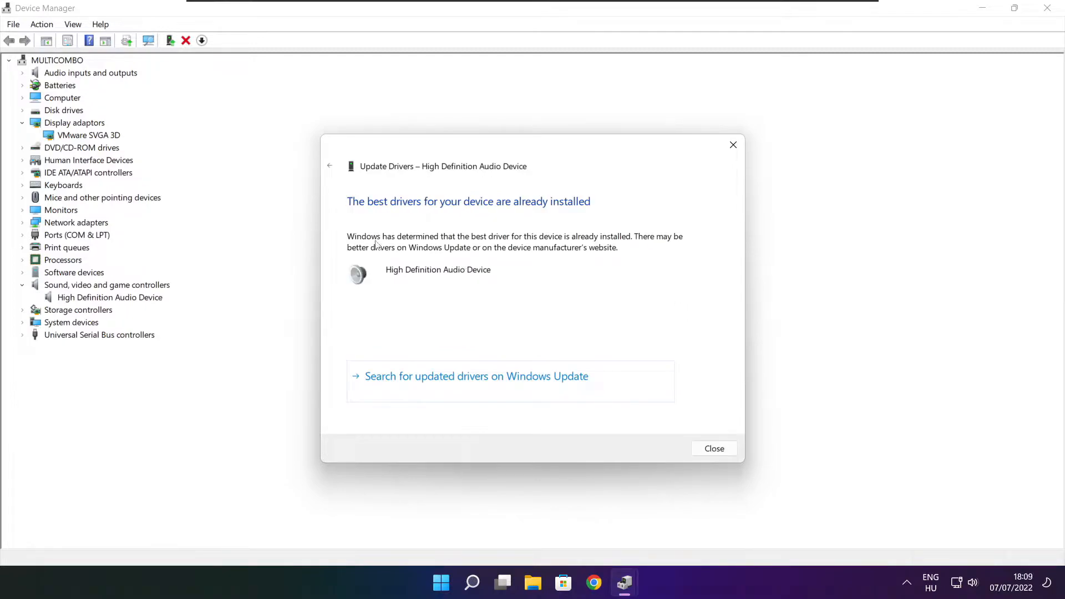
mouse_move(415, 212)
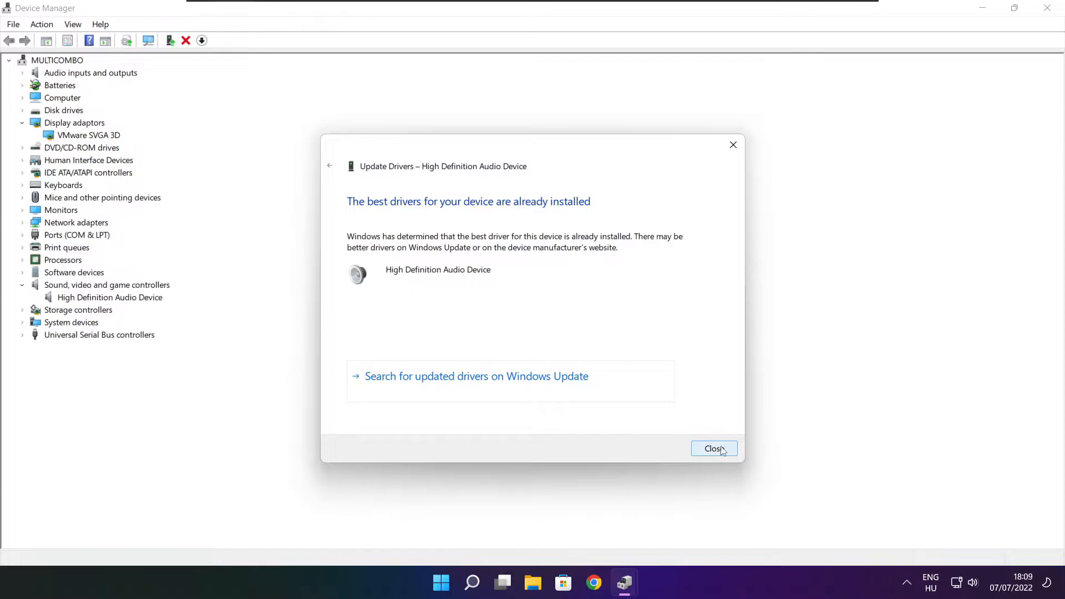
click(714, 448)
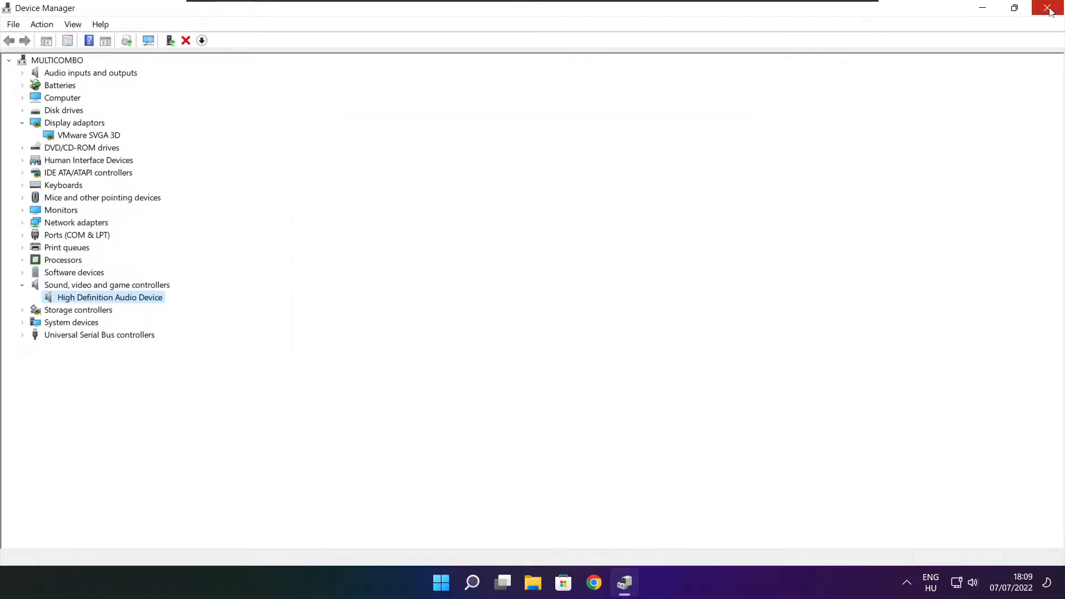
click(1048, 7)
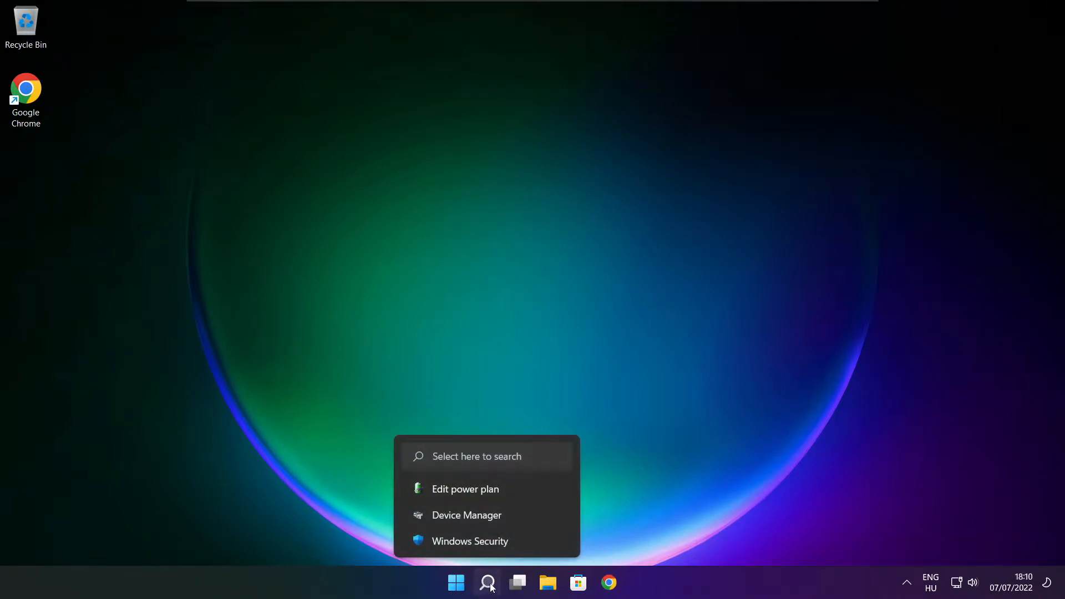
Search Windows for 'edit power plan'.
click(487, 582)
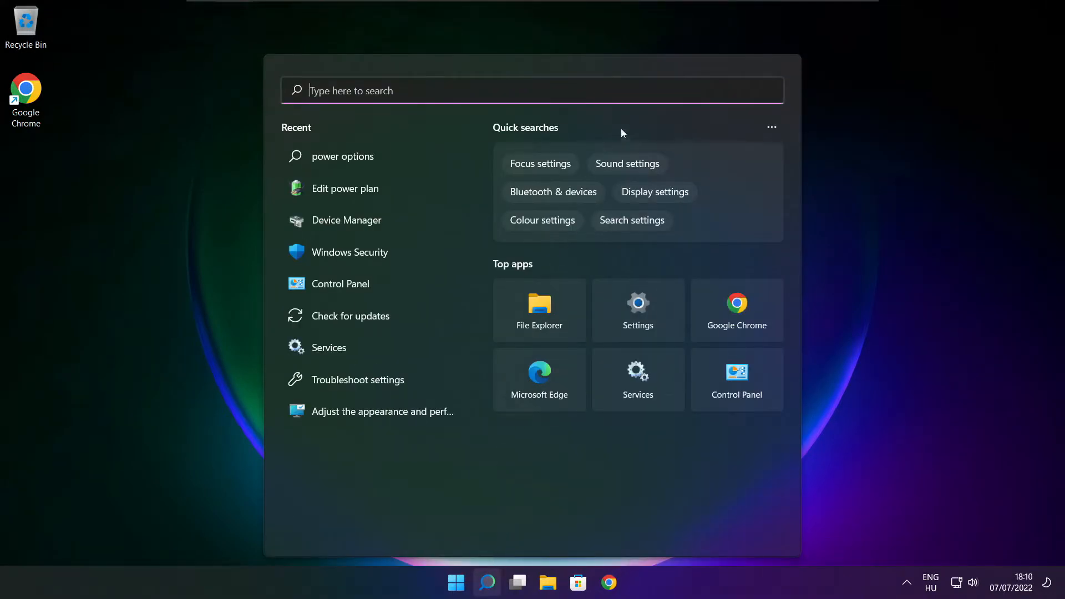
text(edit power plan)
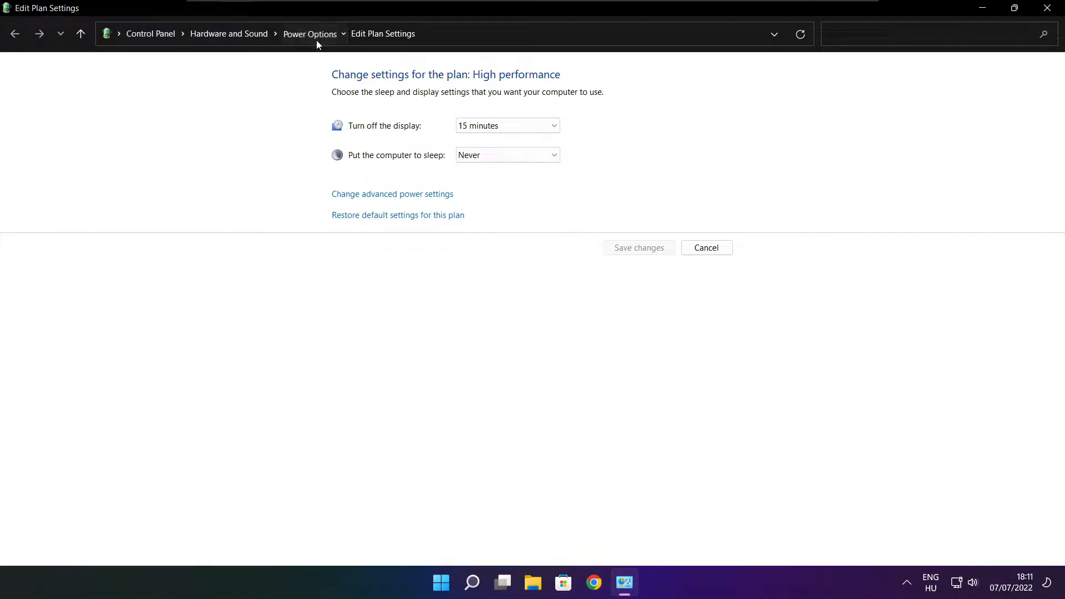
Switch the active power plan to High performance and close Power Options.
click(310, 33)
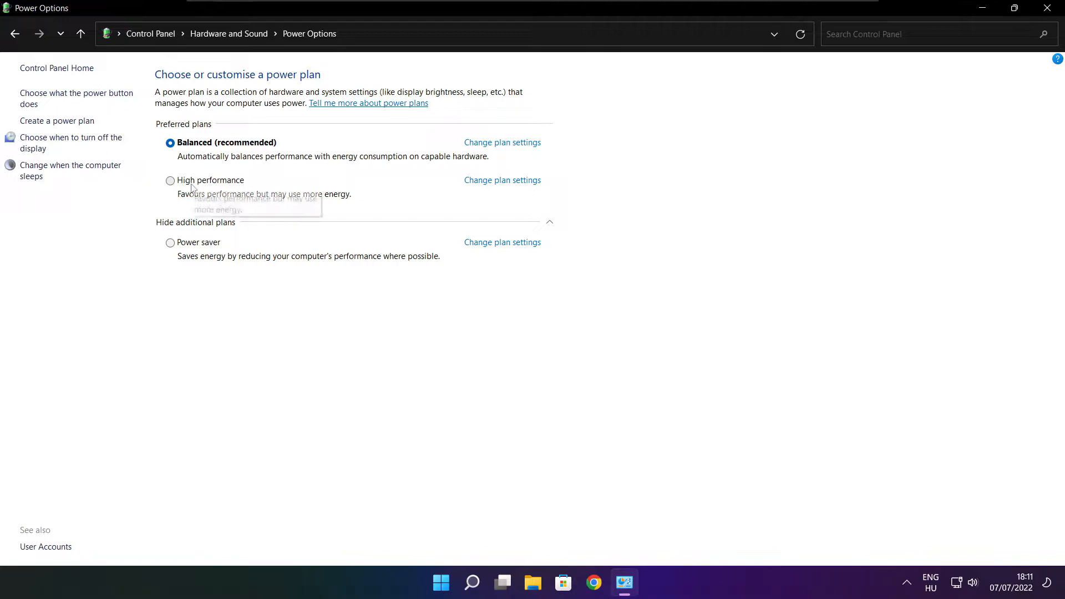
click(170, 181)
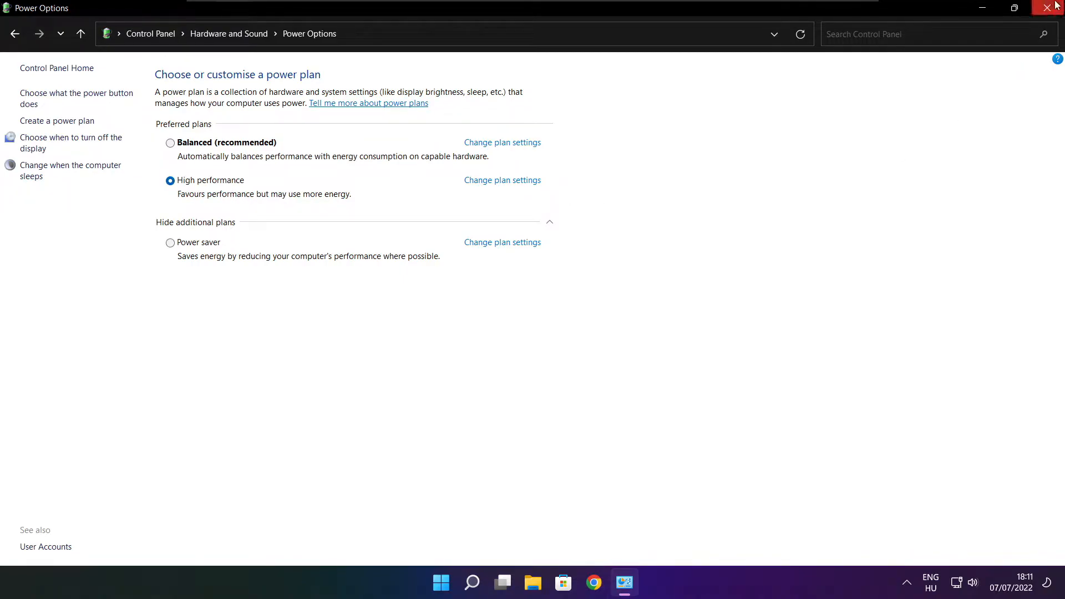
click(1054, 7)
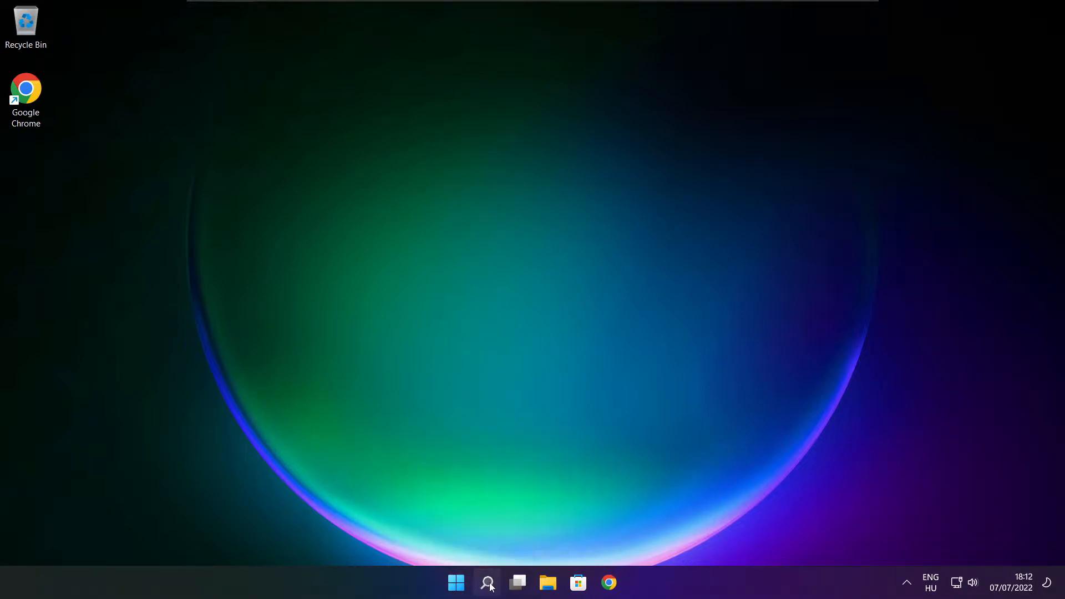
Search Windows for 'game' to reach the Game bar controller settings.
click(486, 582)
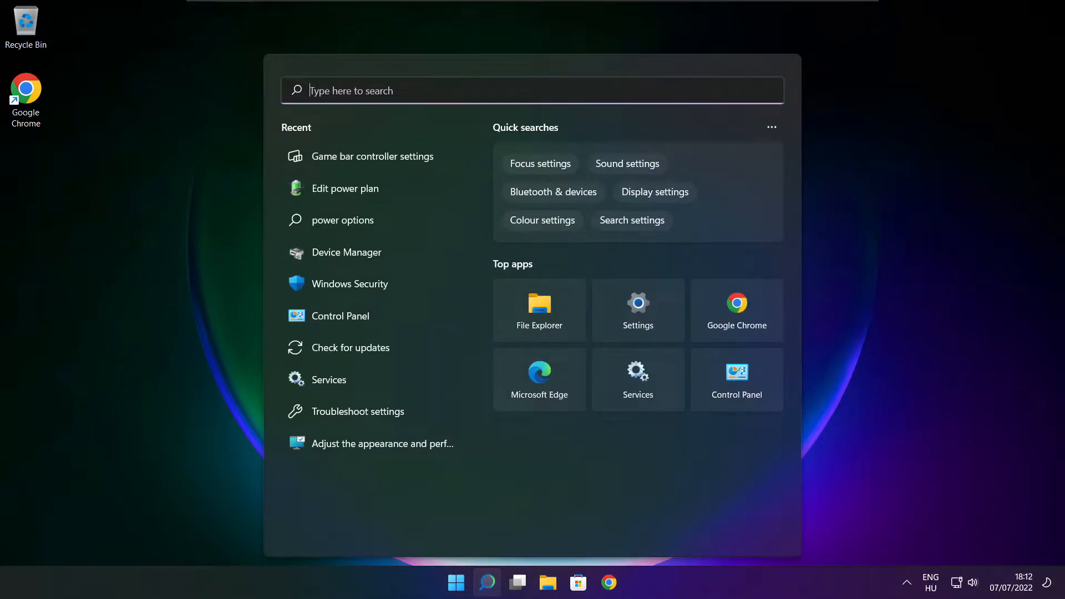
text(game)
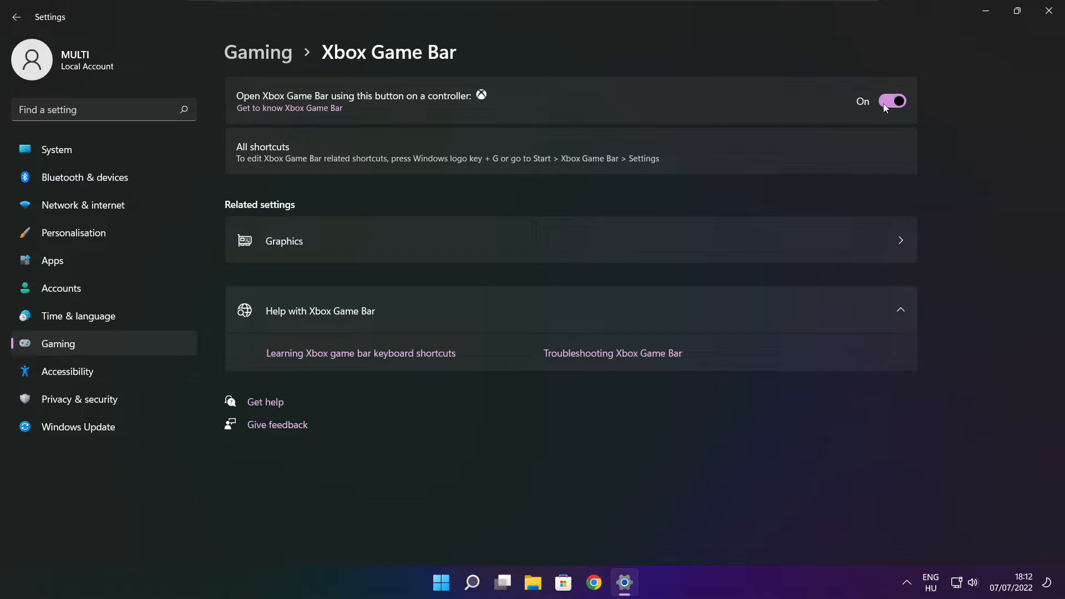
Turn off 'Open Xbox Game Bar using this button on a controller' and close Settings.
click(892, 101)
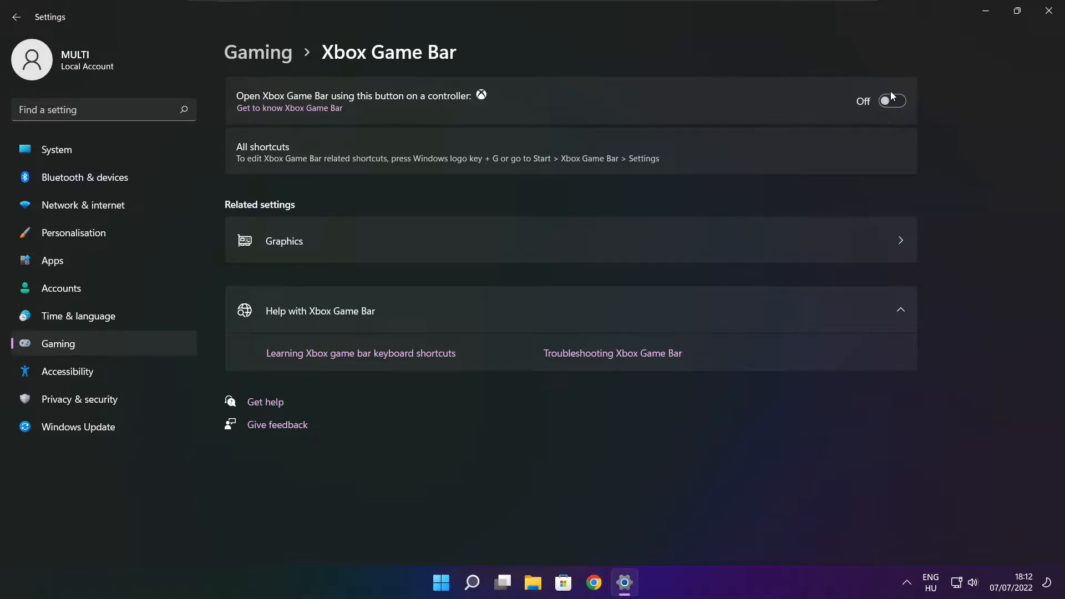
mouse_move(1048, 12)
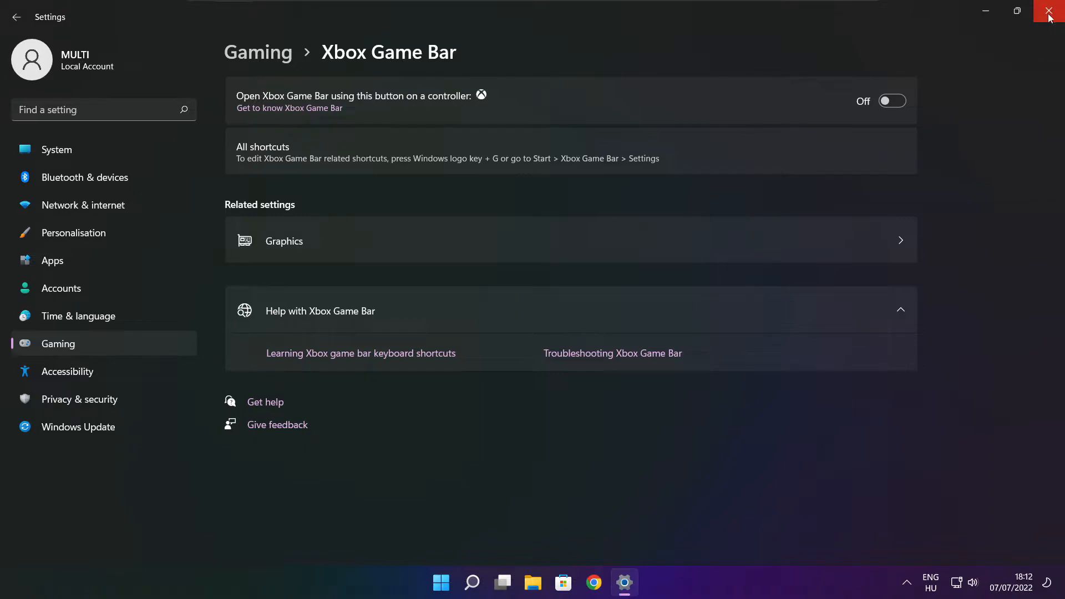
click(1052, 12)
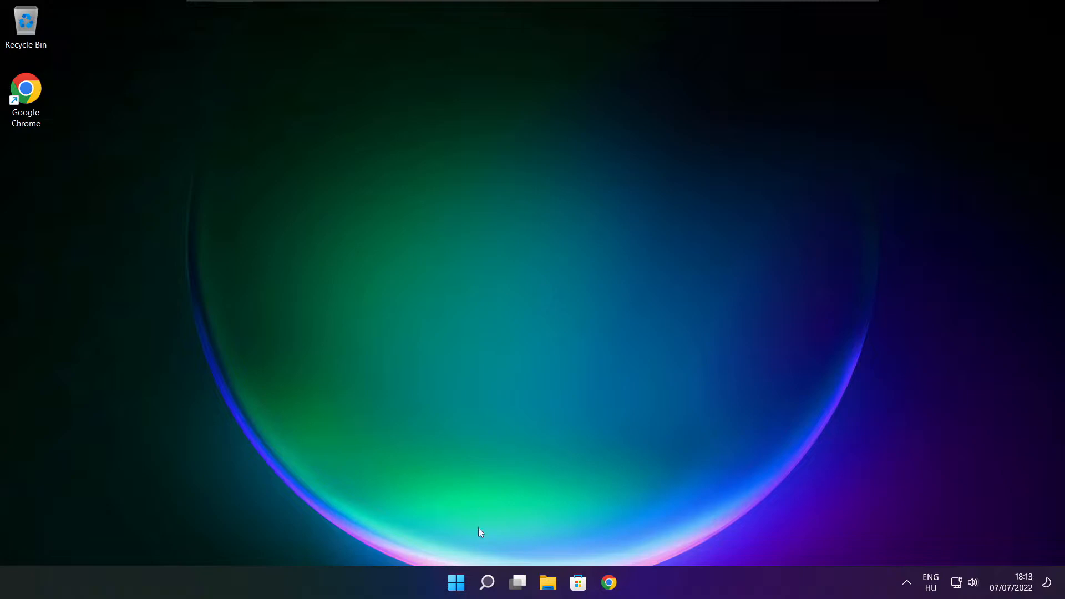
mouse_move(456, 583)
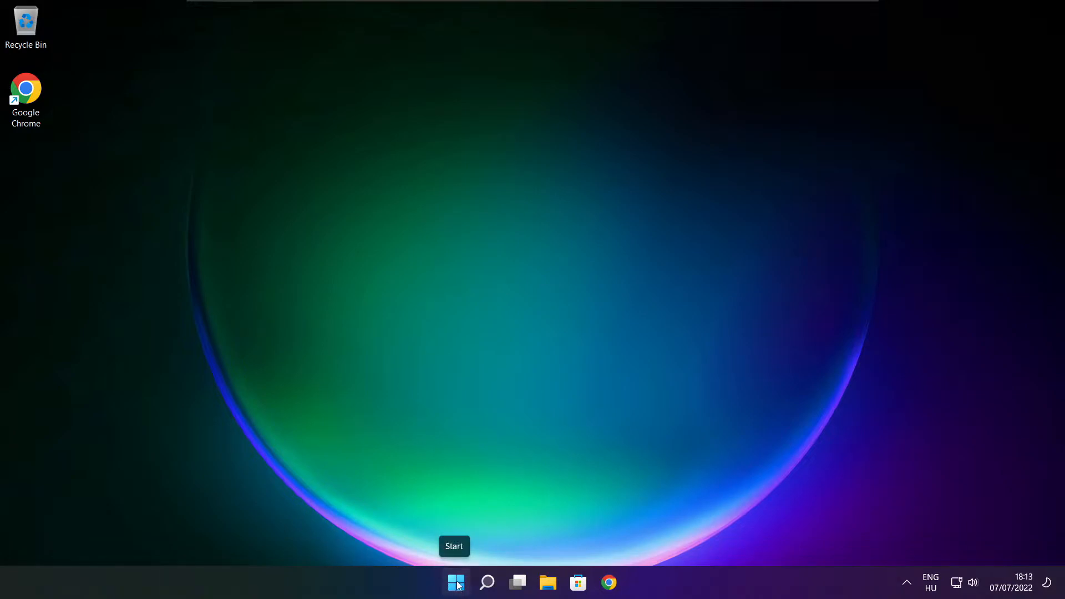
Launch Task Manager from the Start button's context menu.
right_click(455, 582)
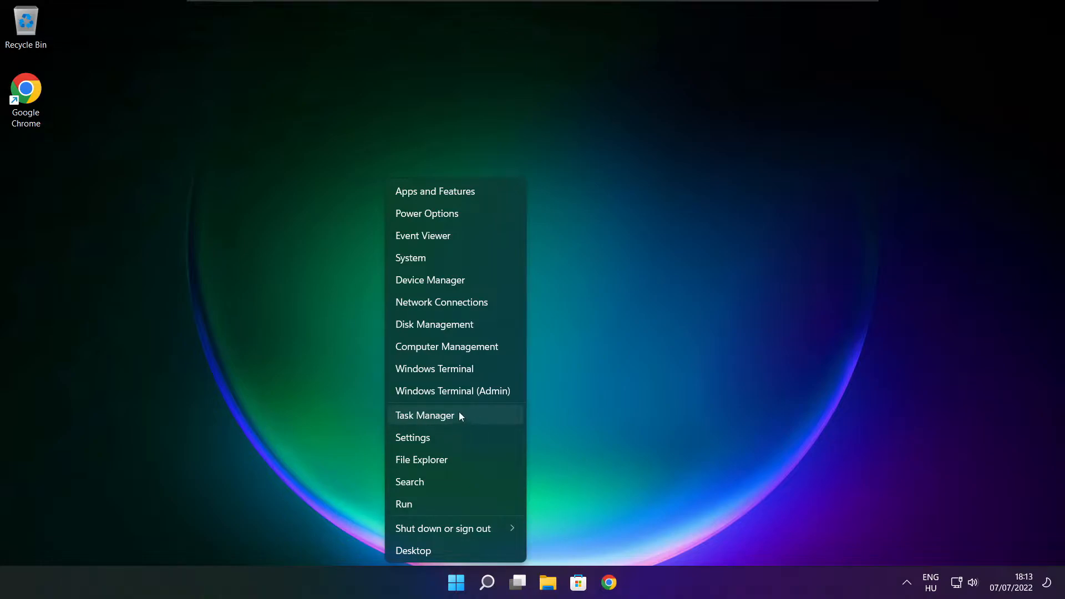
click(424, 415)
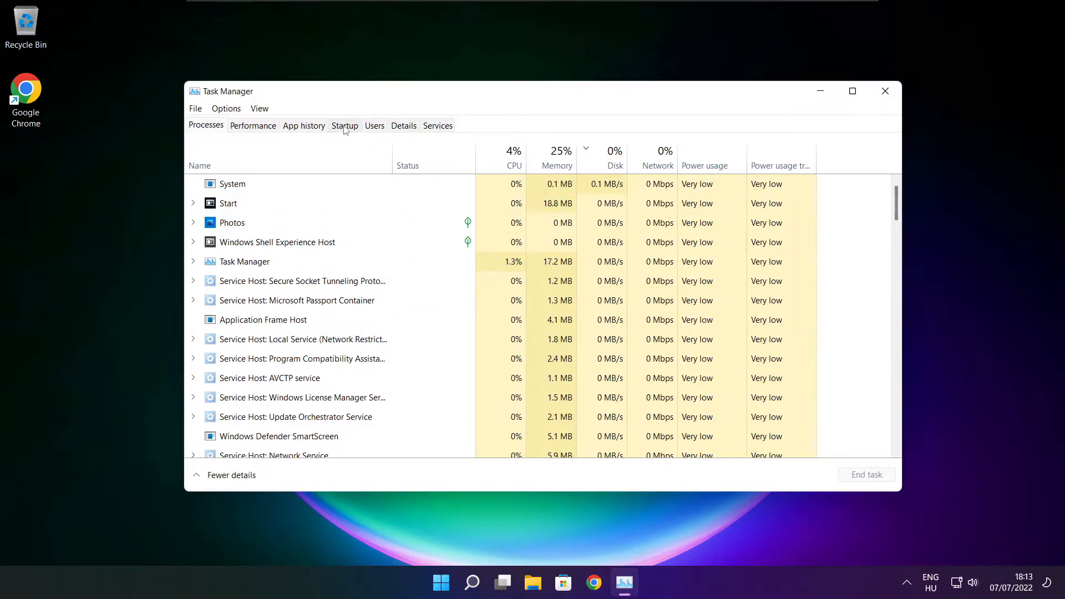
Disable Cortana, Edge, Teams and Terminal as startup apps, then close Task Manager.
click(345, 125)
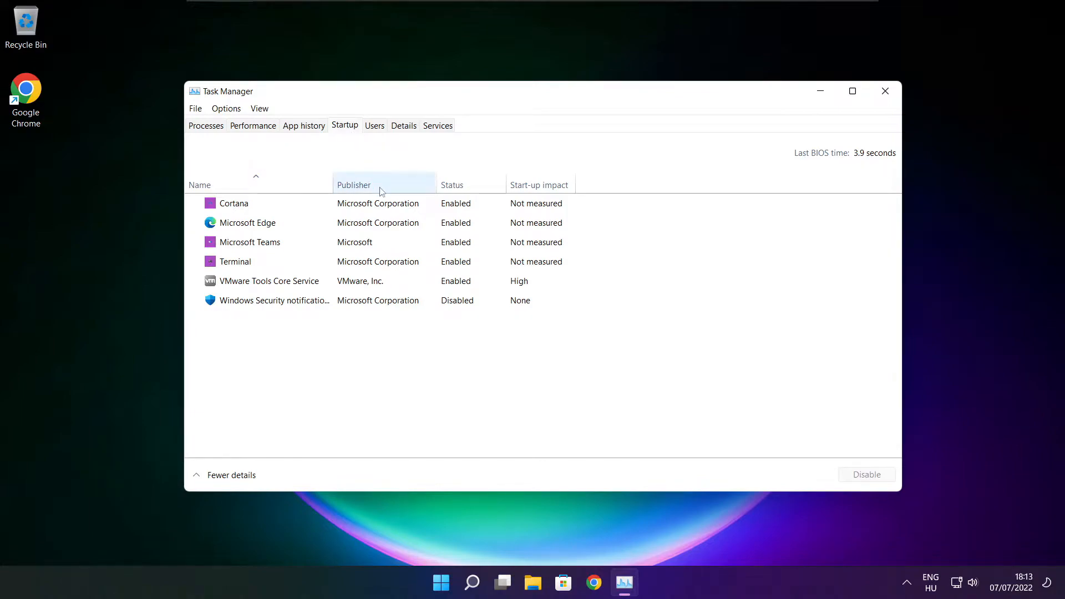
click(233, 203)
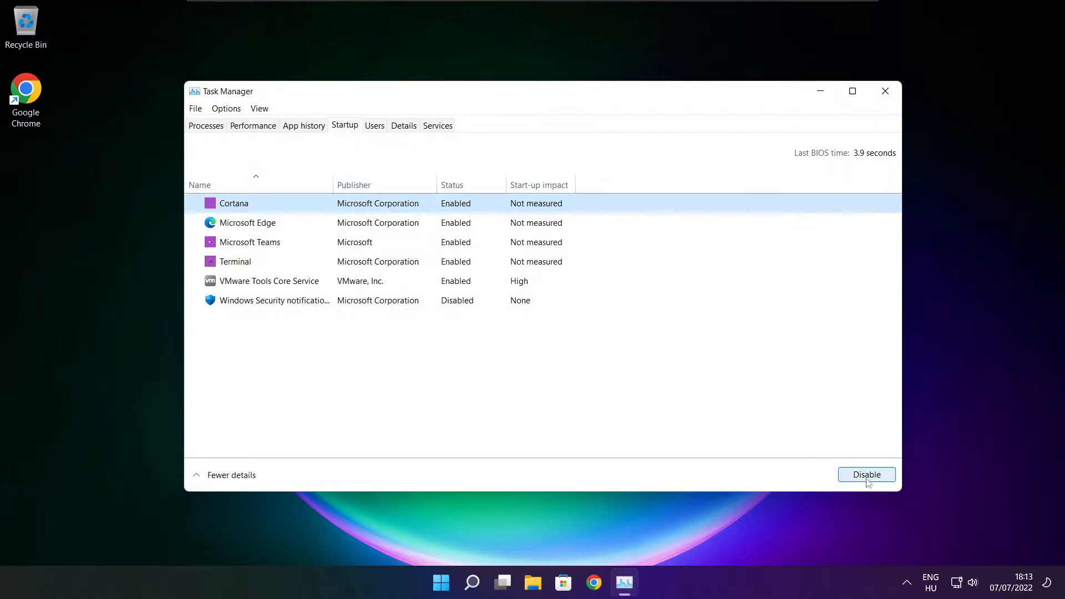
click(866, 474)
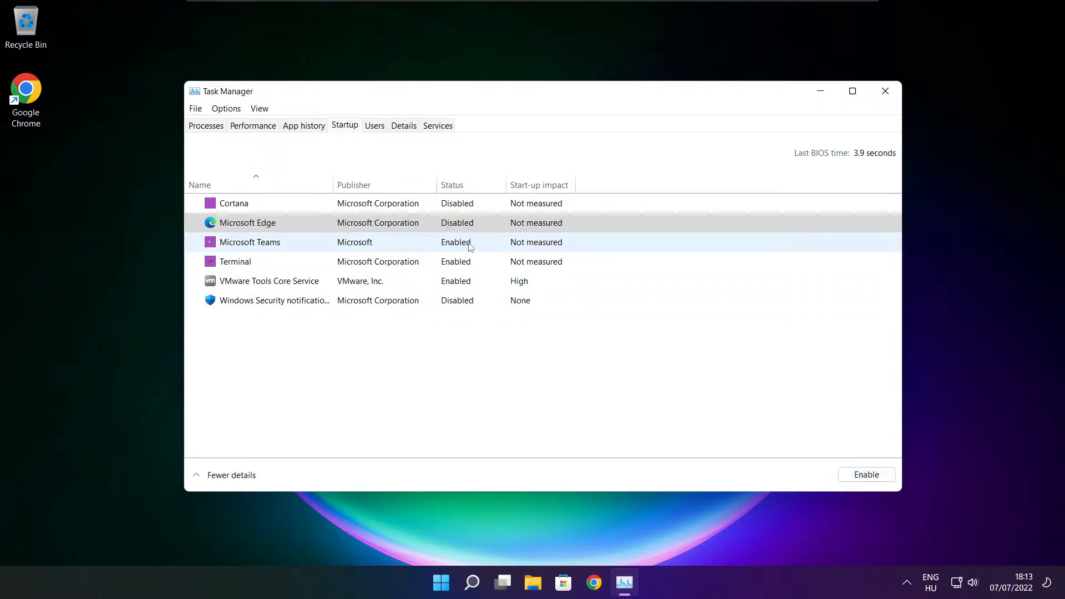
click(249, 242)
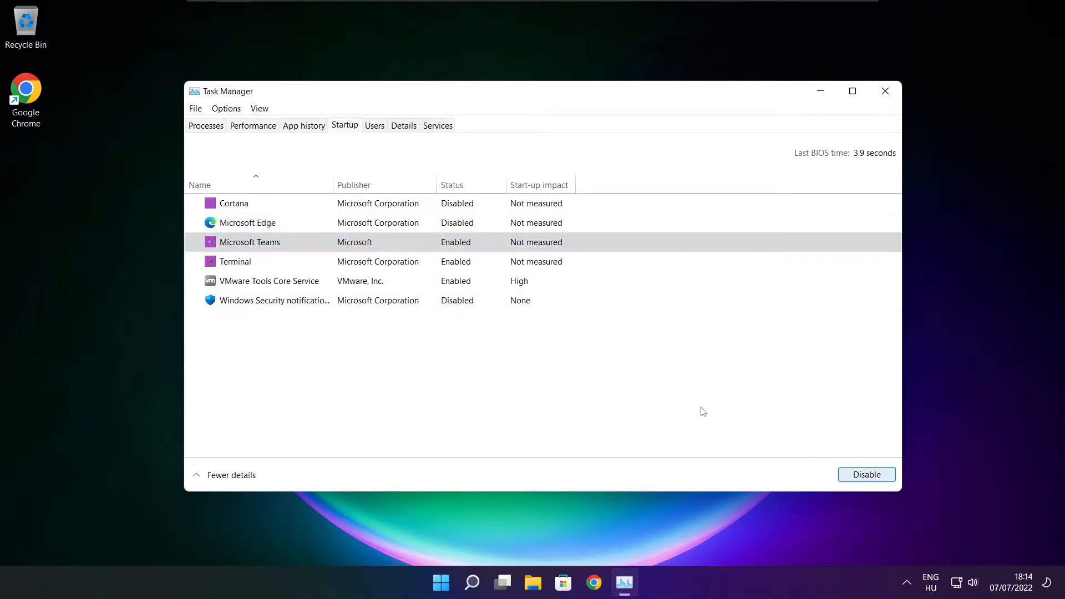
click(866, 475)
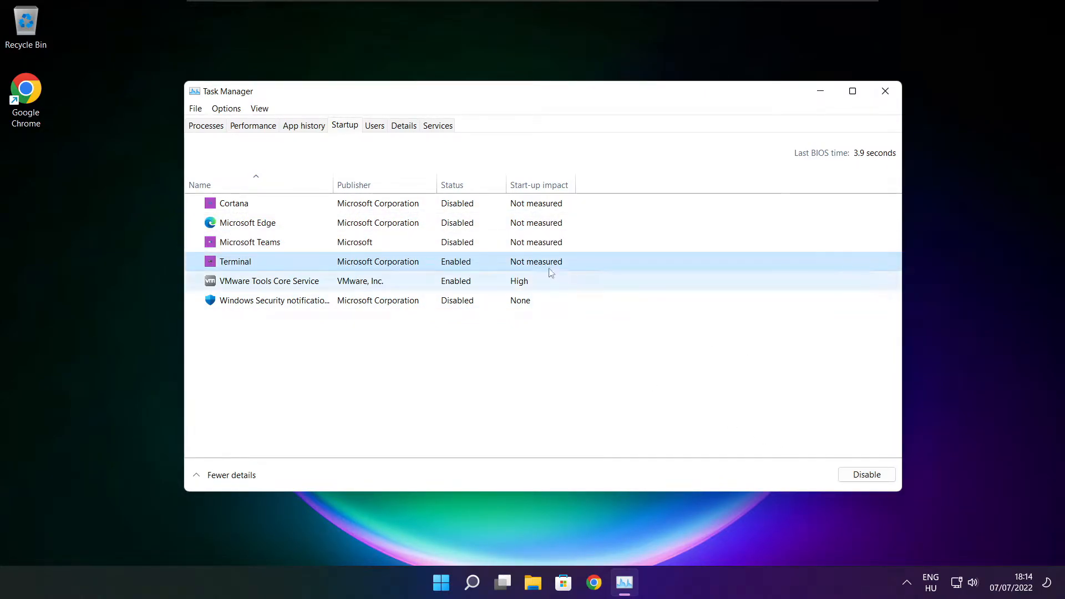
click(866, 474)
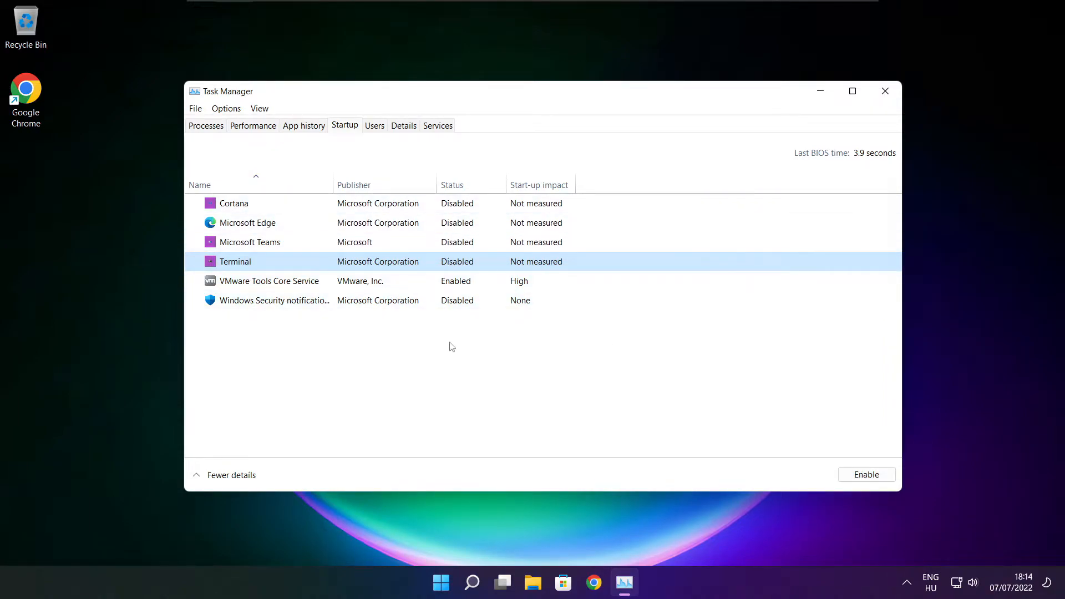
click(886, 91)
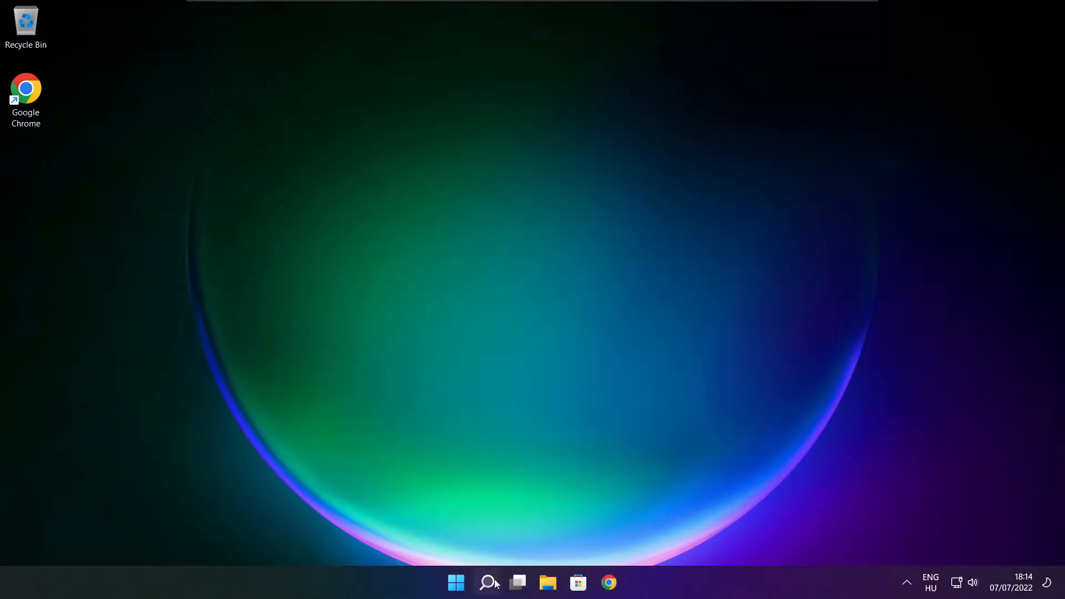
Open Optimise Drives via search 'op', confirm C: at 0% fragmented, and close it.
click(487, 583)
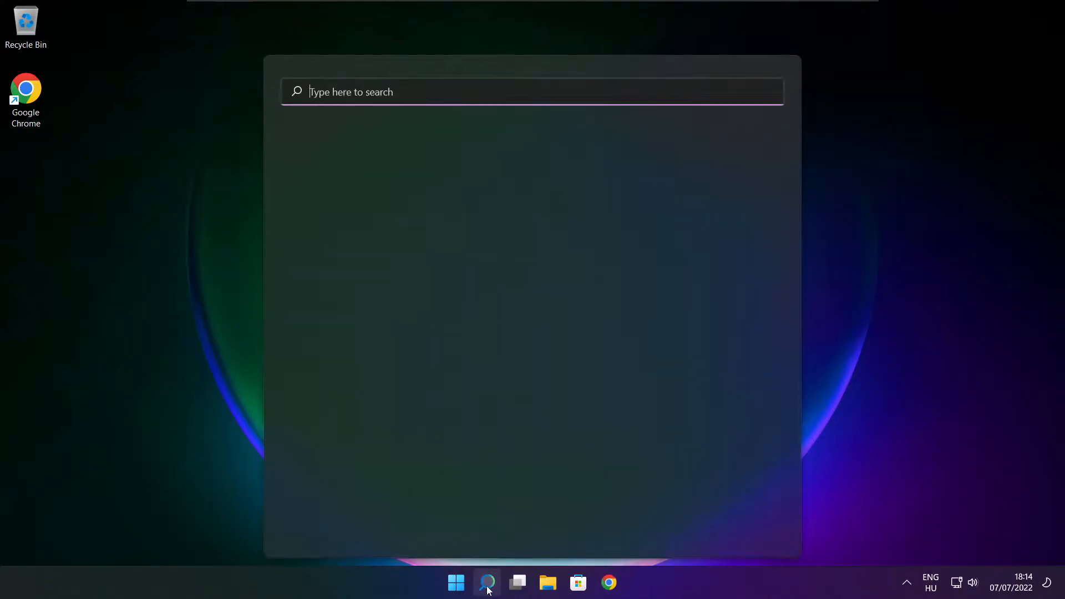
click(487, 582)
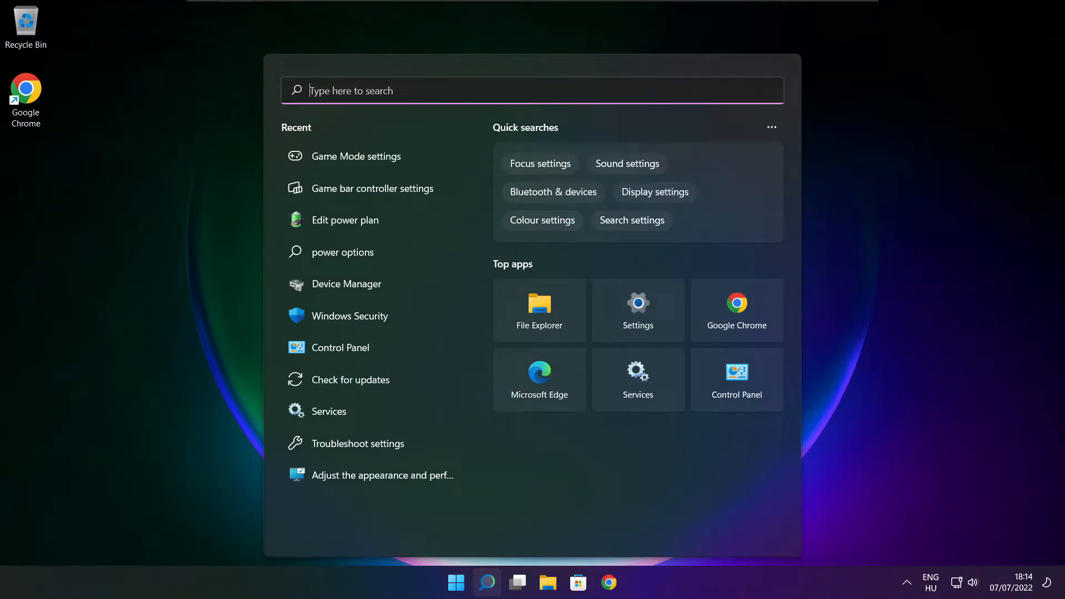
text(optimise)
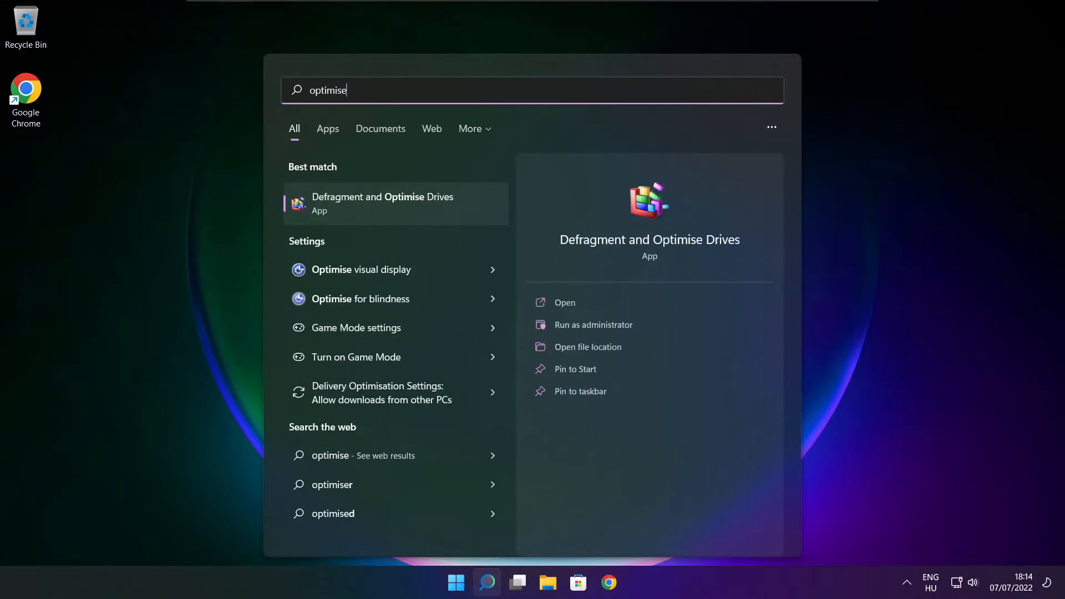
text(" ")
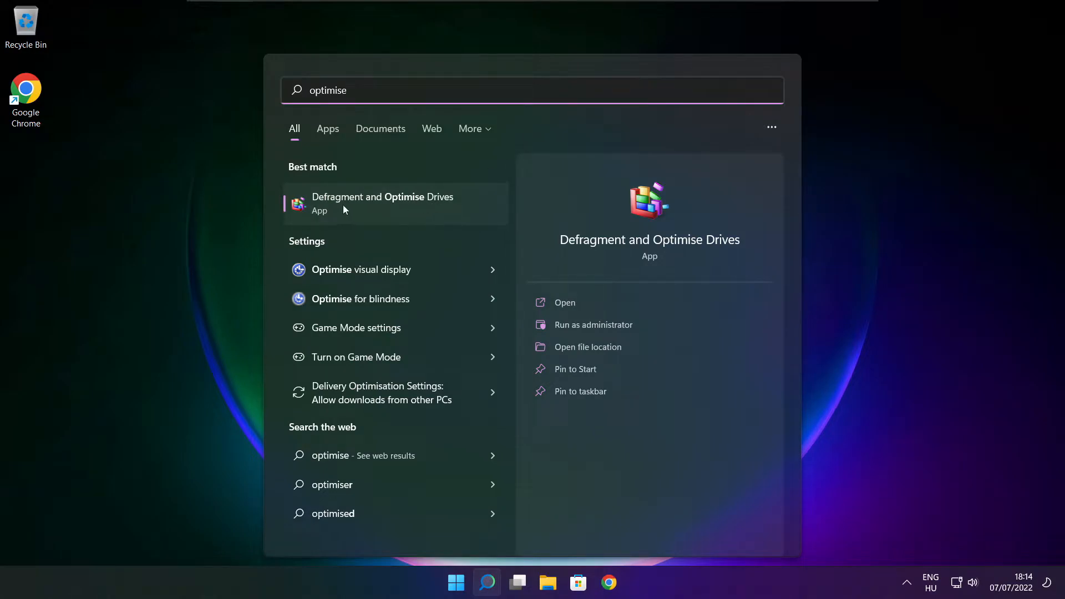
mouse_move(352, 210)
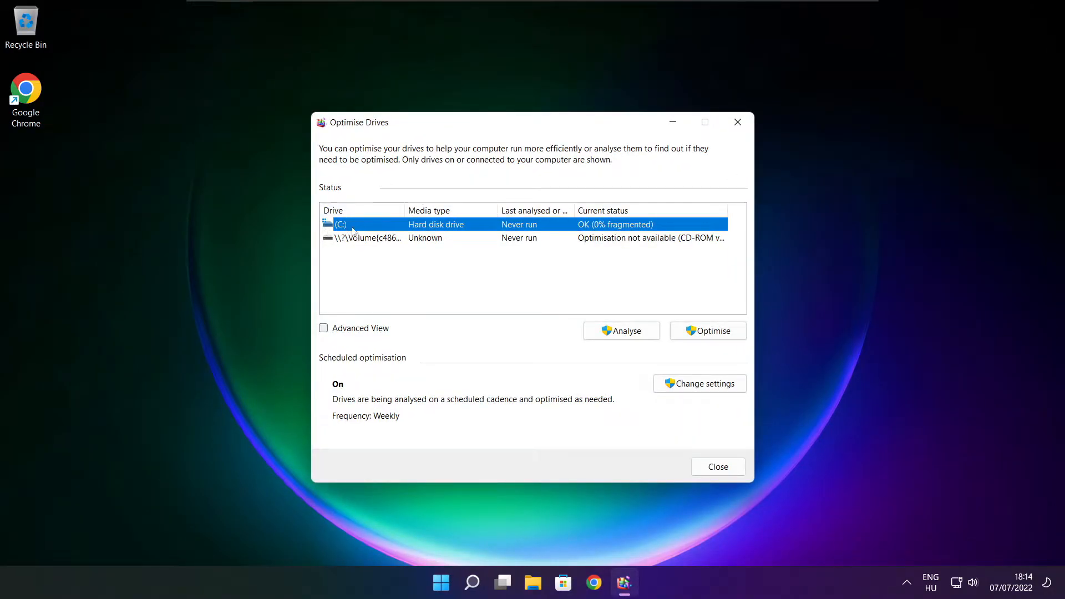
click(620, 331)
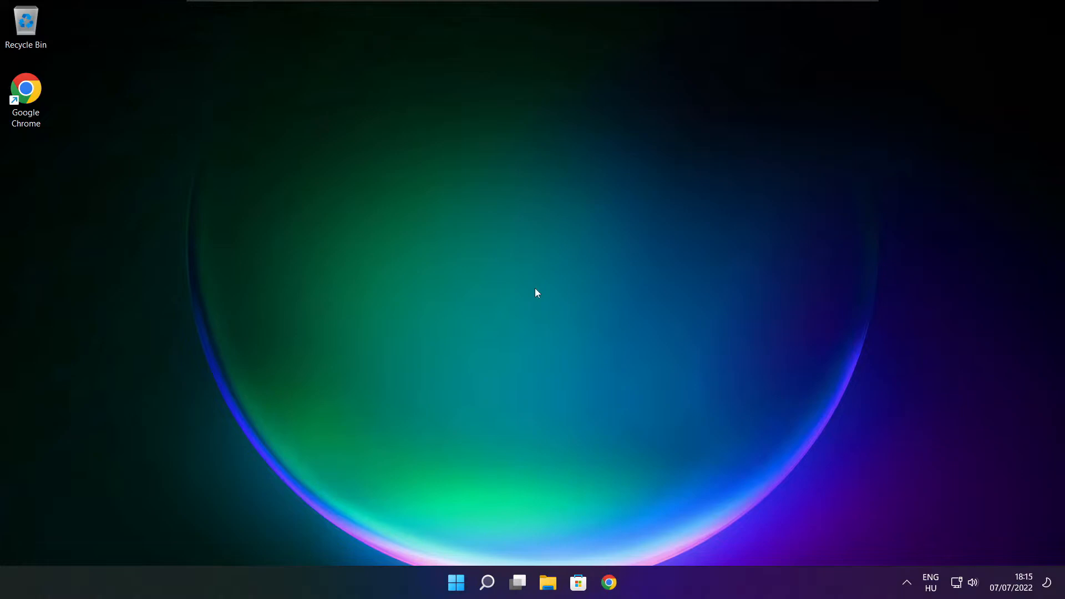
Search 'updates', run Check for updates until Windows reports up to date, then close Settings.
click(487, 583)
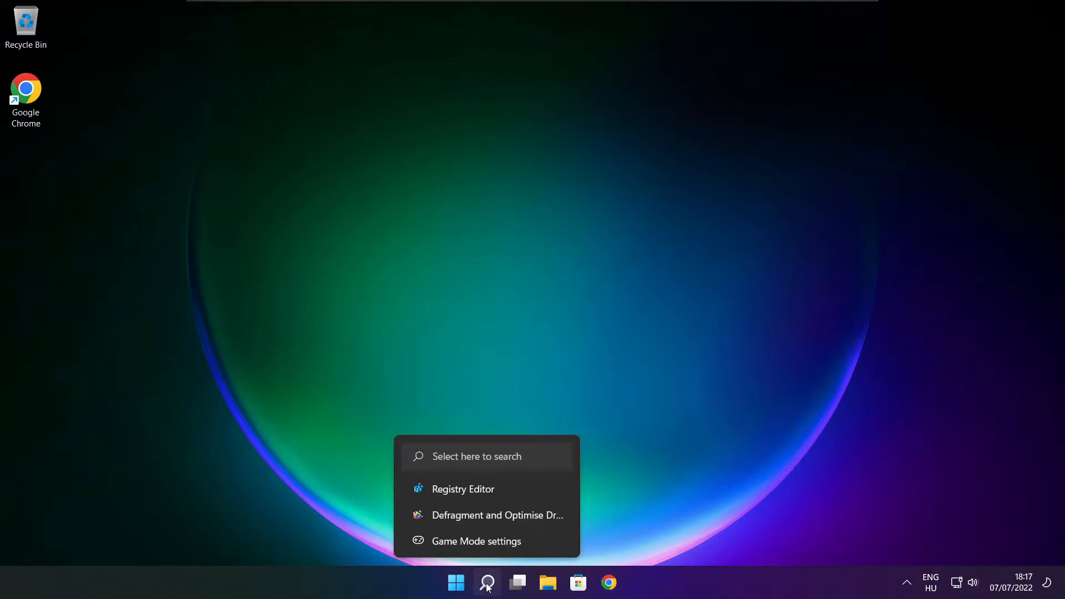
click(487, 582)
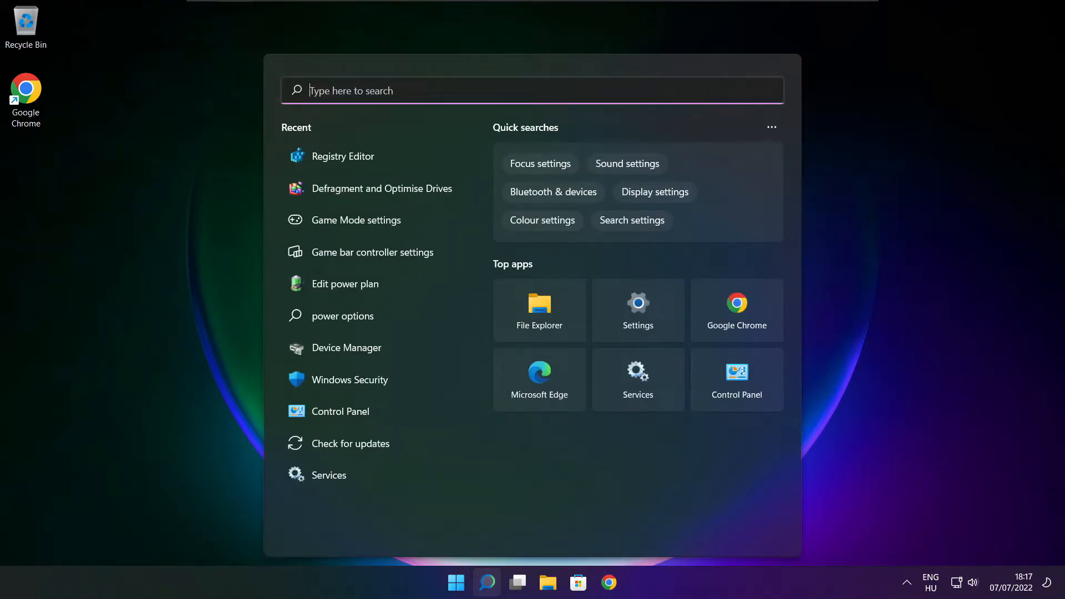
text(updates)
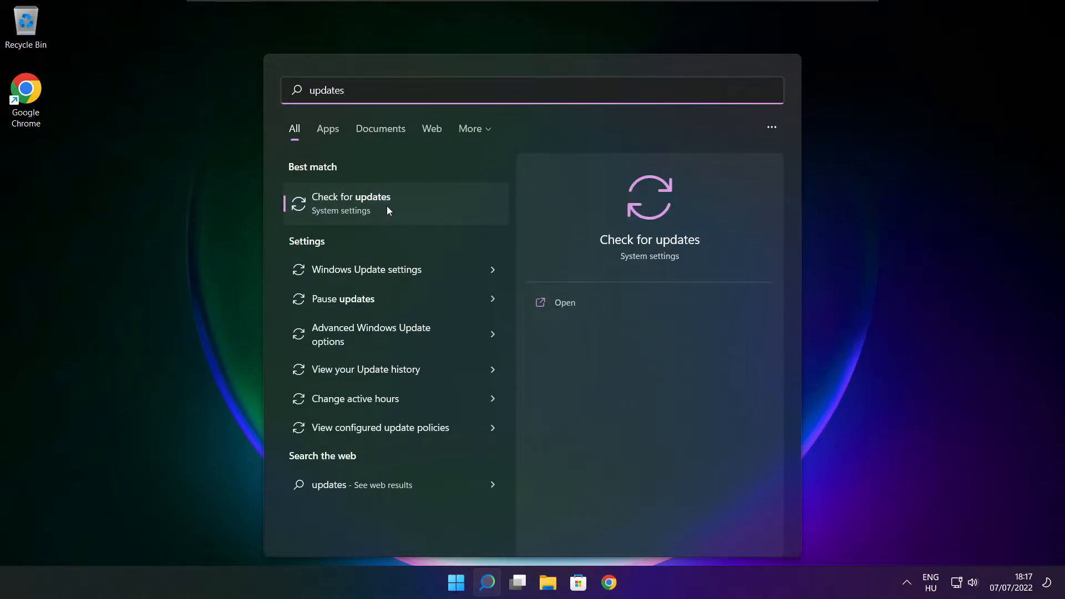
click(351, 203)
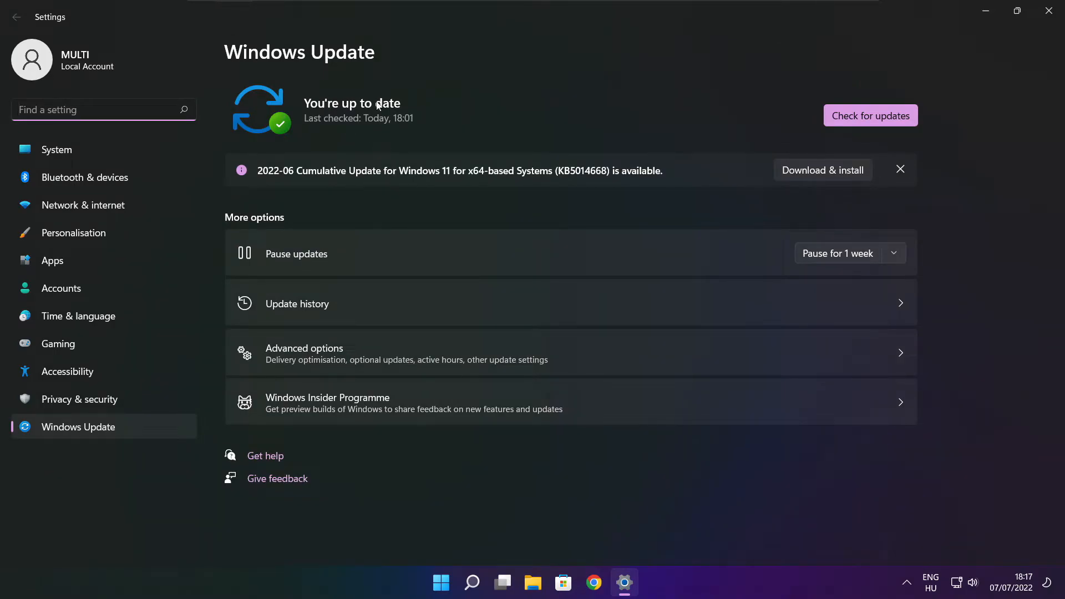
click(870, 115)
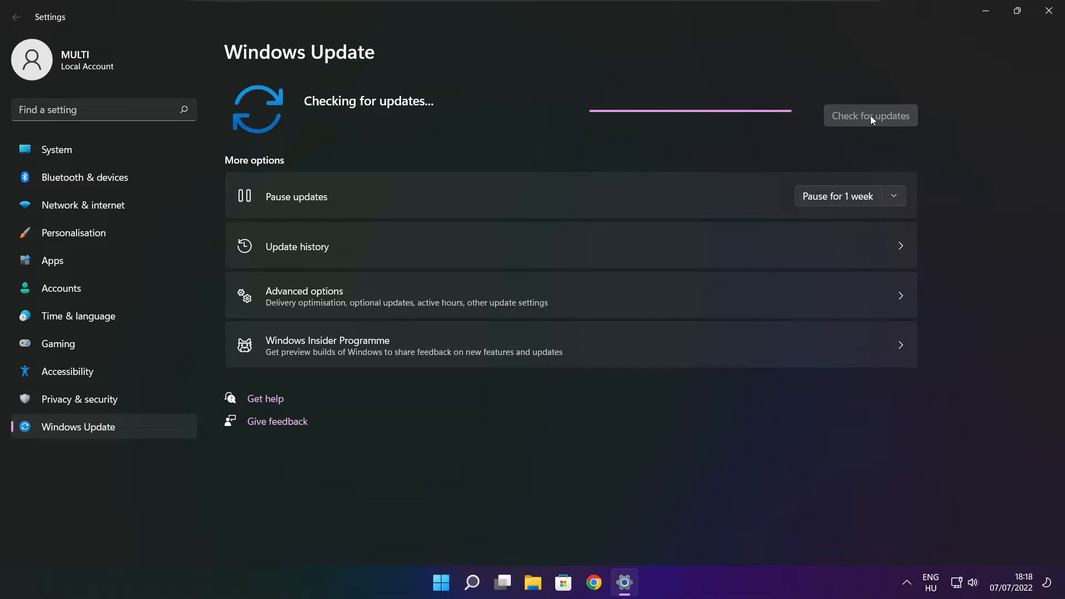
click(871, 114)
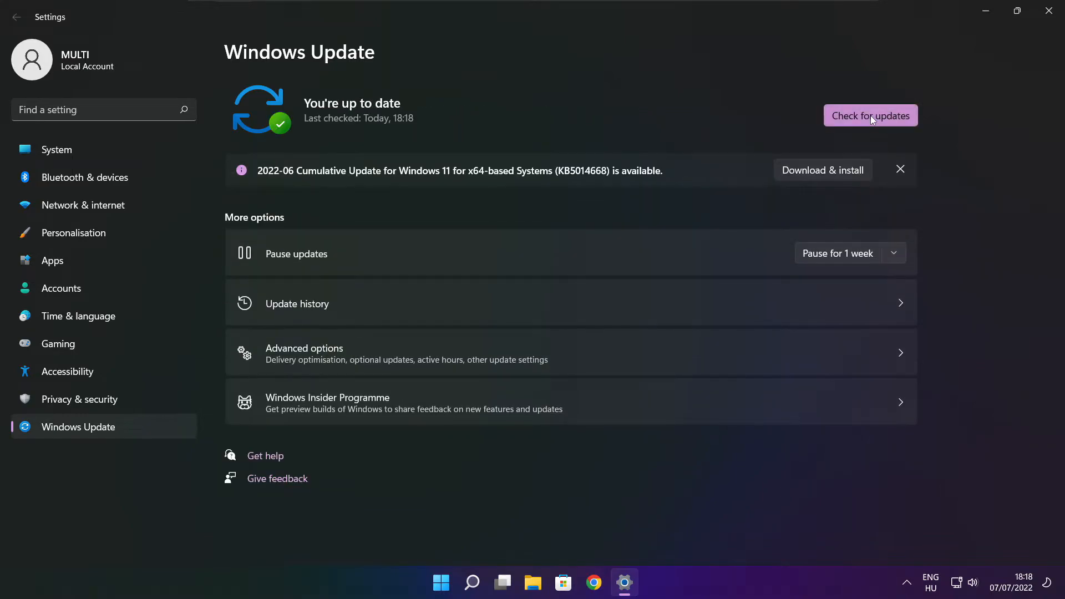
mouse_move(1052, 11)
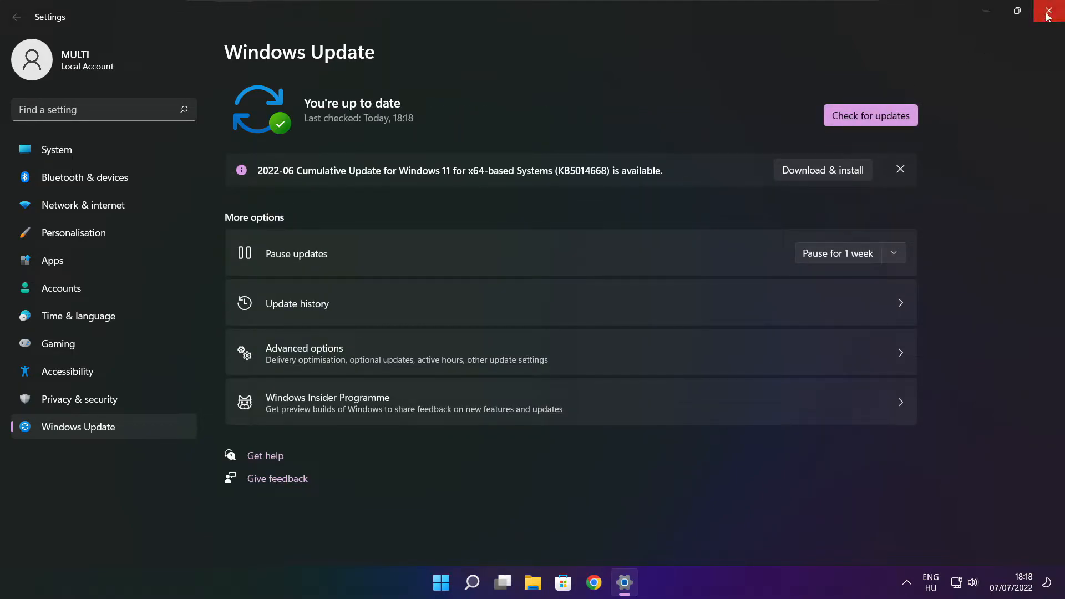
click(1053, 11)
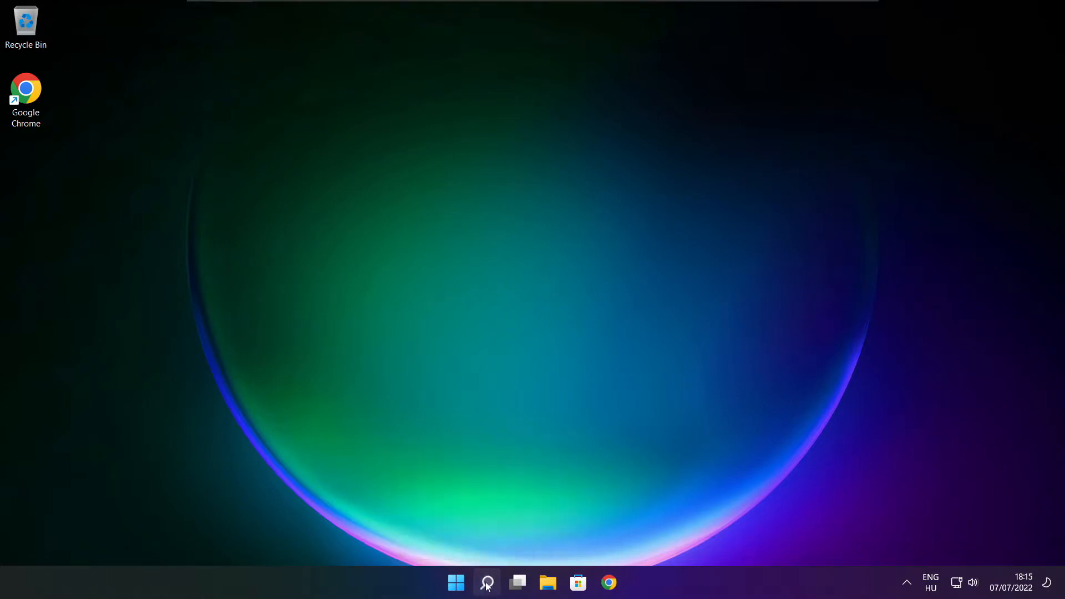
Launch regedit and navigate to HKEY_CURRENT_USER\System\GameConfigStore.
click(486, 582)
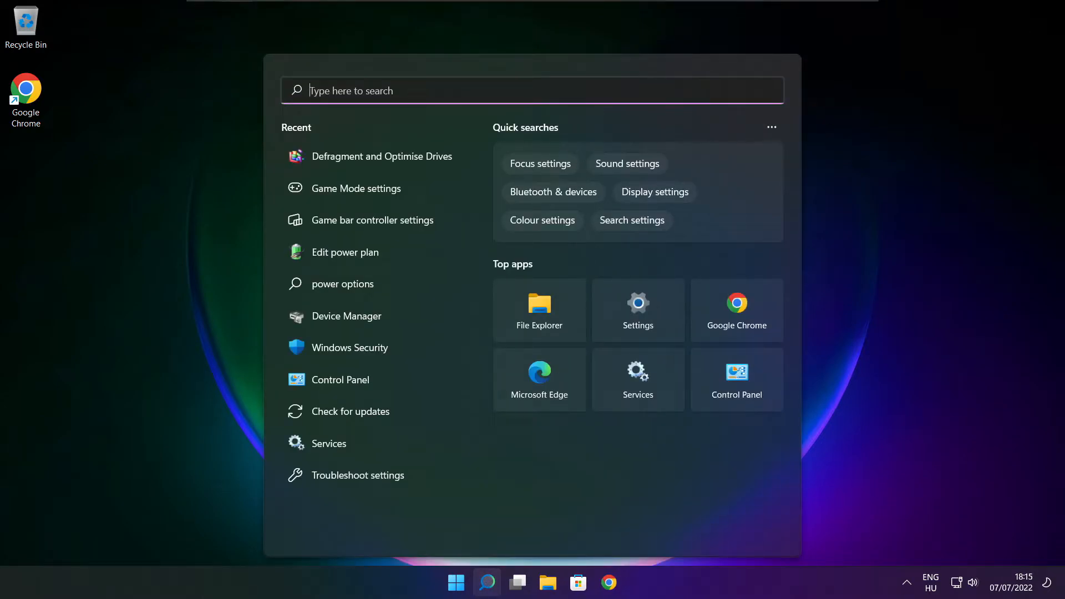
text(regedit)
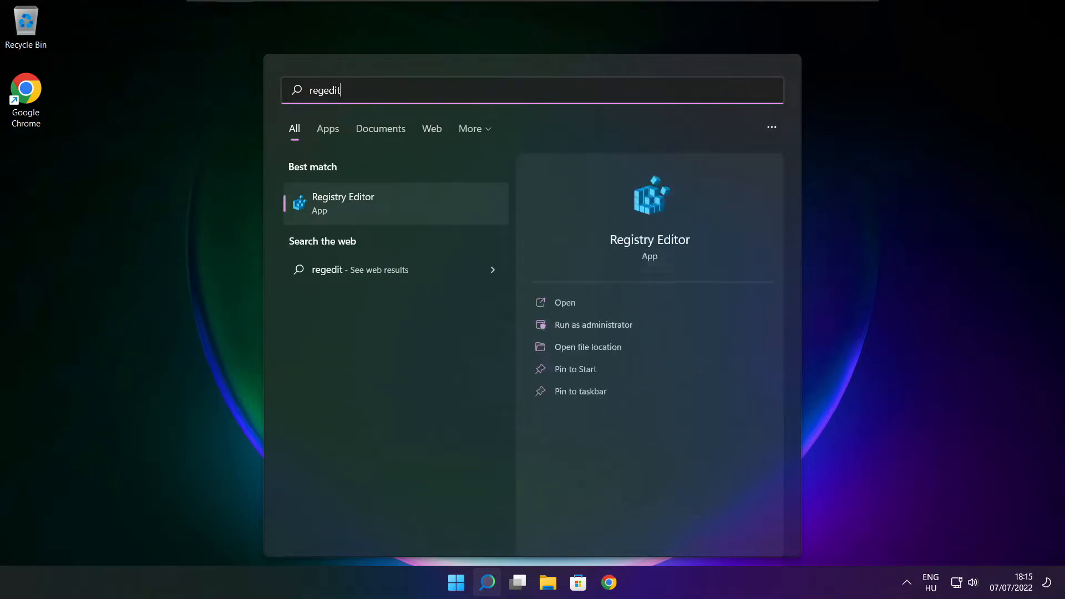
mouse_move(391, 216)
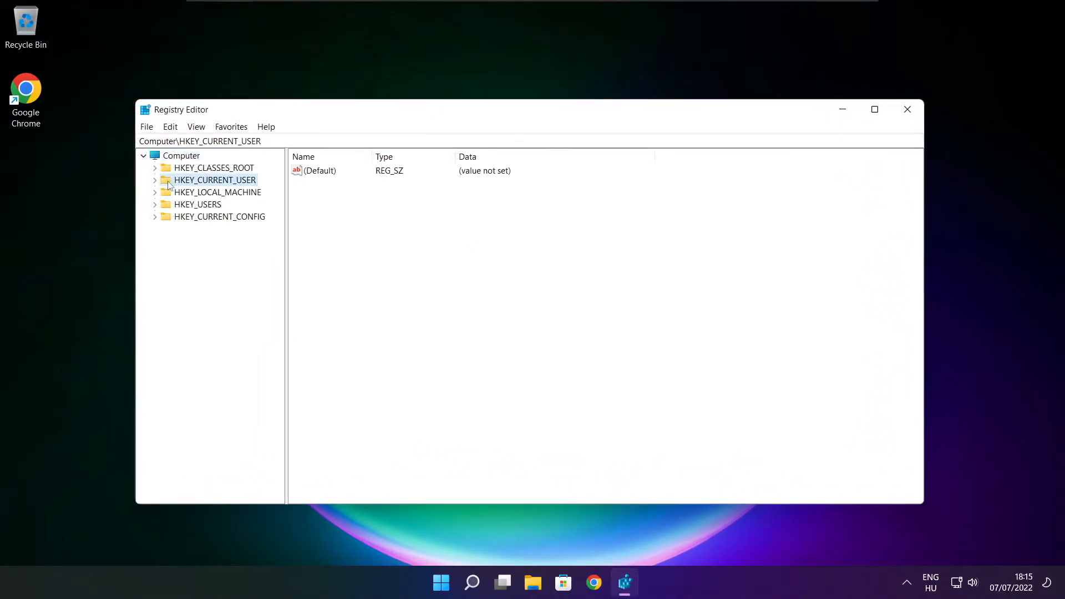
click(155, 180)
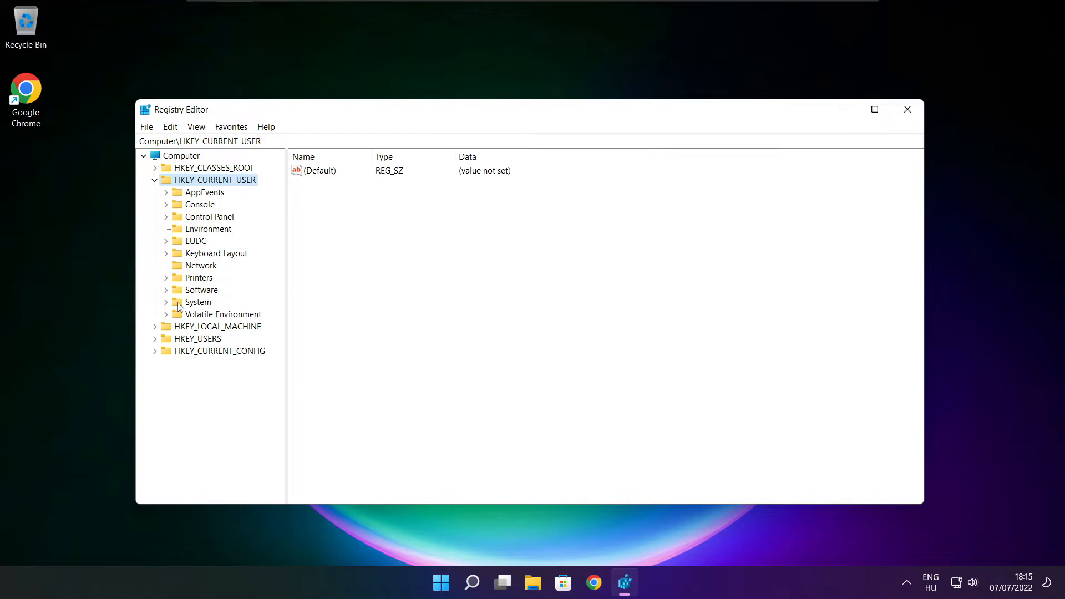
click(197, 302)
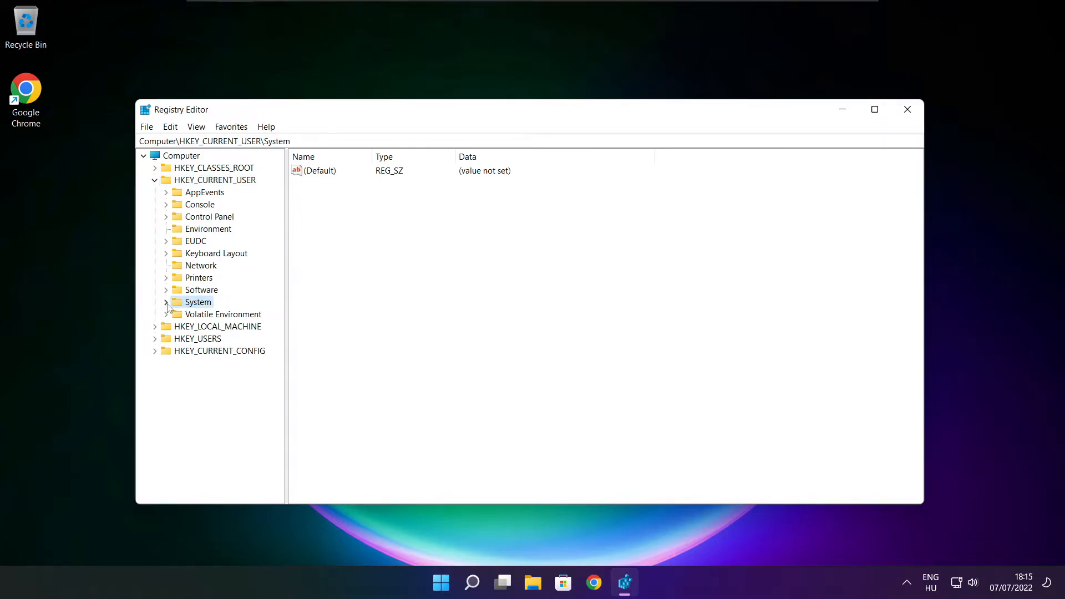
click(167, 301)
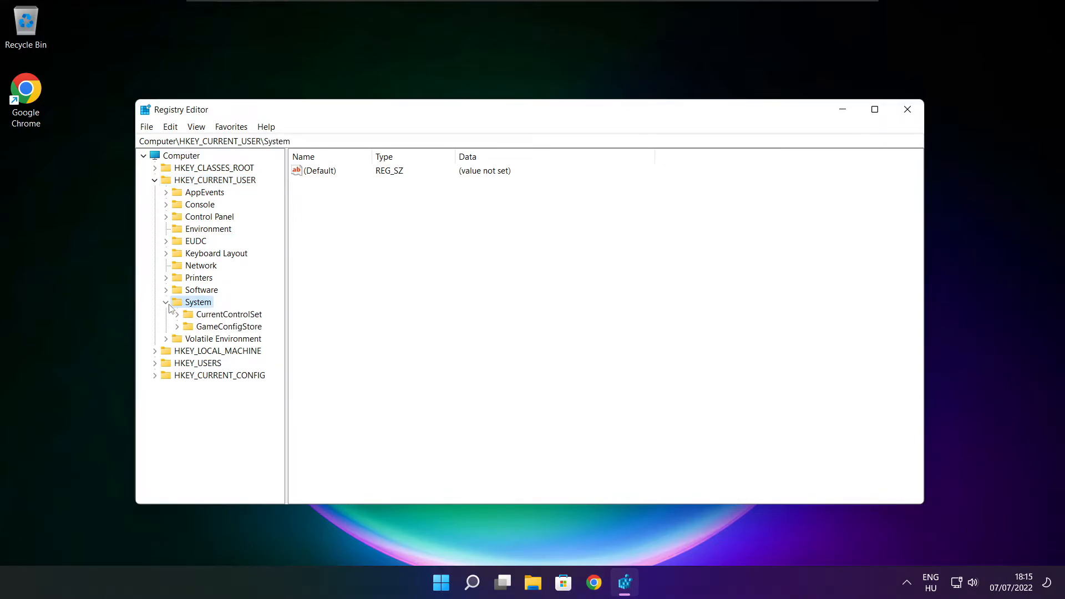
click(230, 326)
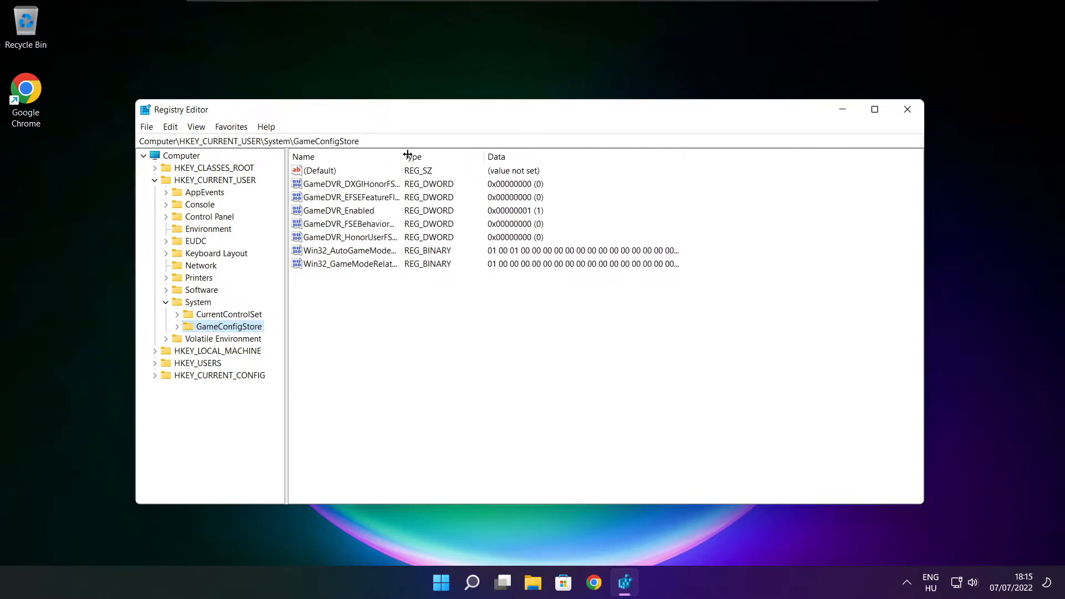
Set GameDVR_Enabled to 0 and collapse the HKEY_CURRENT_USER branch.
click(339, 211)
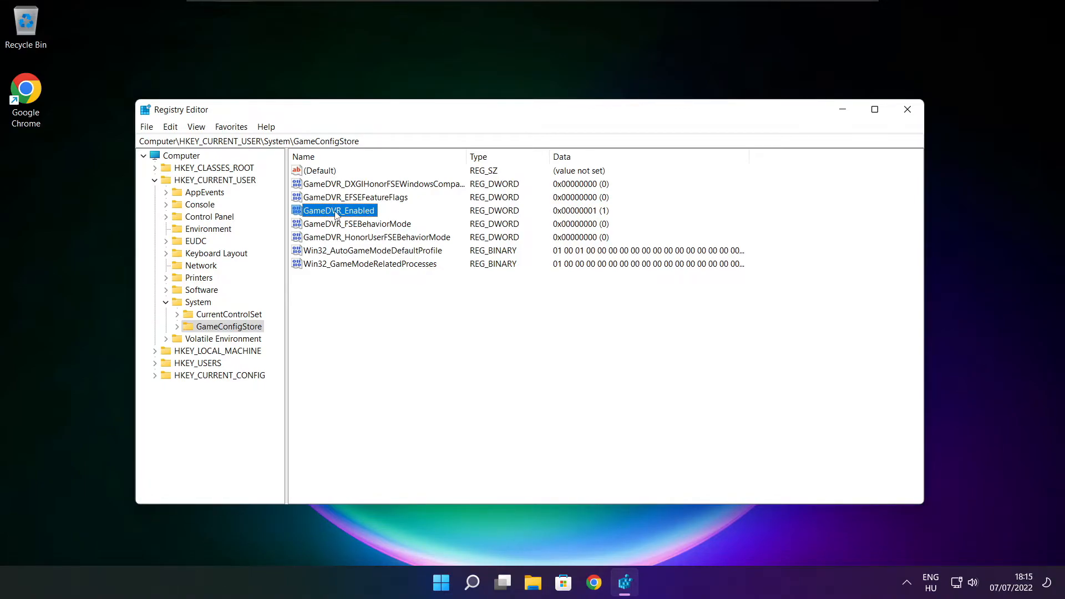
double_click(339, 210)
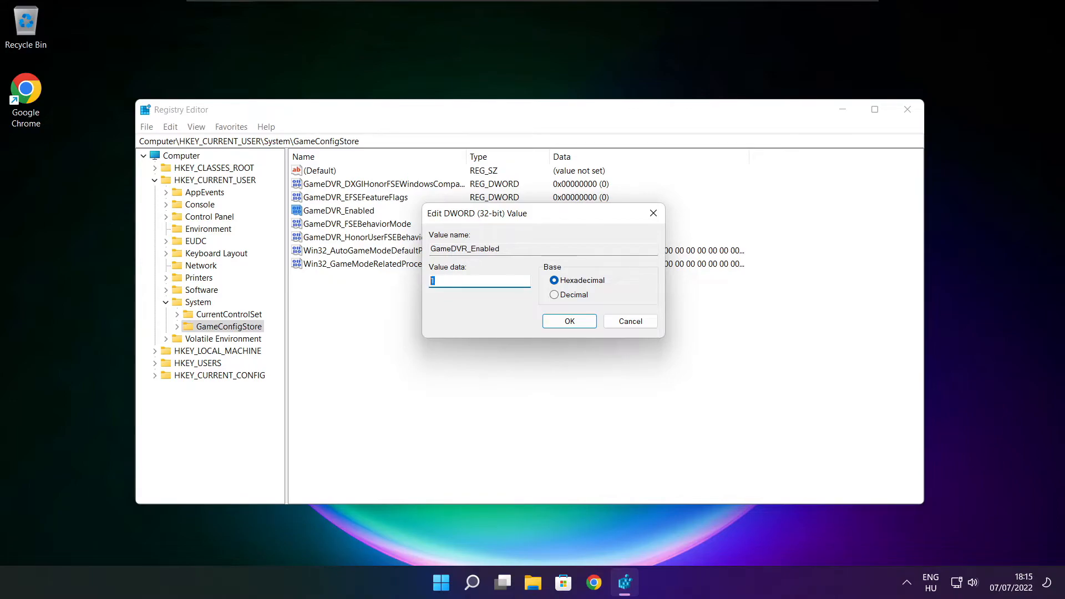
text(0)
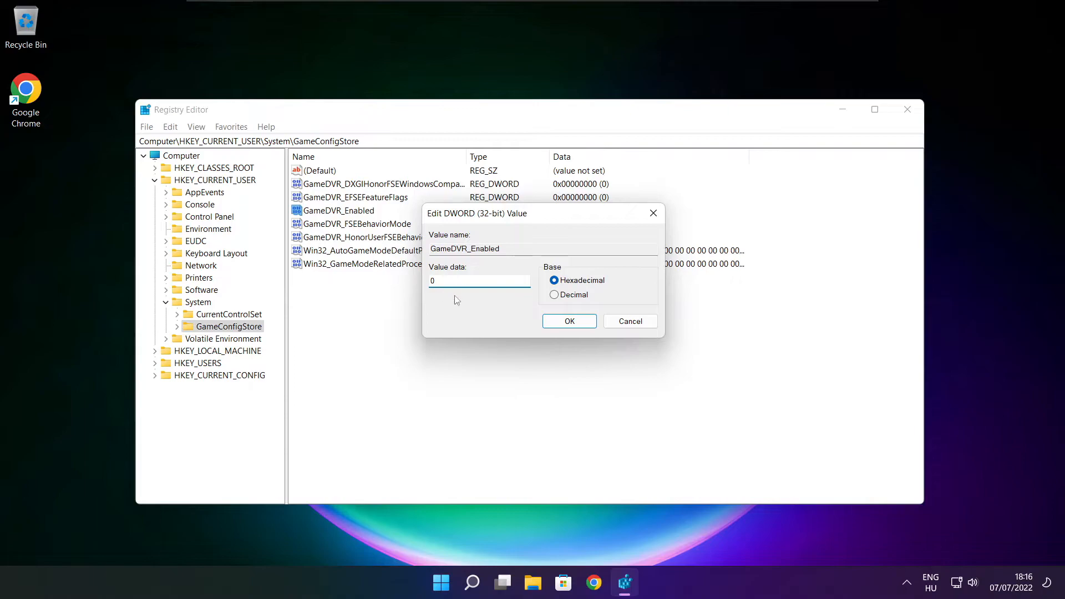
click(569, 321)
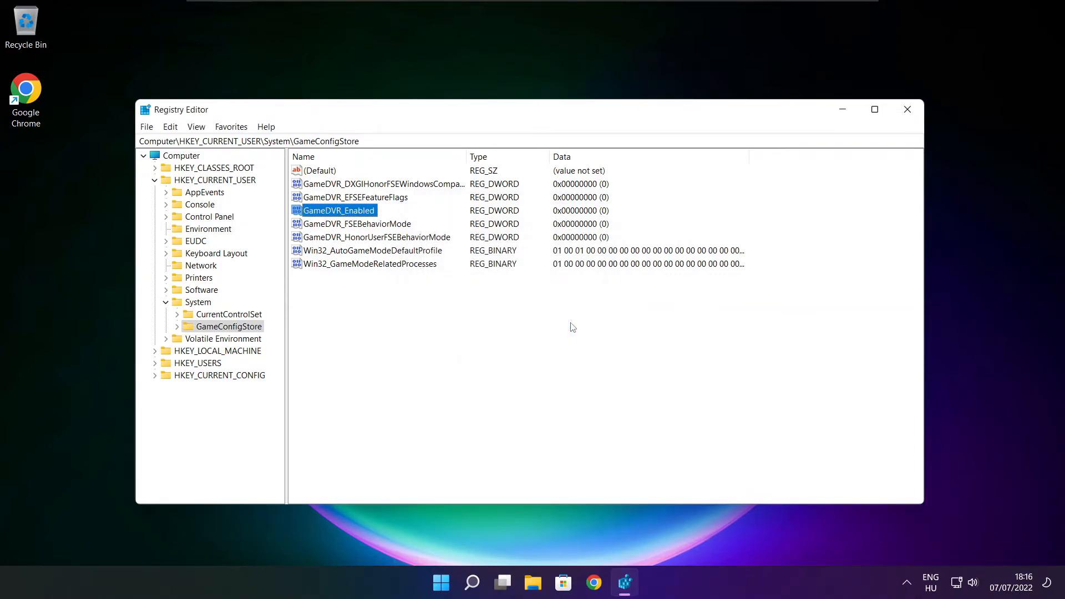
click(155, 180)
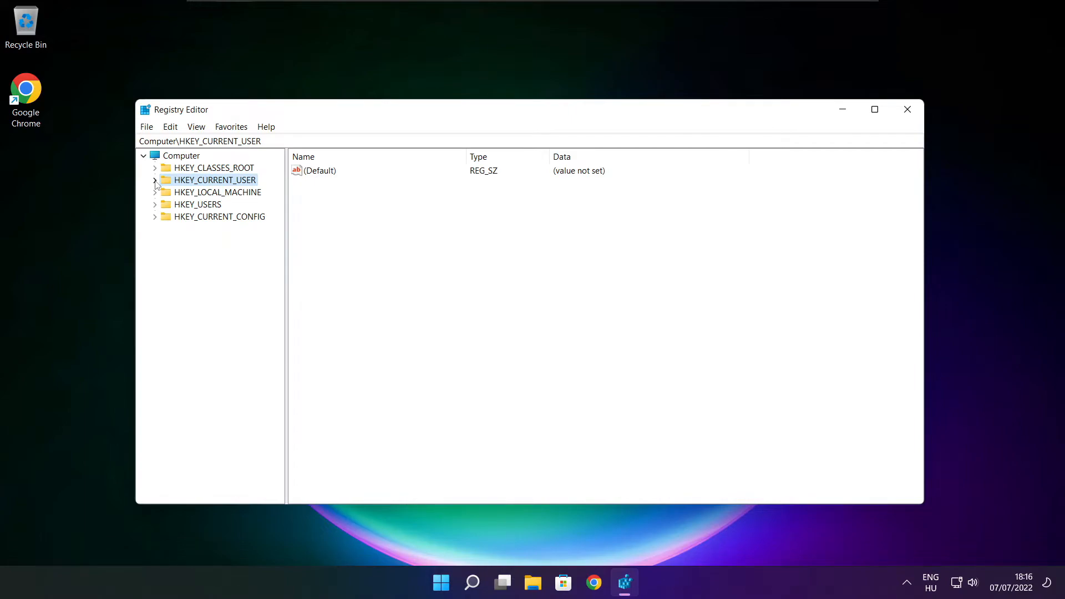
Navigate HKEY_LOCAL_MACHINE down to SOFTWARE\Microsoft\PolicyManager\default.
click(217, 193)
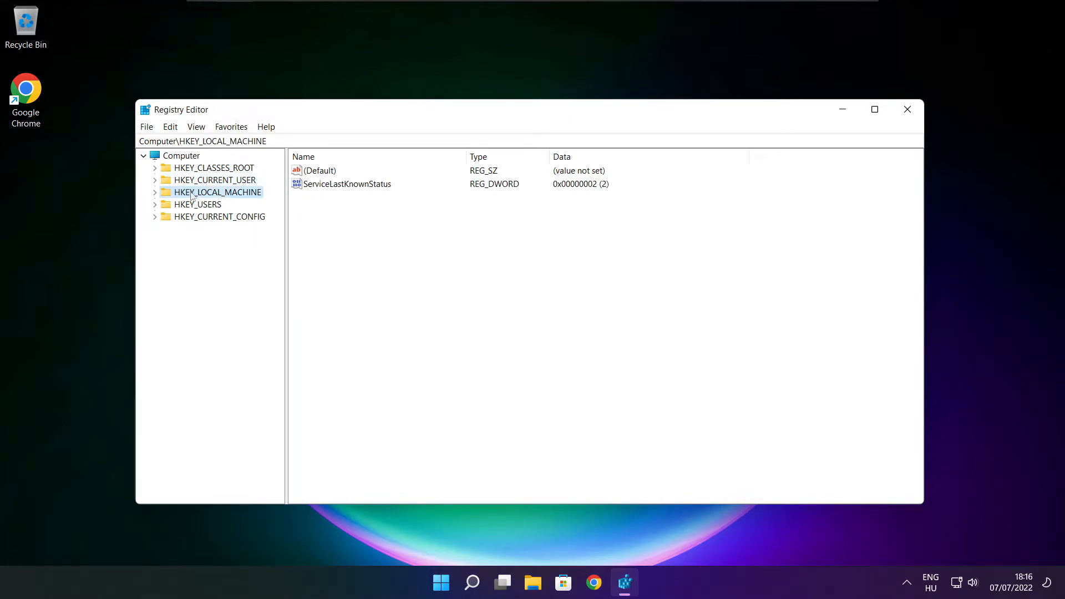
click(155, 193)
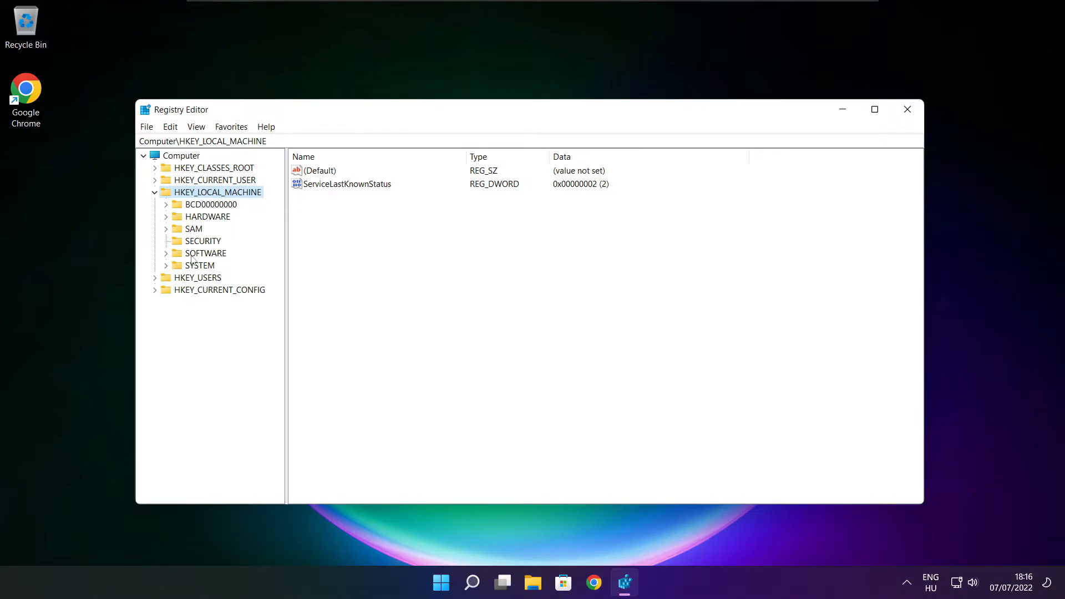
click(205, 253)
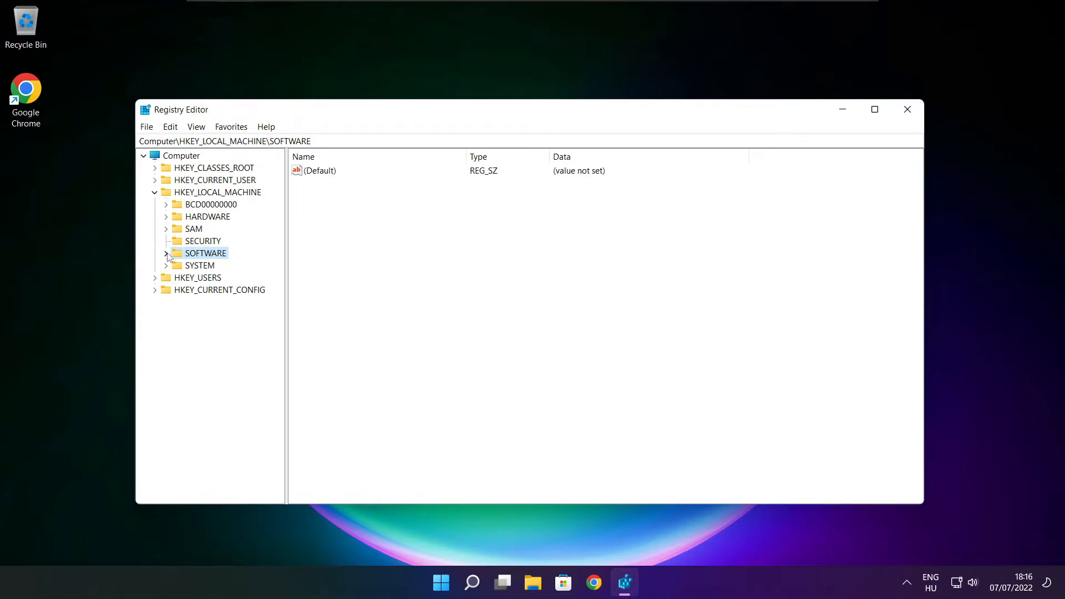
click(166, 253)
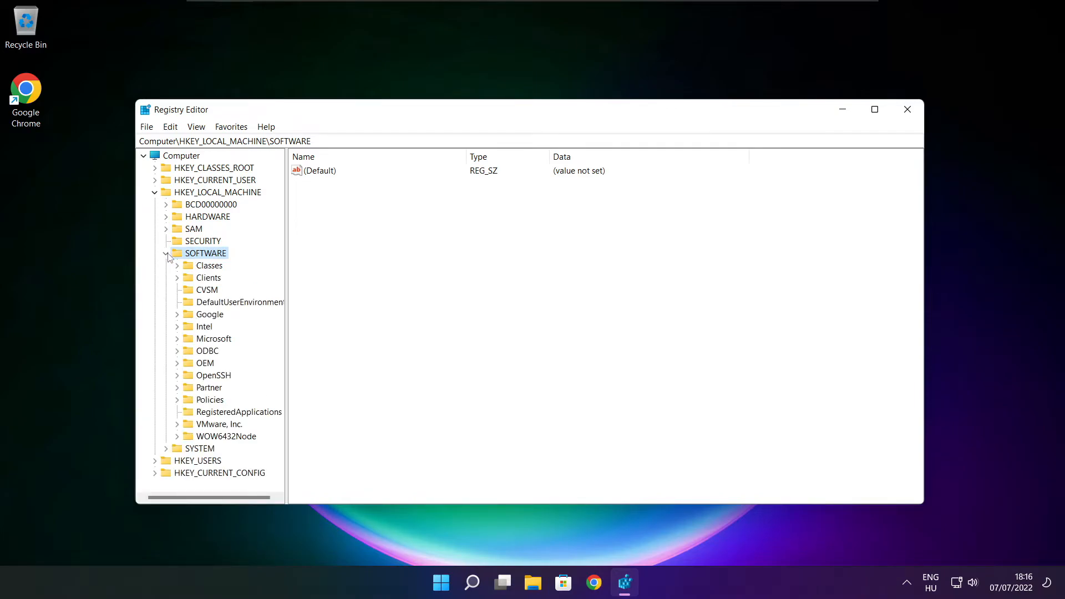
click(213, 338)
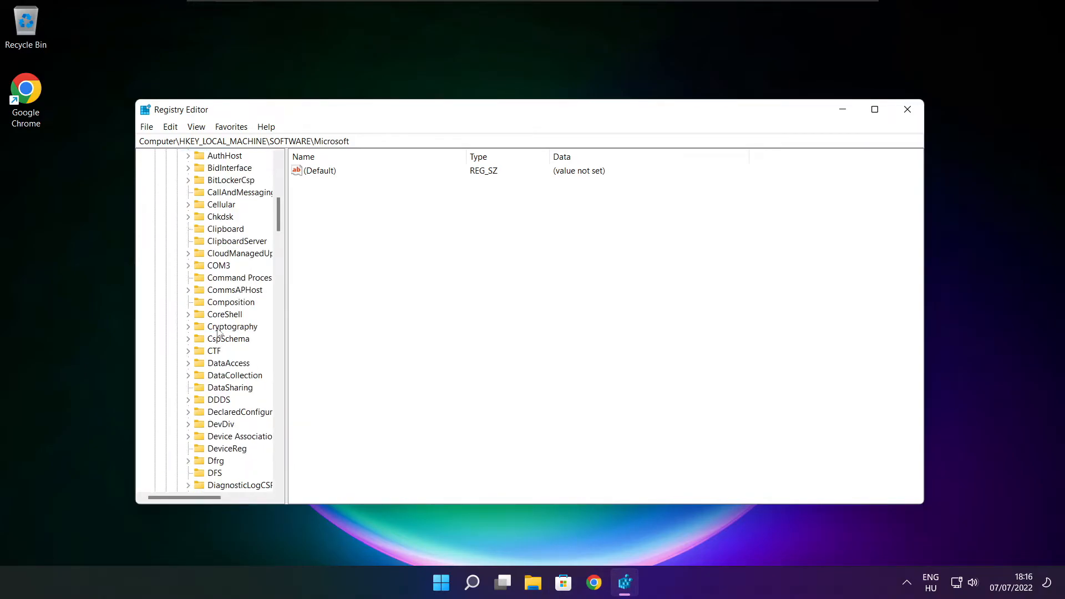
scroll(down, 3)
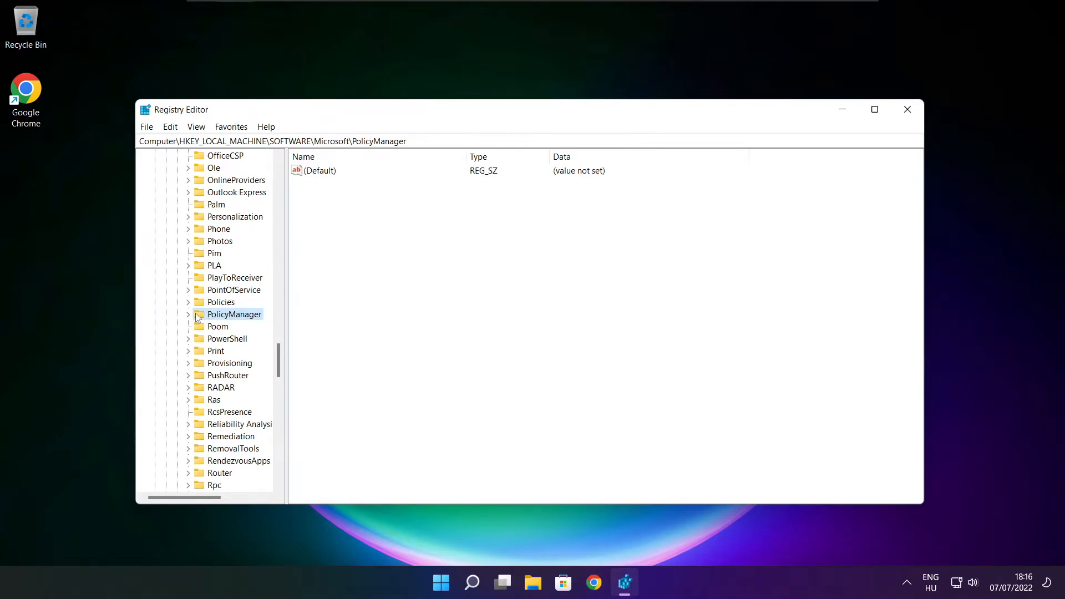
click(188, 314)
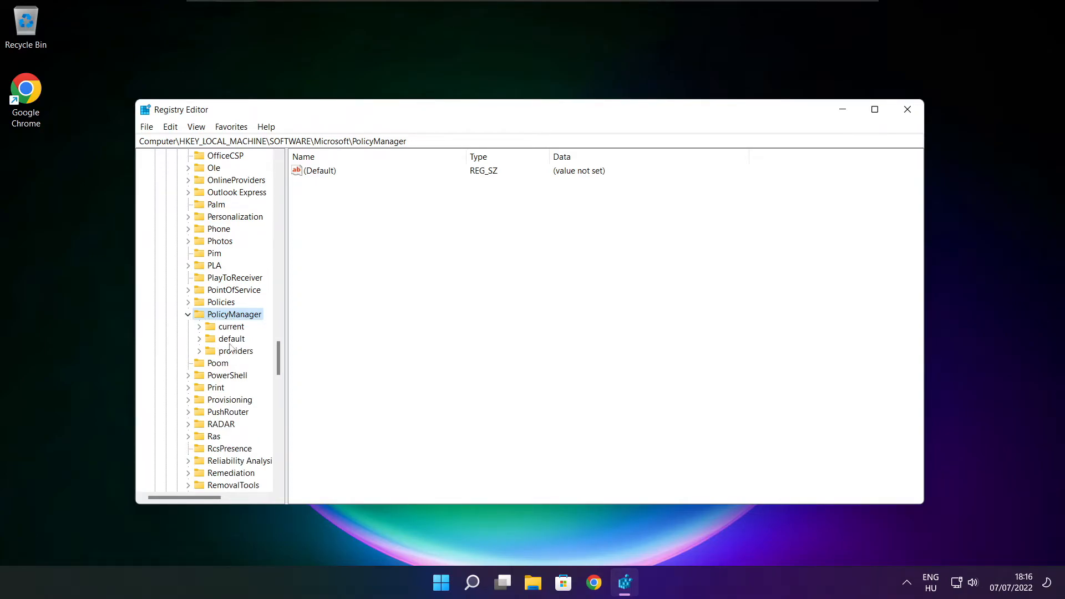
click(232, 339)
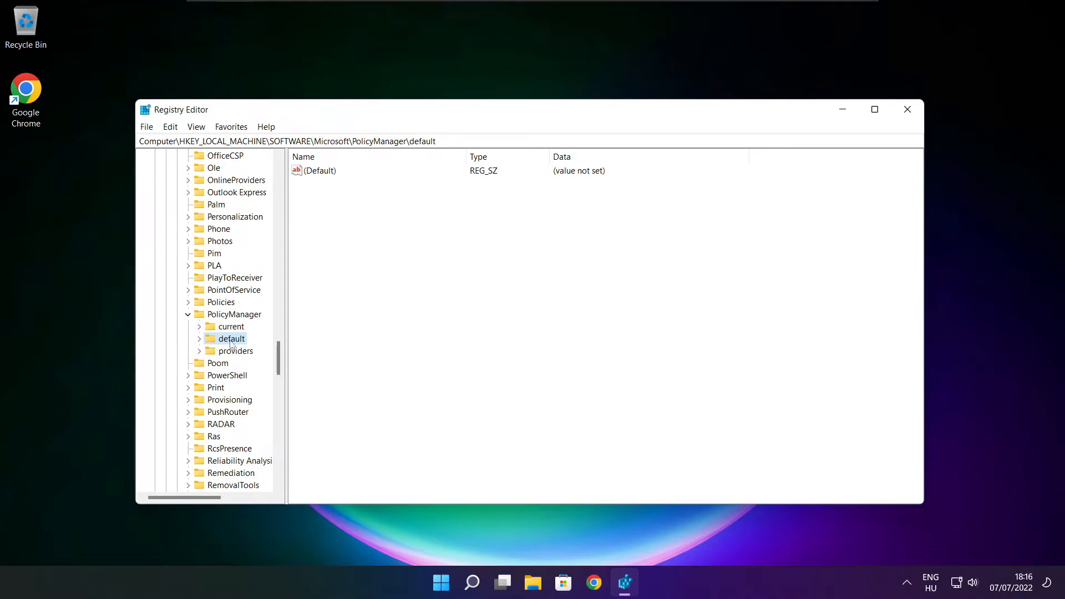
click(199, 338)
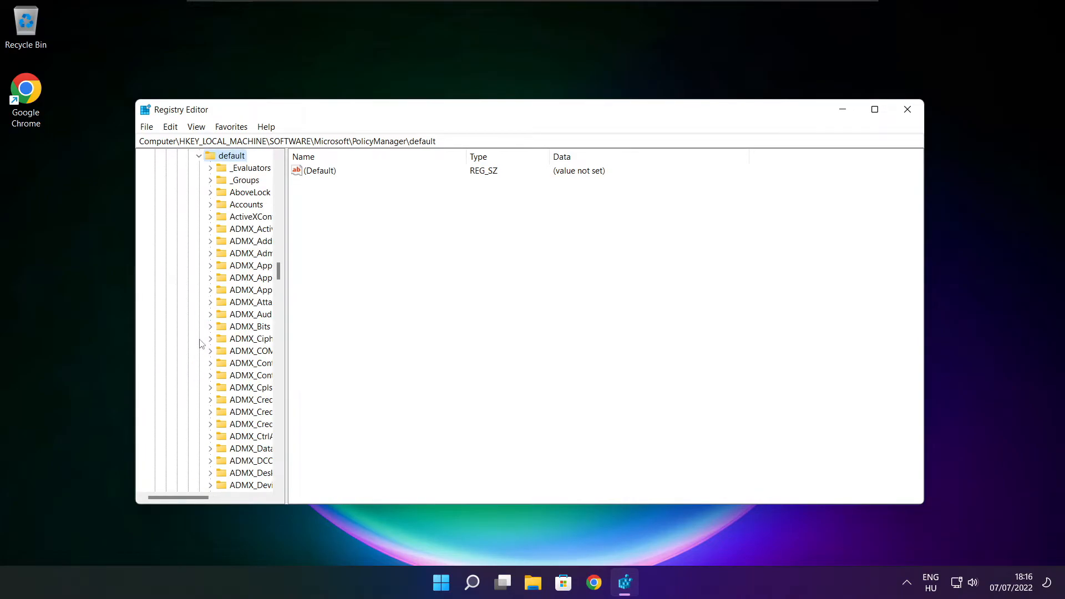
scroll(down, 3)
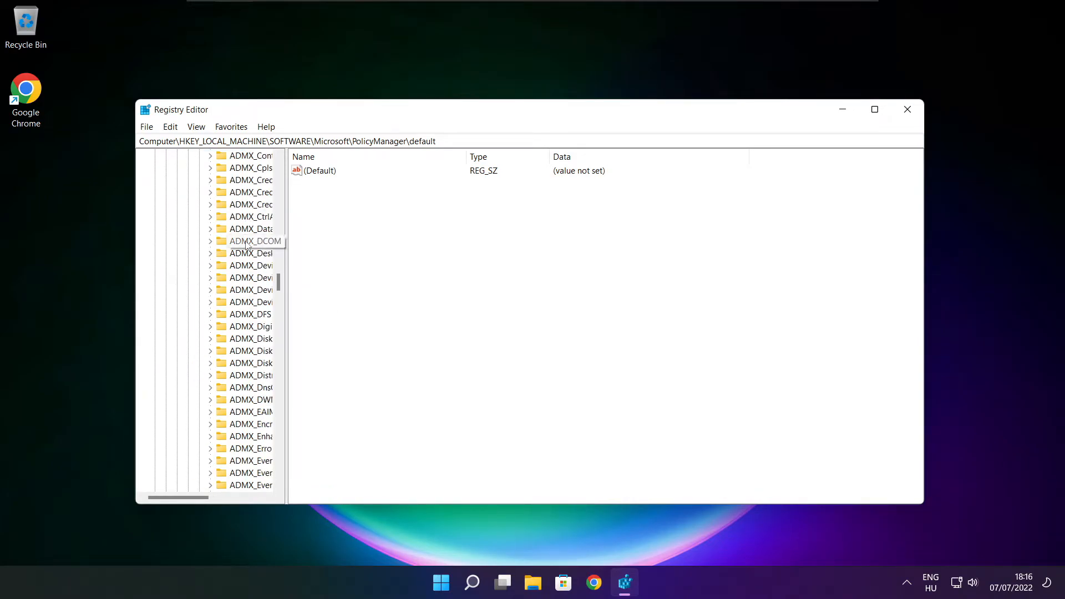
scroll(down, 3)
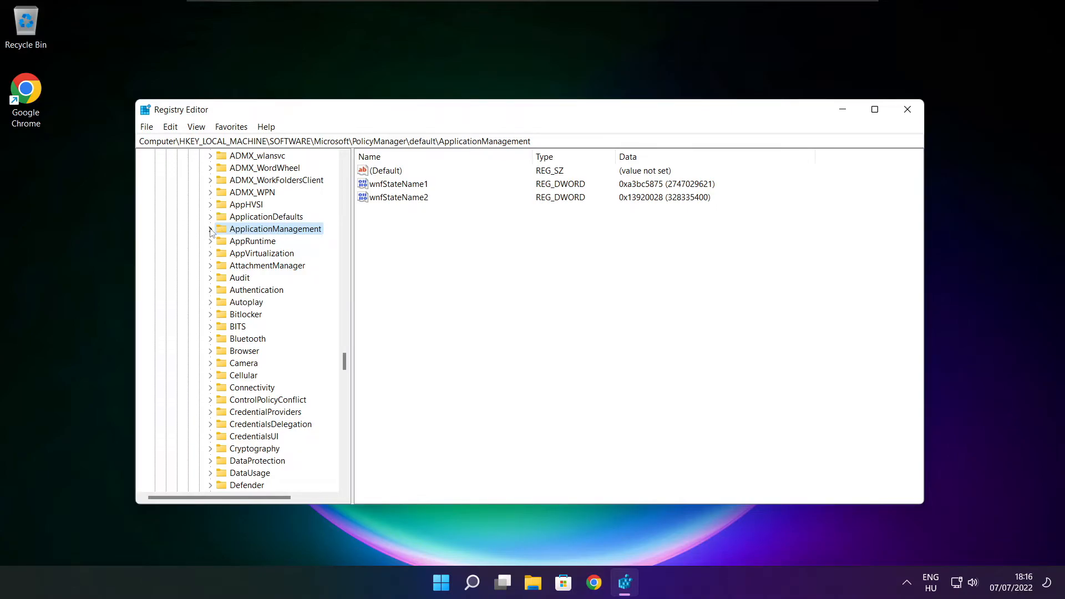
Set ApplicationManagement\AllowGameDVR's 'value' entry to 0 and close Registry Editor.
click(211, 229)
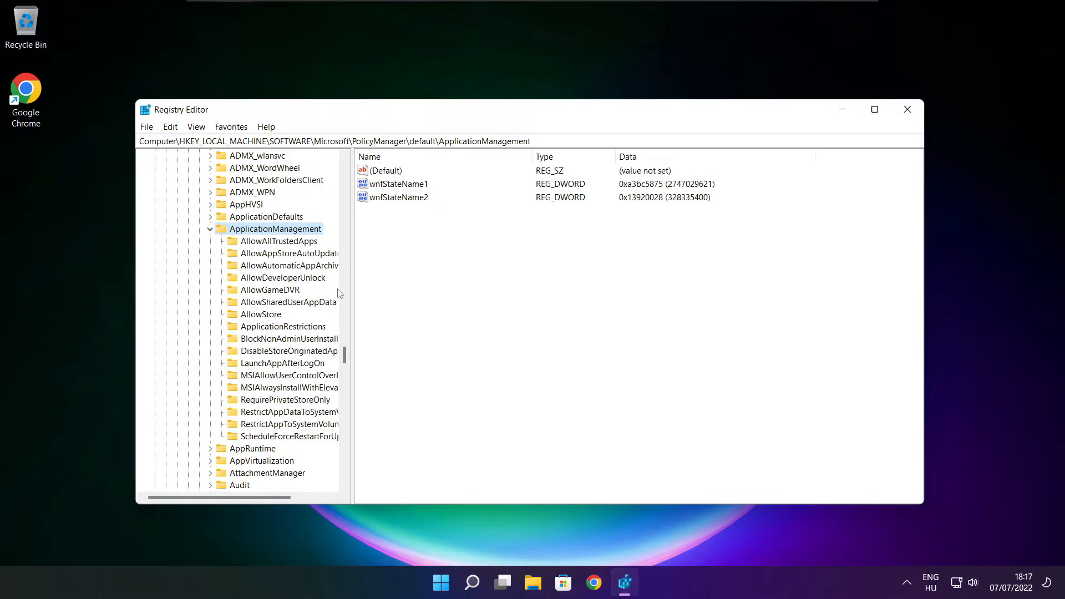
click(270, 289)
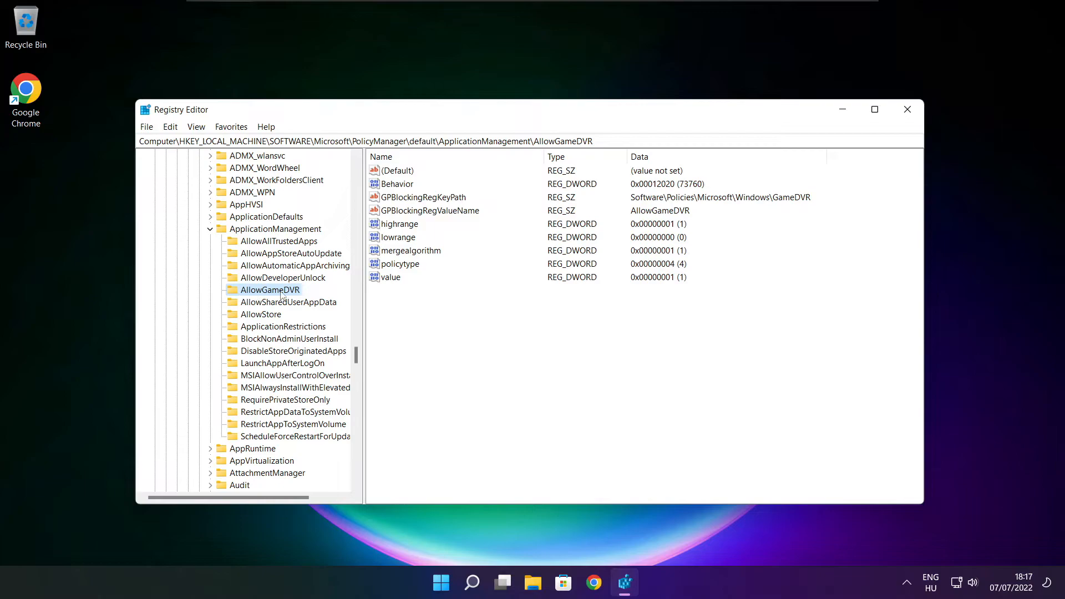
click(391, 277)
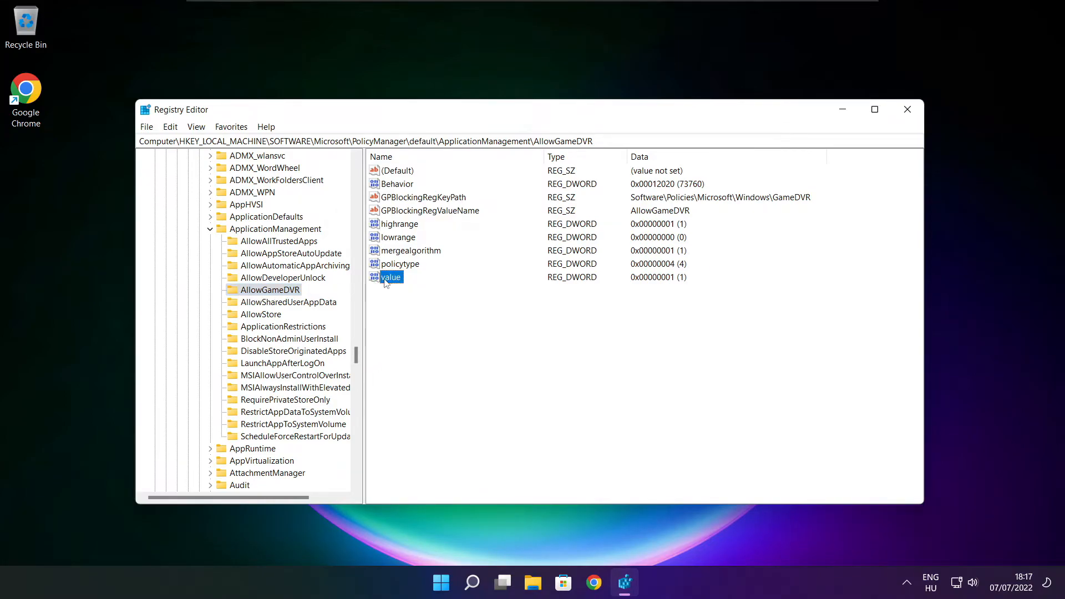
double_click(391, 277)
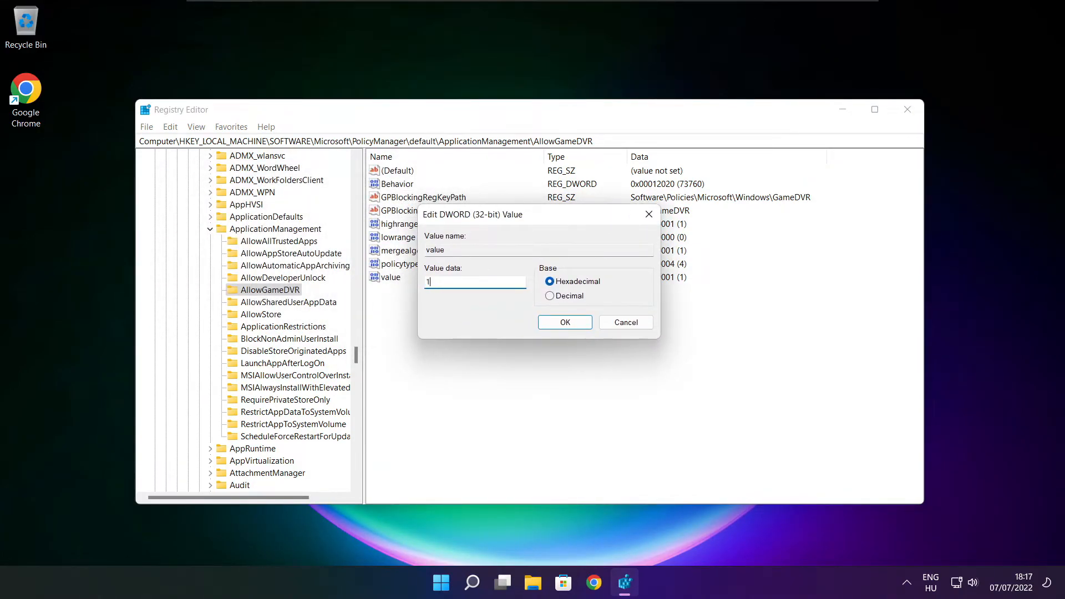
text(0)
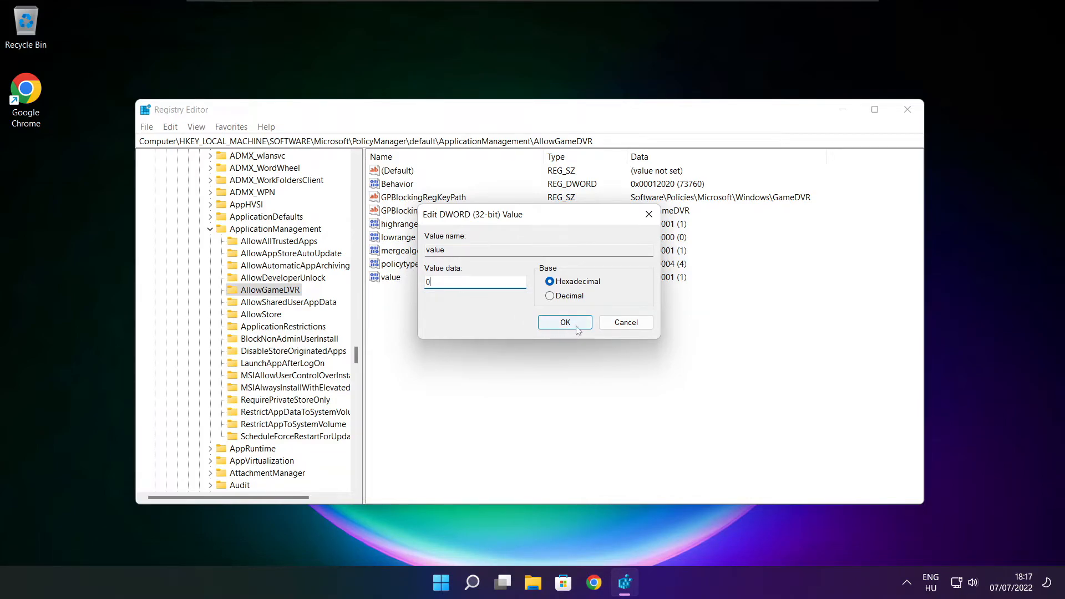
click(565, 322)
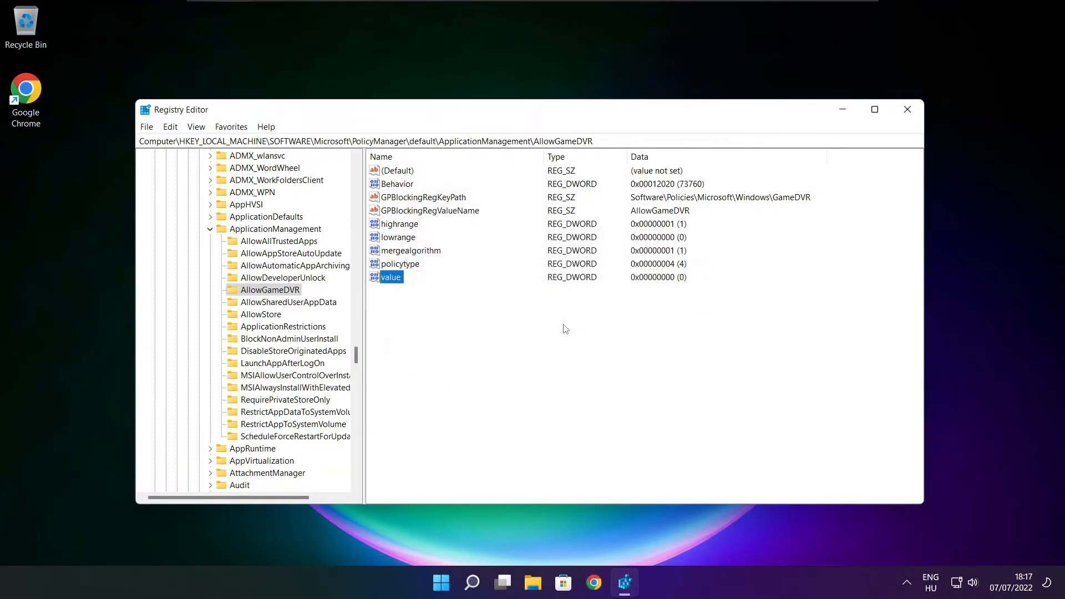
mouse_move(640, 302)
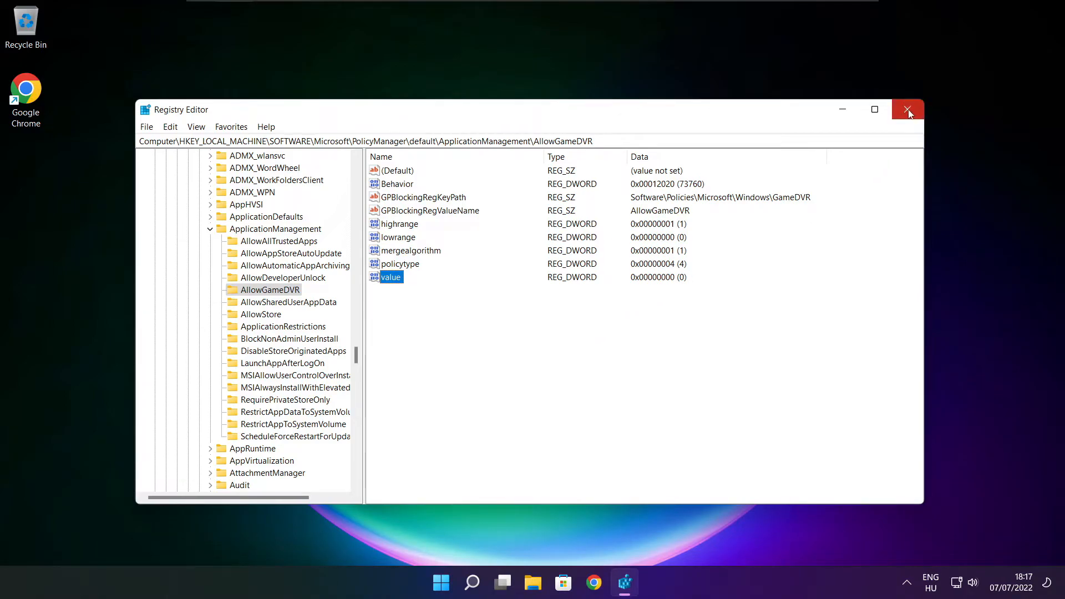
click(908, 109)
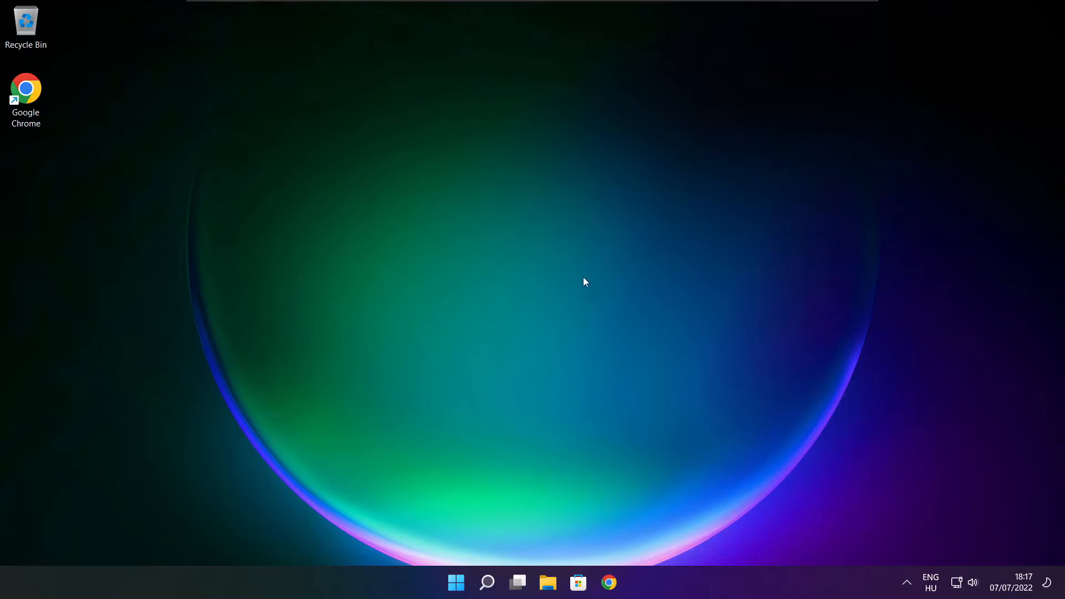
mouse_move(608, 583)
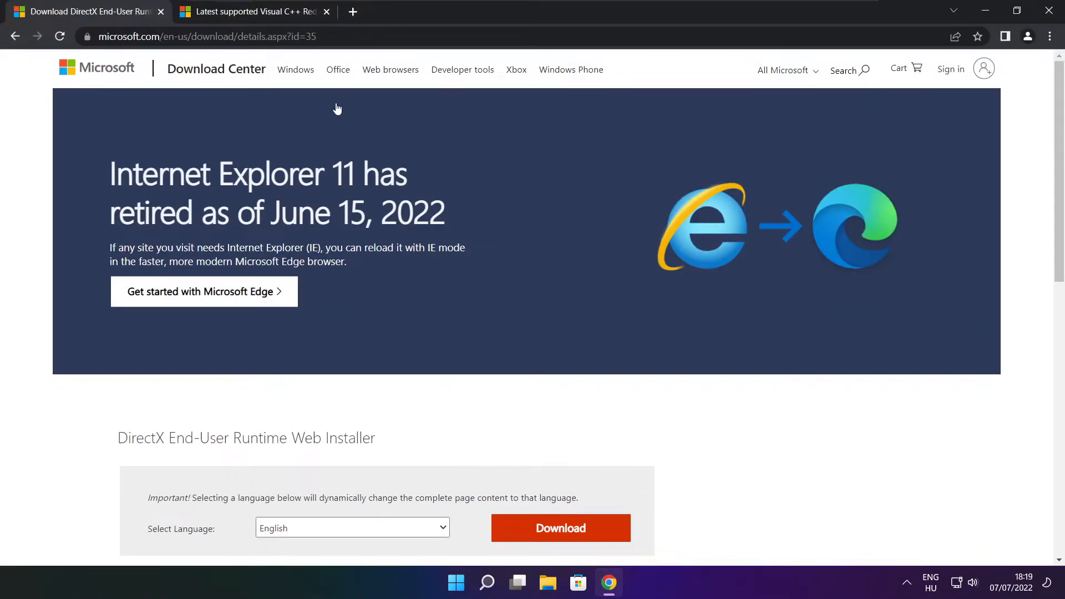
Download dxwebsetup.exe from the DirectX End-User Runtime Web Installer page in English.
click(203, 36)
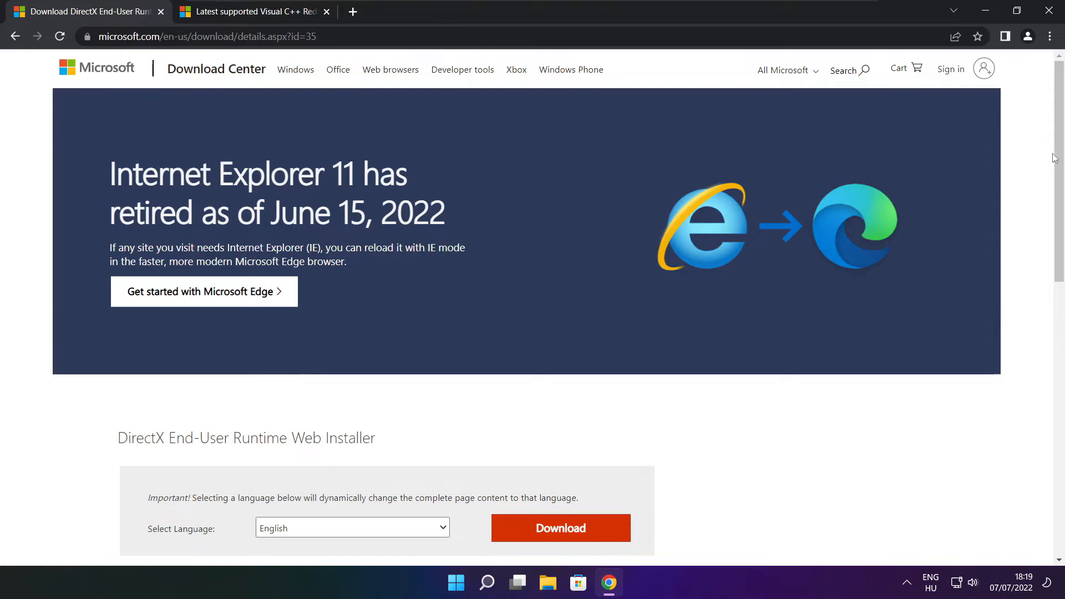
scroll(down, 3)
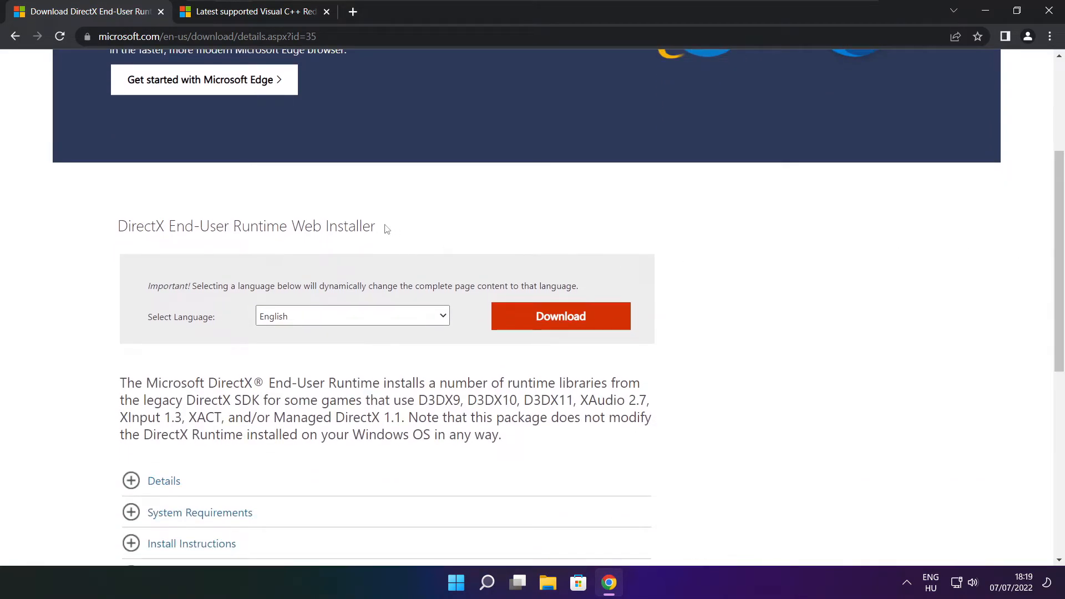
mouse_move(294, 324)
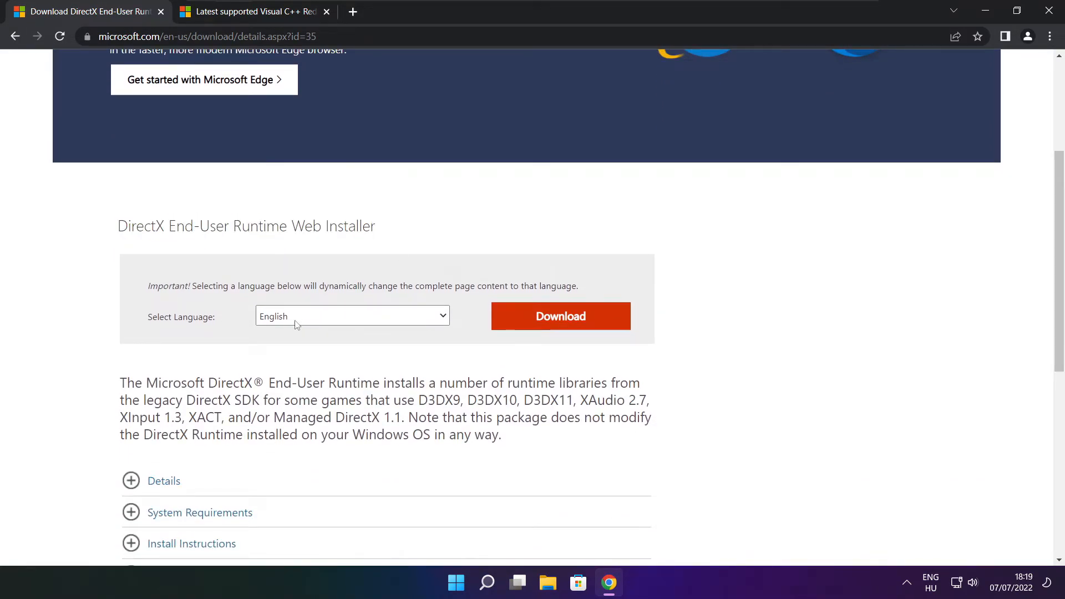
click(560, 316)
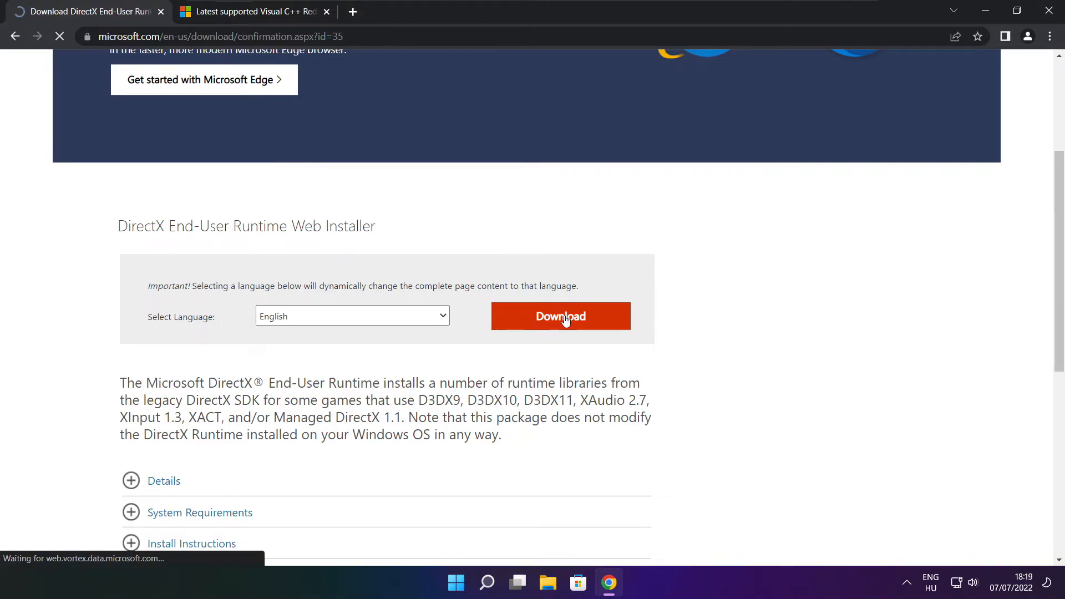
click(560, 315)
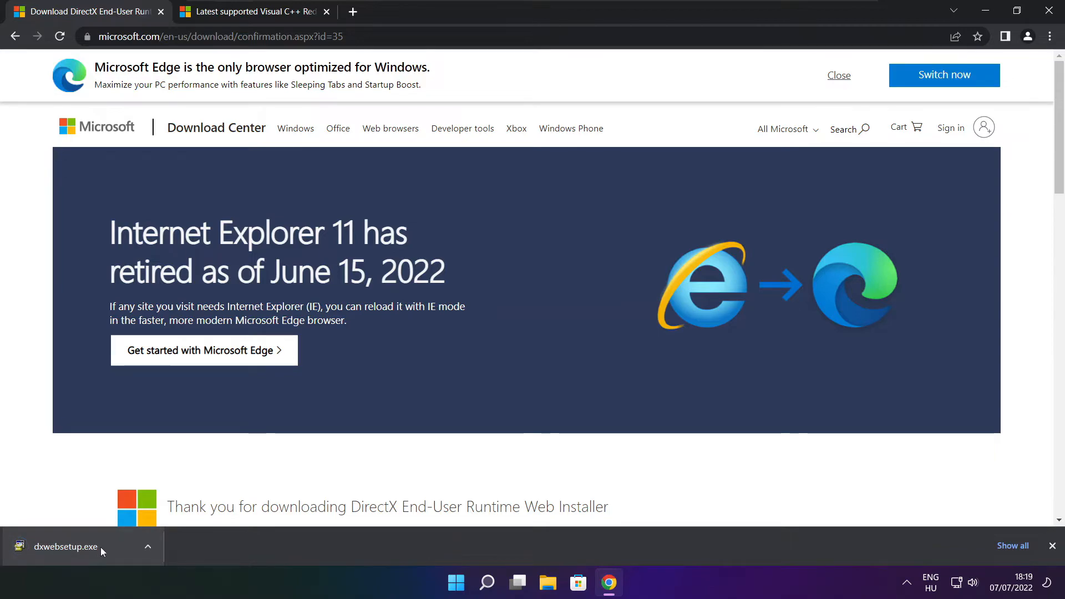
Run dxwebsetup.exe and accept the DirectX license agreement.
click(66, 547)
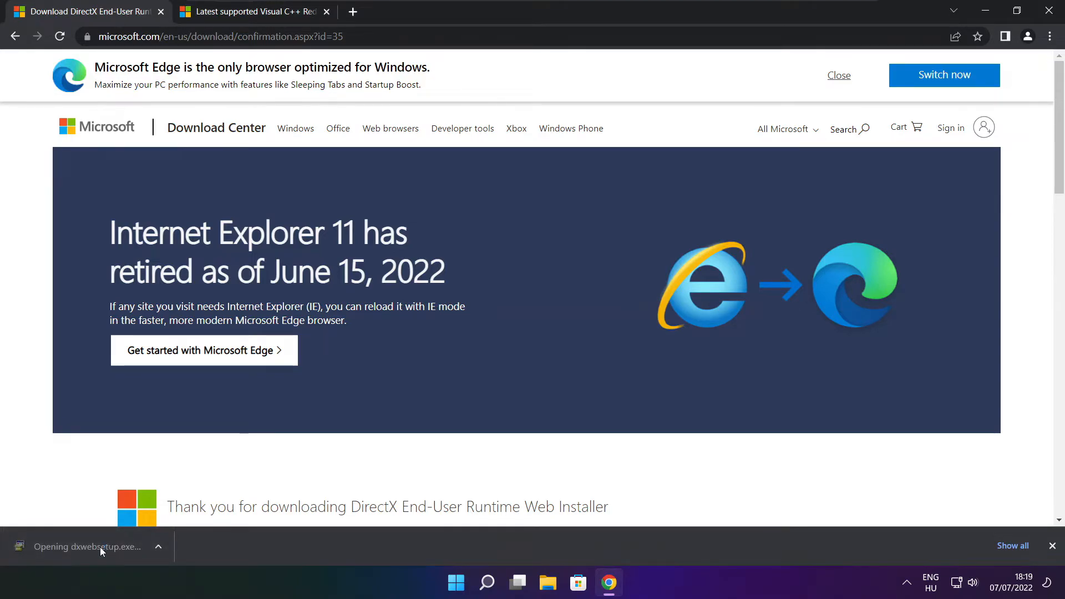
click(82, 546)
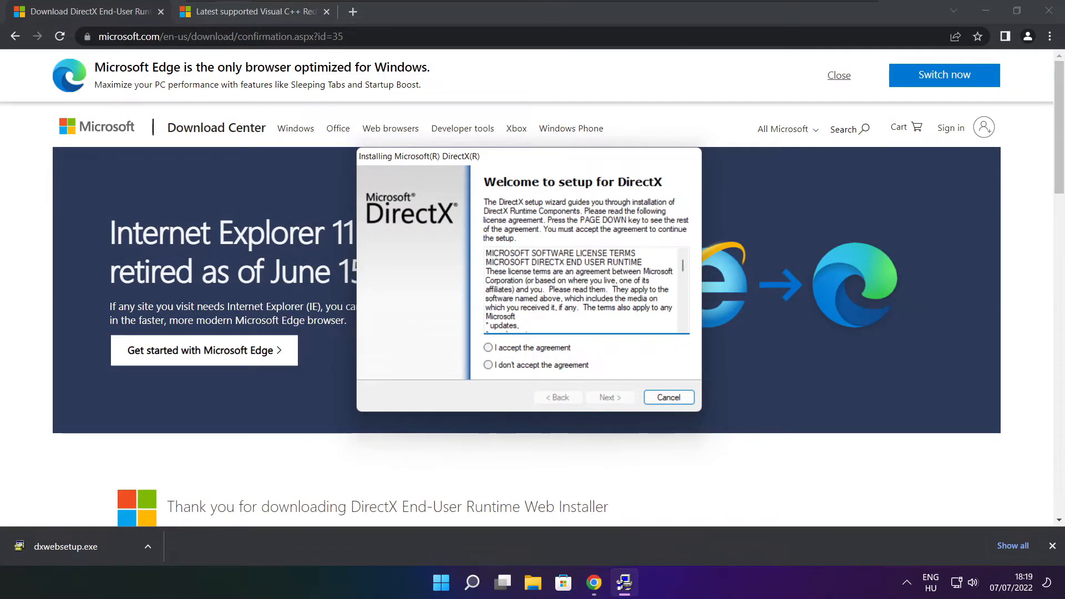
scroll(down, 3)
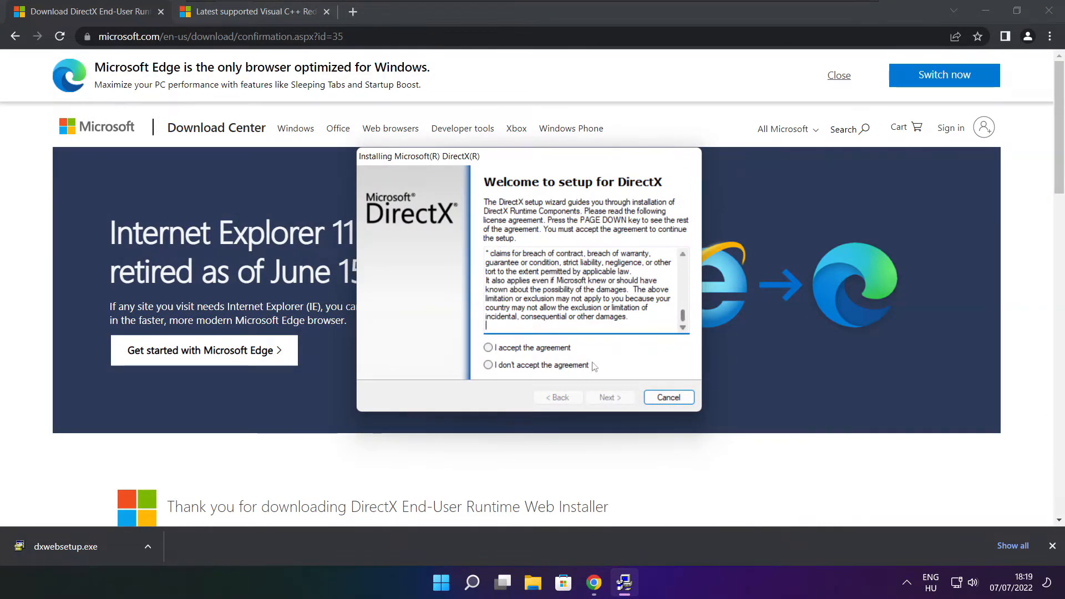
click(488, 347)
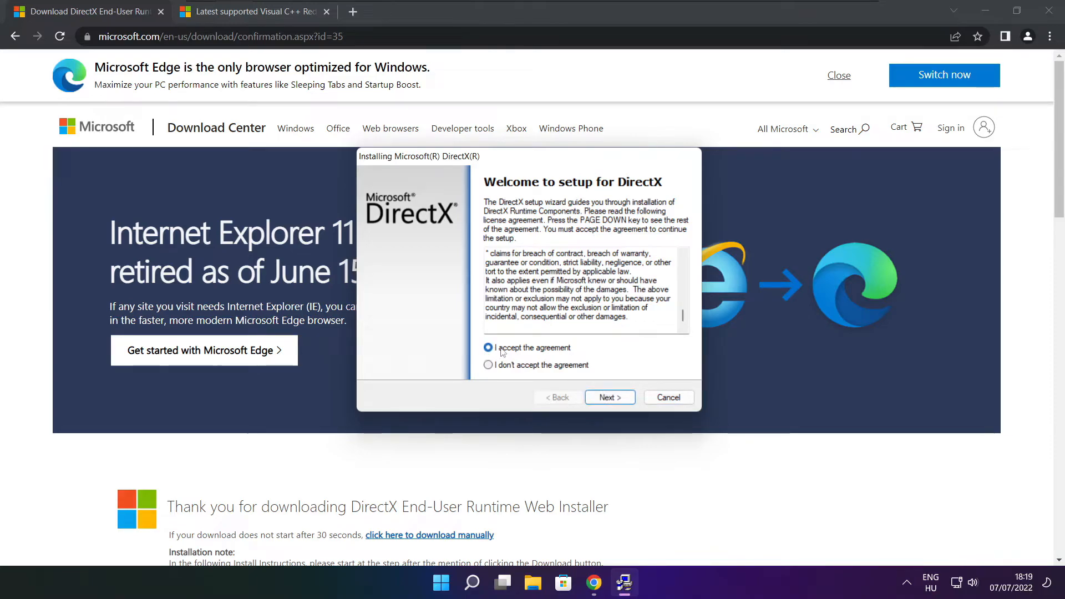
click(608, 398)
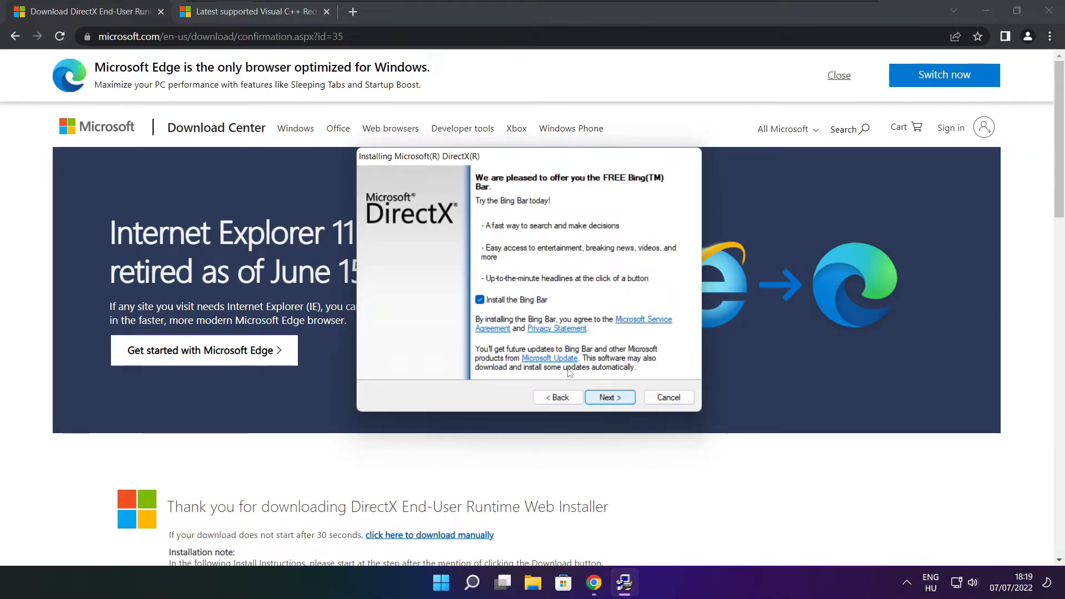
Decline the Bing Bar, install the runtime components, and finish the installer.
click(480, 300)
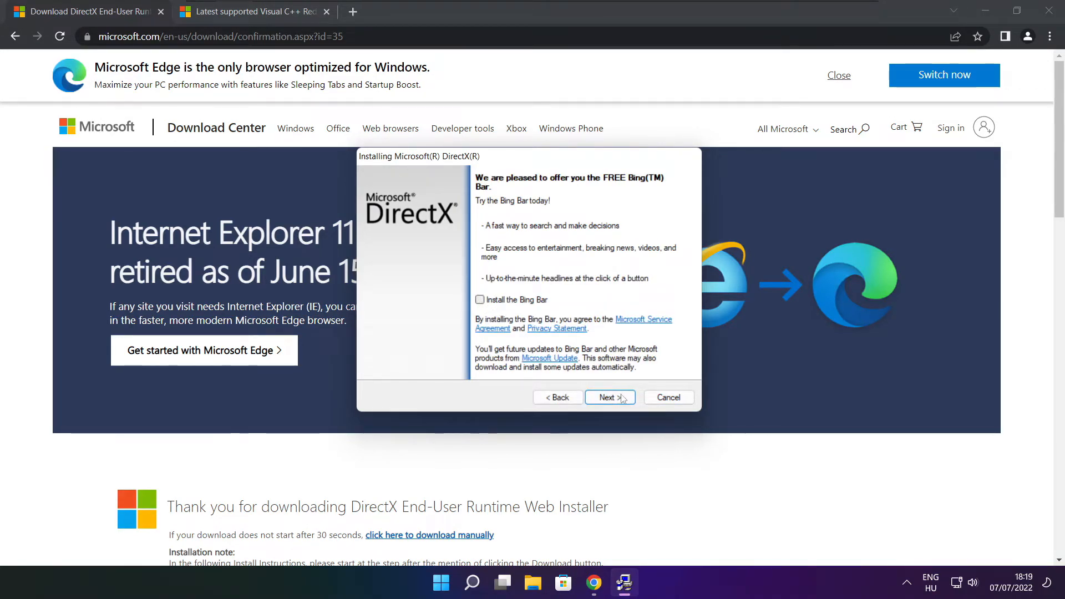
click(606, 397)
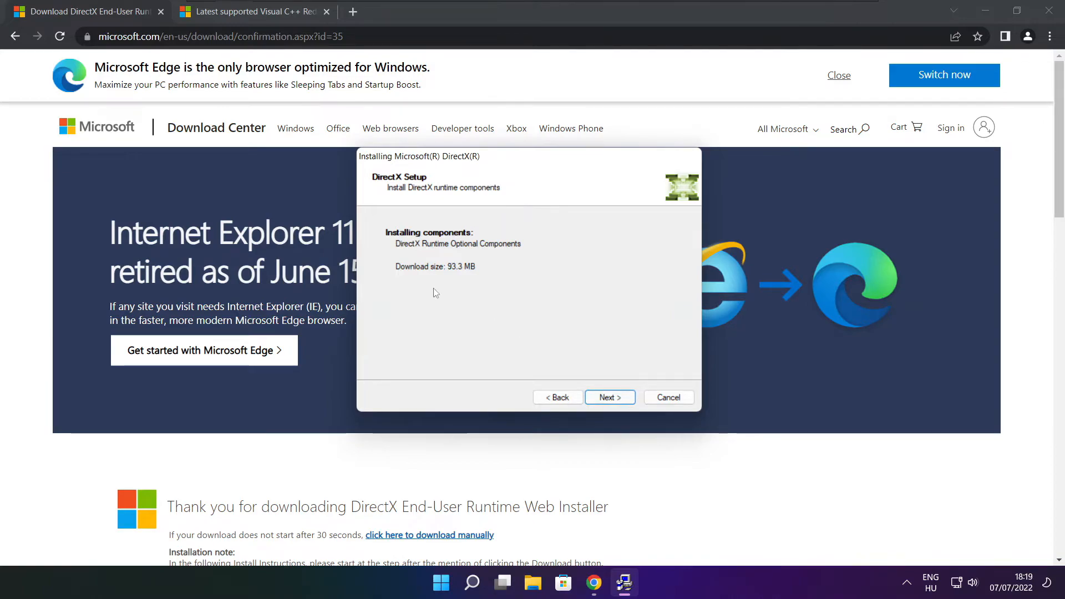
click(609, 397)
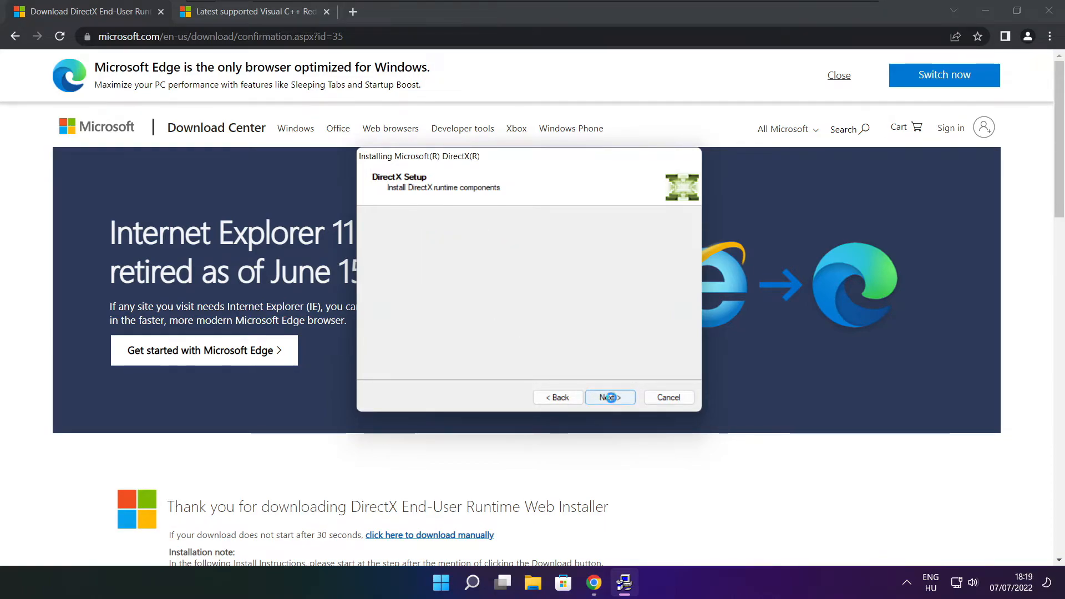
click(609, 397)
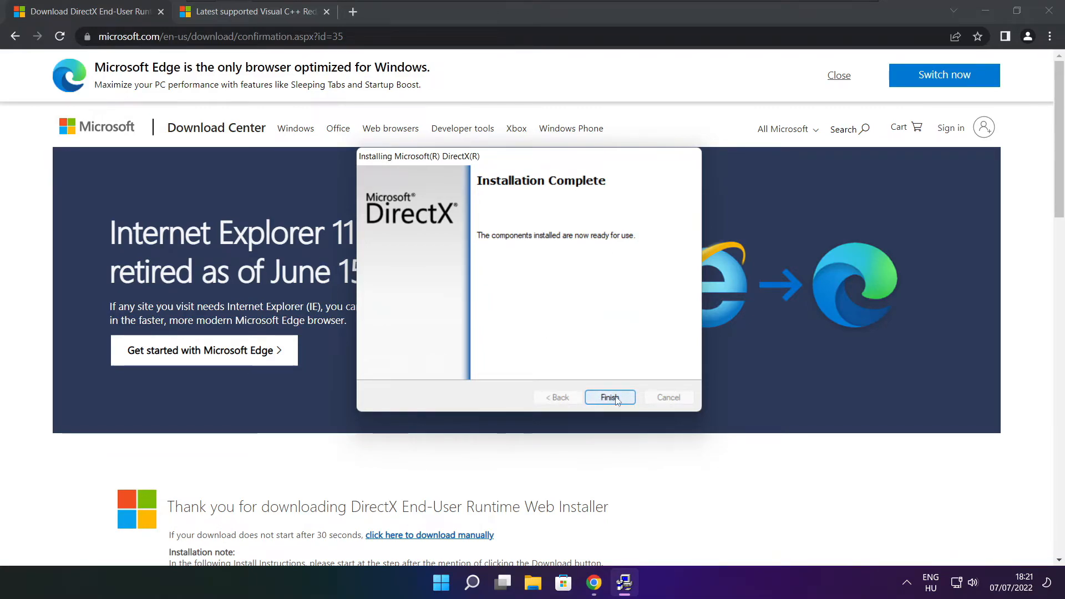
click(609, 397)
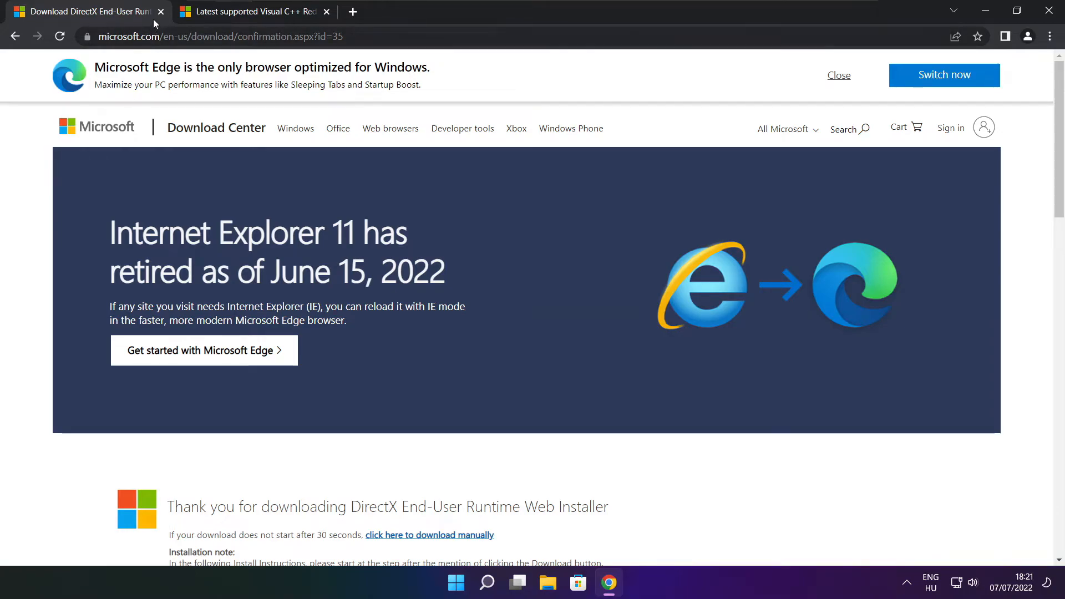
Download the ARM64, x86 and x64 VC++ 2015–2022 redistributables and run VC_redist.arm64.exe.
click(251, 11)
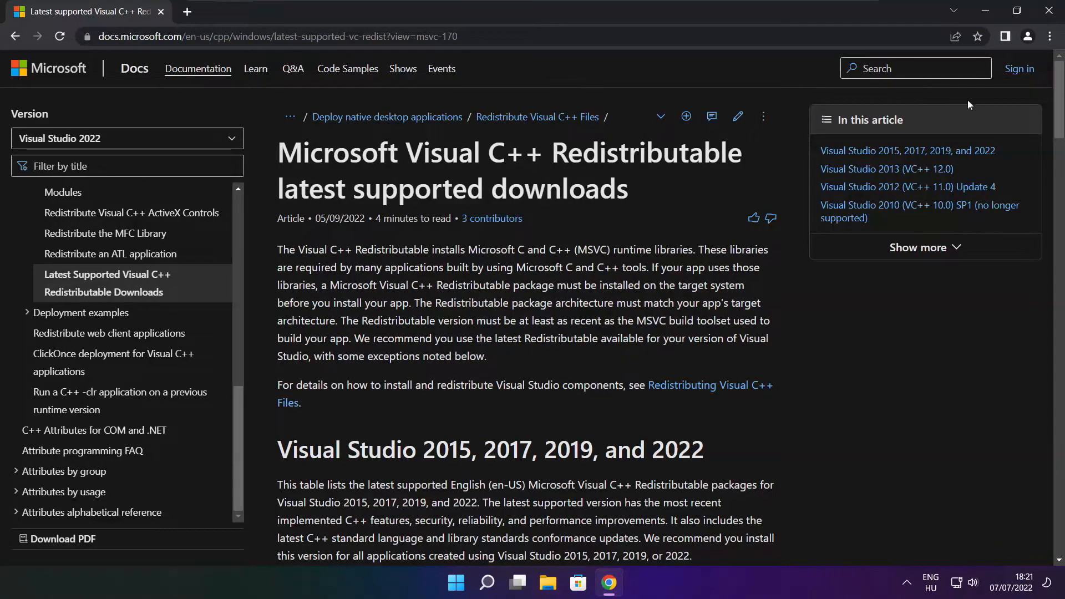
scroll(down, 3)
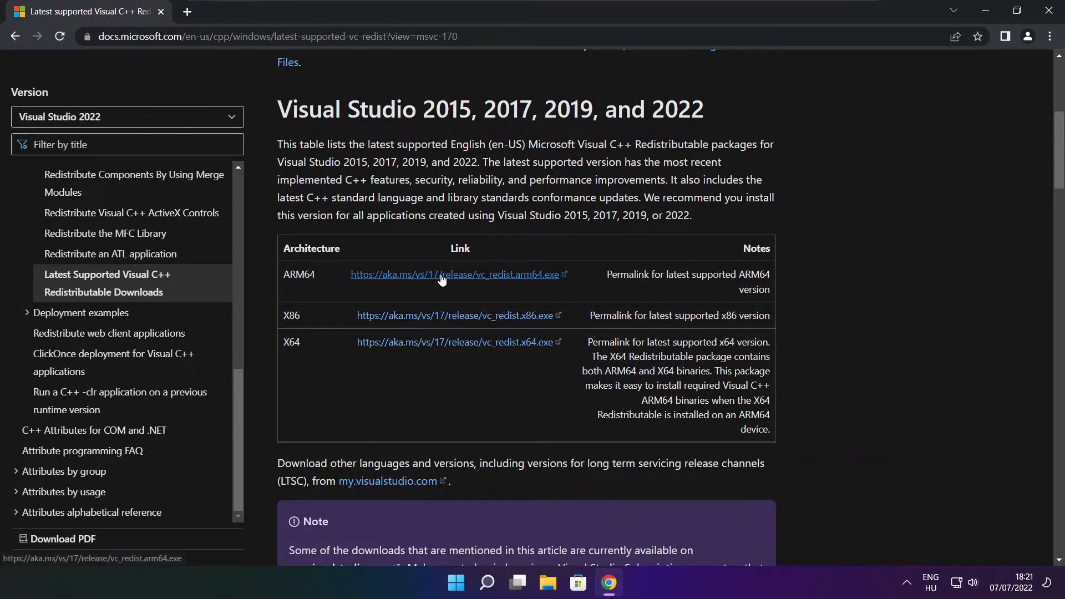
click(456, 274)
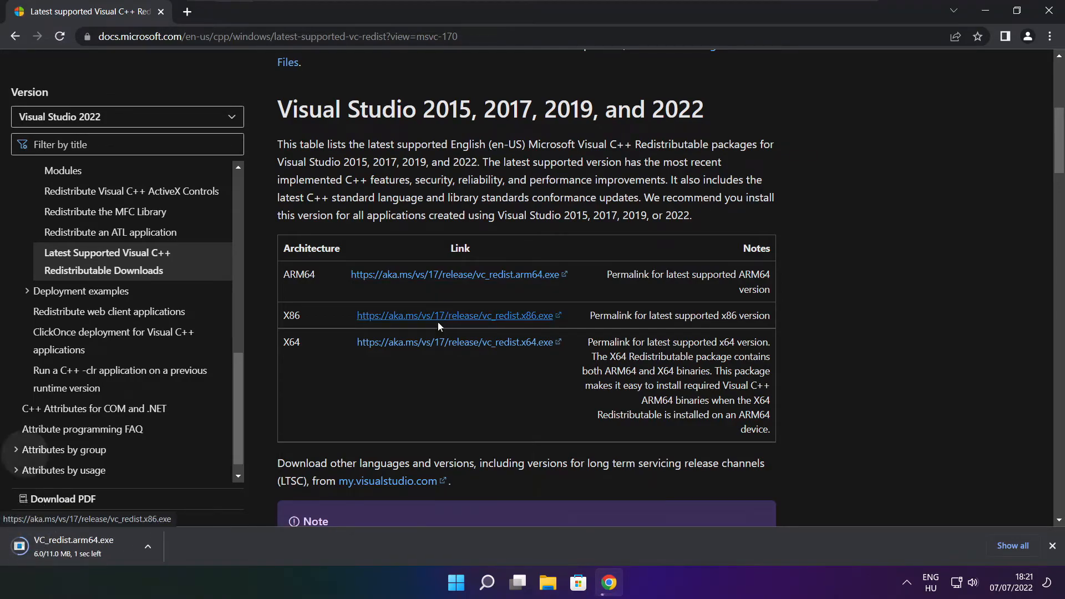
click(455, 342)
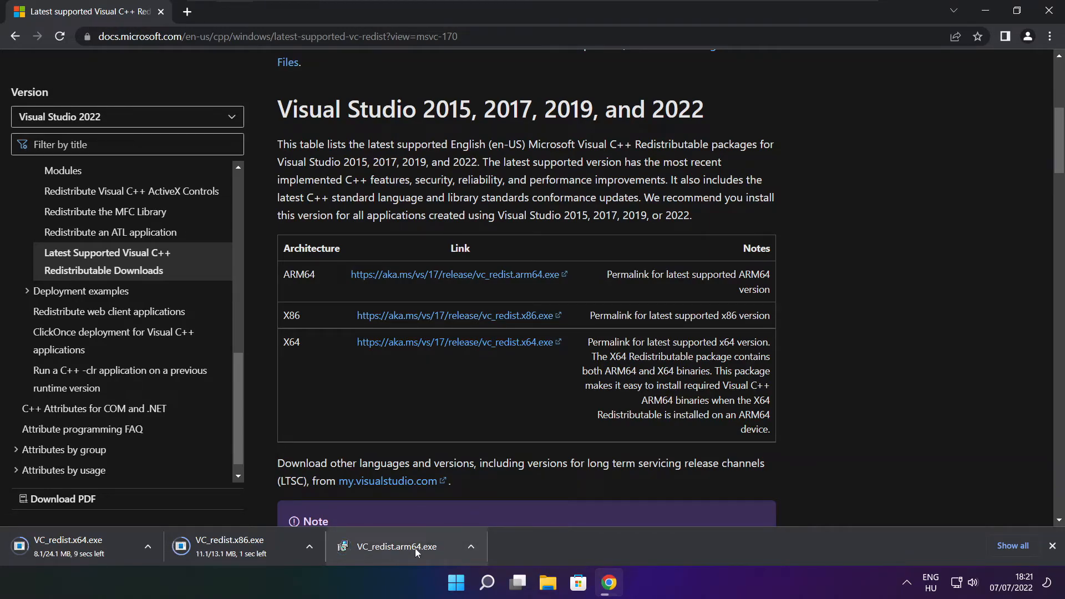
click(406, 546)
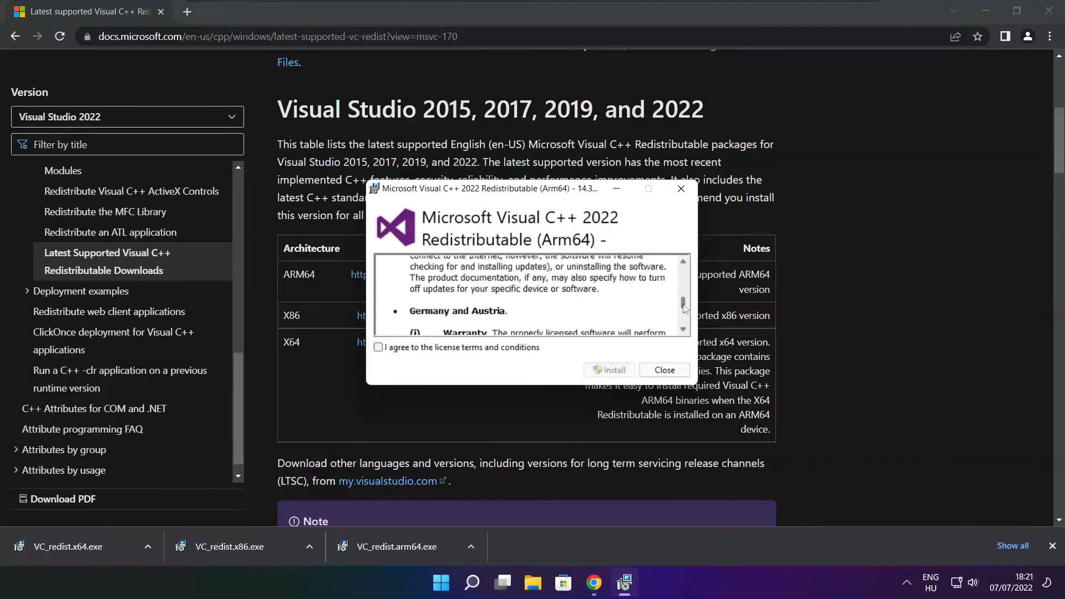
Accept the ARM64 license, attempt installation, and dismiss the Setup Failed dialog.
click(378, 347)
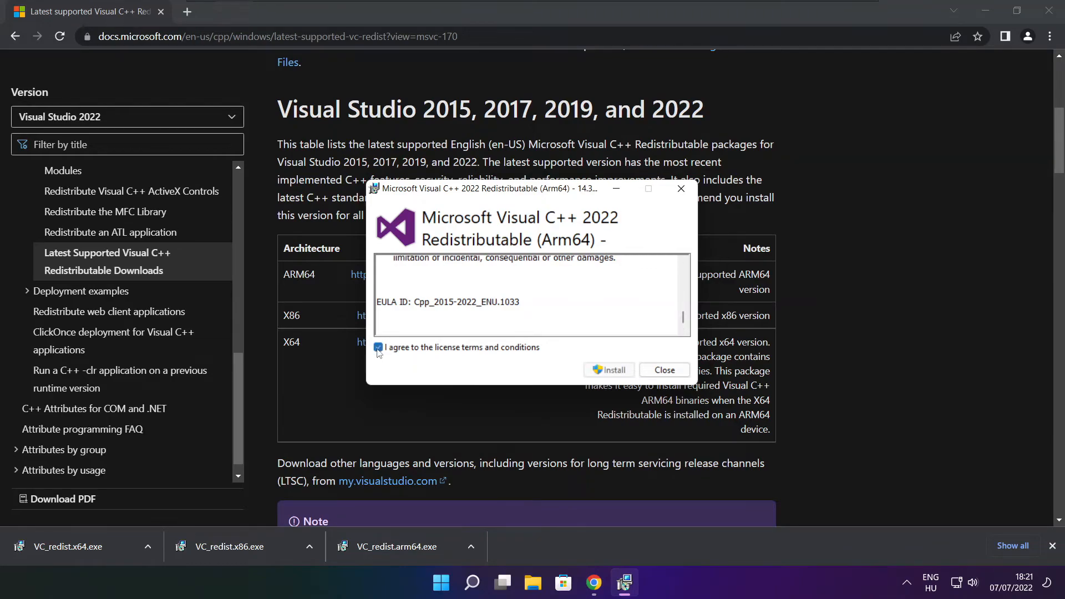
click(608, 369)
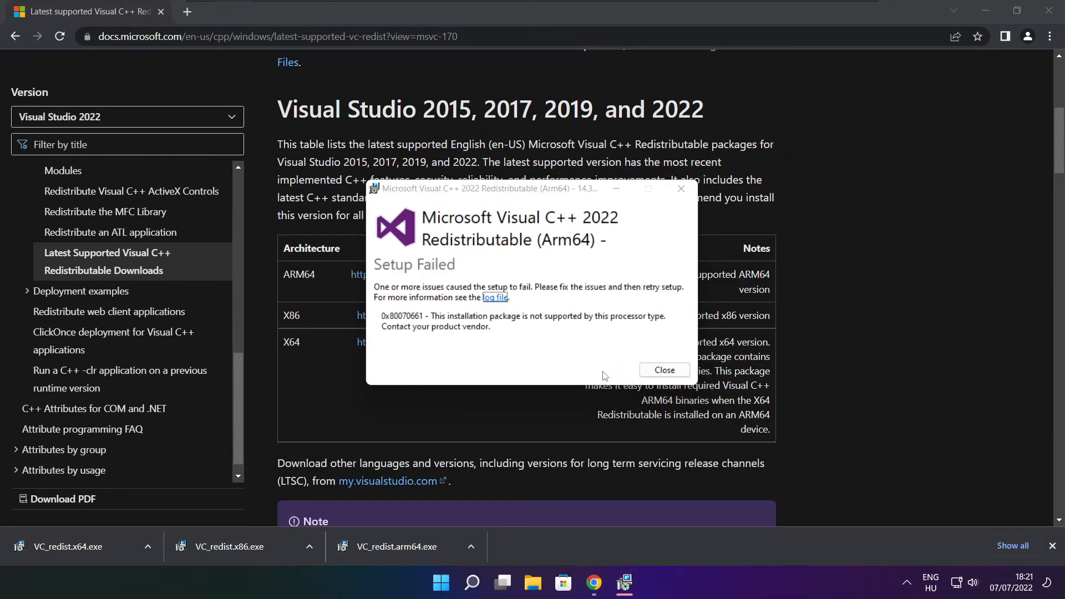
click(664, 370)
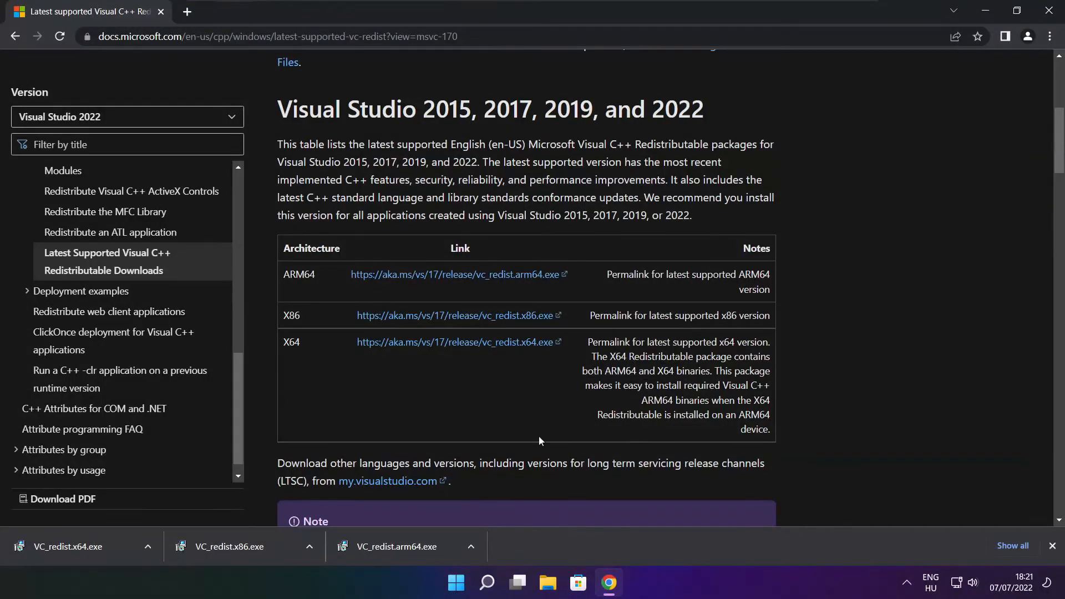
Run VC_redist.x86.exe, agree to the license, install it, and close the successful setup.
click(231, 546)
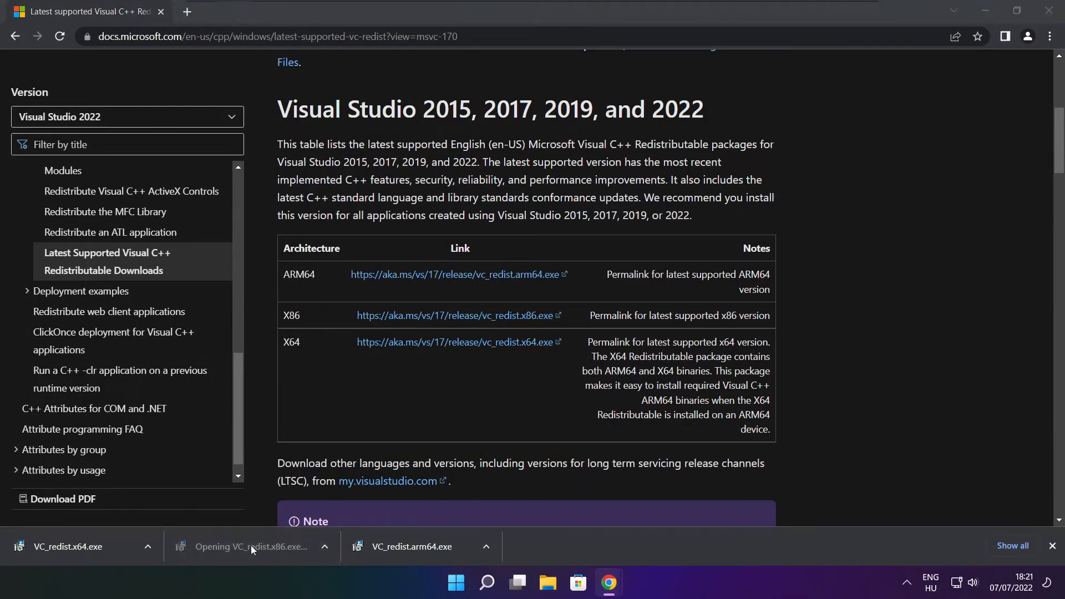
click(251, 545)
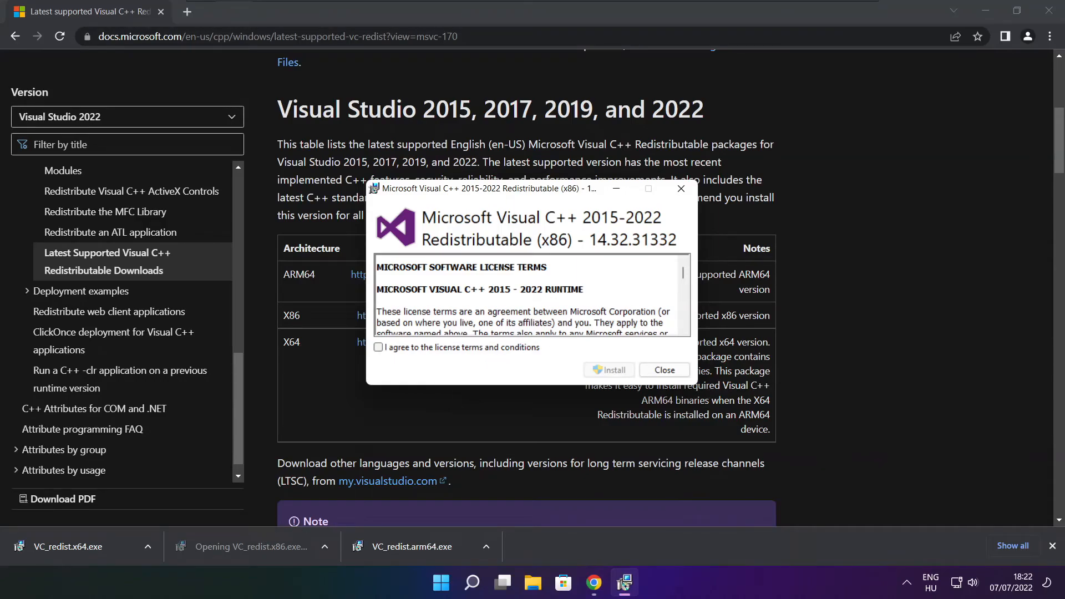
scroll(down, 3)
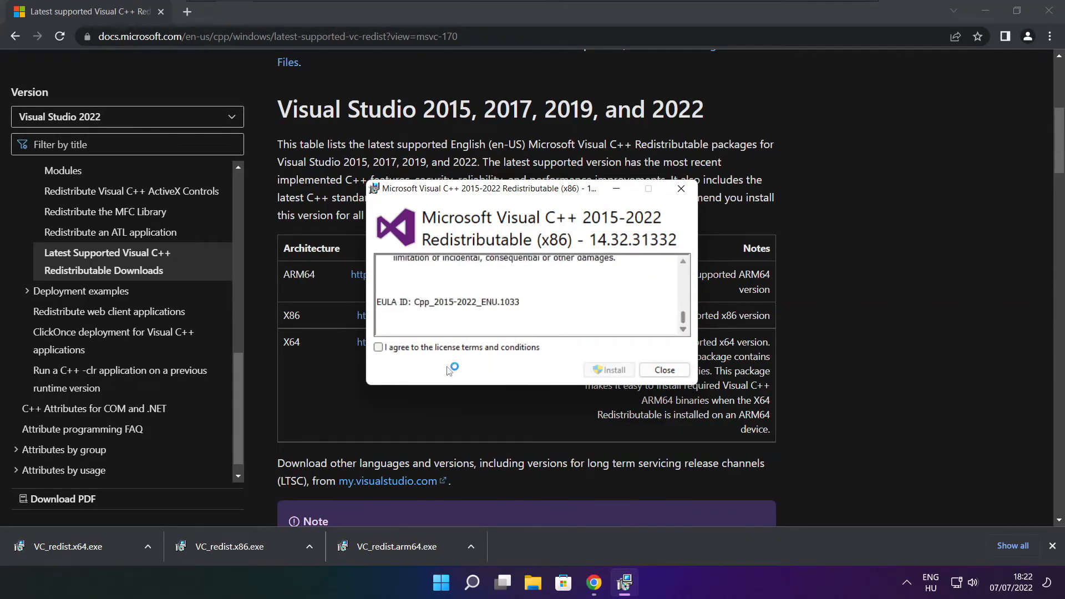
click(378, 347)
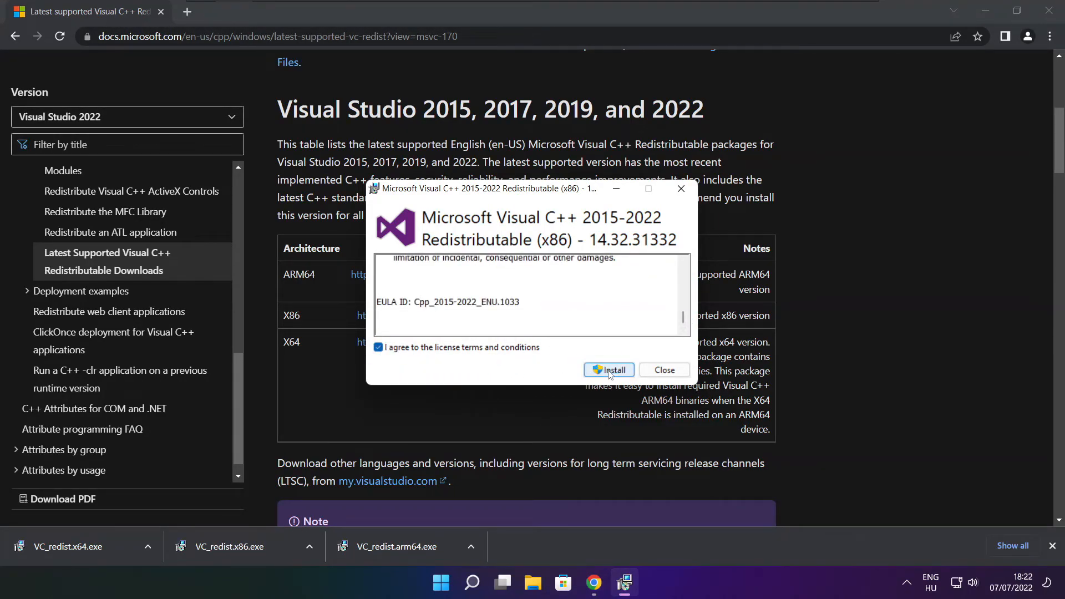
click(609, 370)
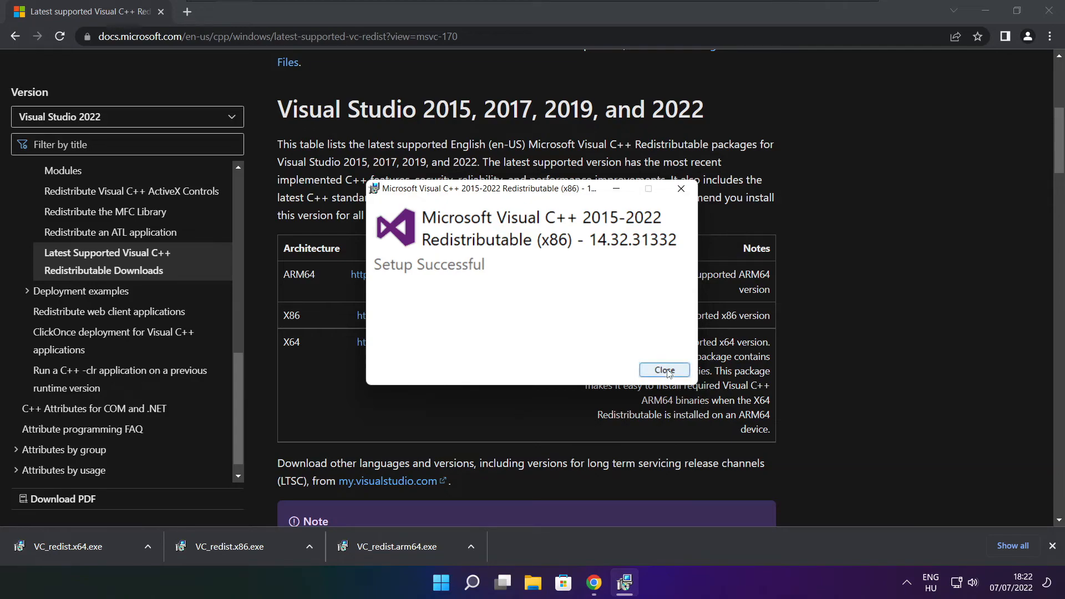
click(664, 370)
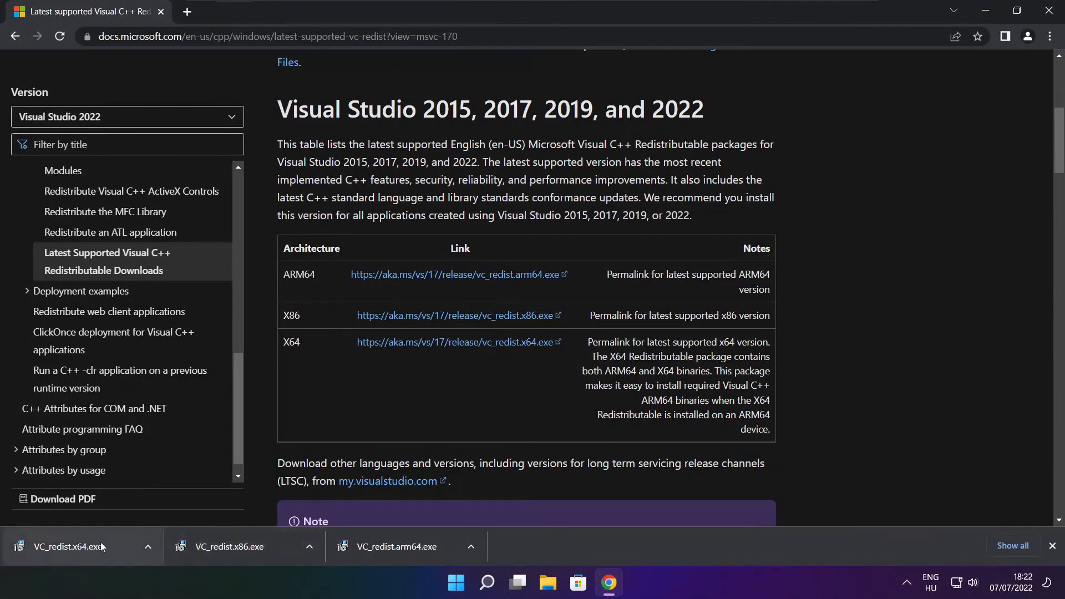
Run VC_redist.x64.exe, accept the license and install, then close the successful setup.
click(75, 545)
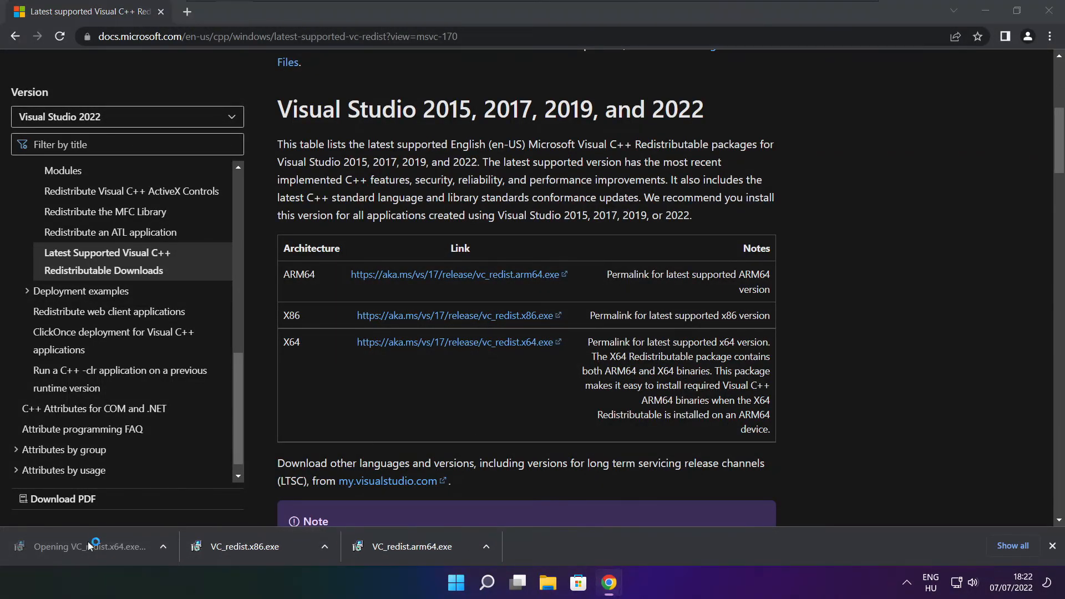
click(88, 546)
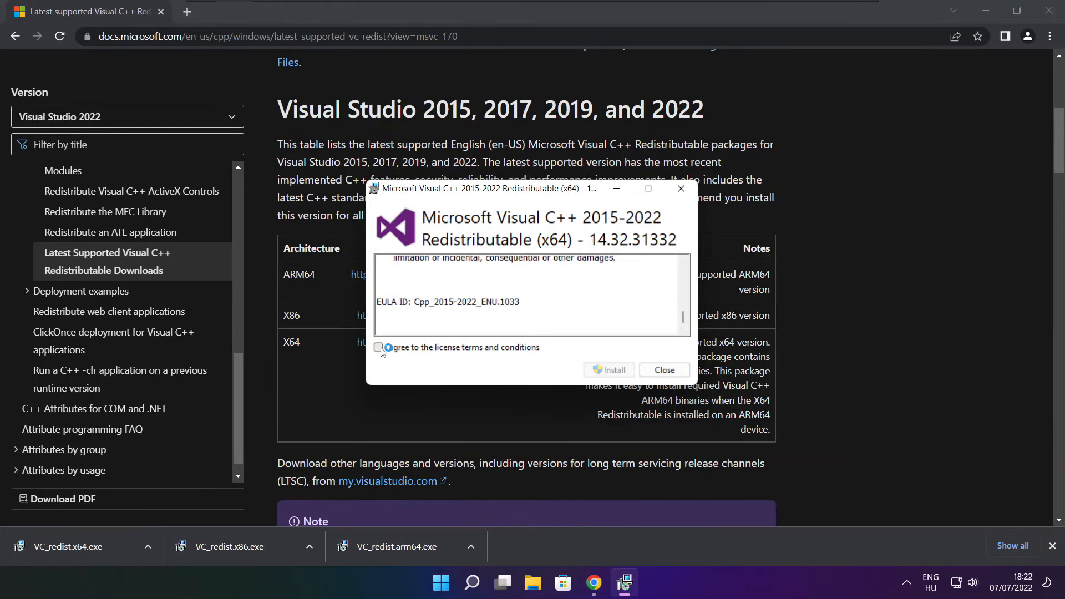
click(608, 370)
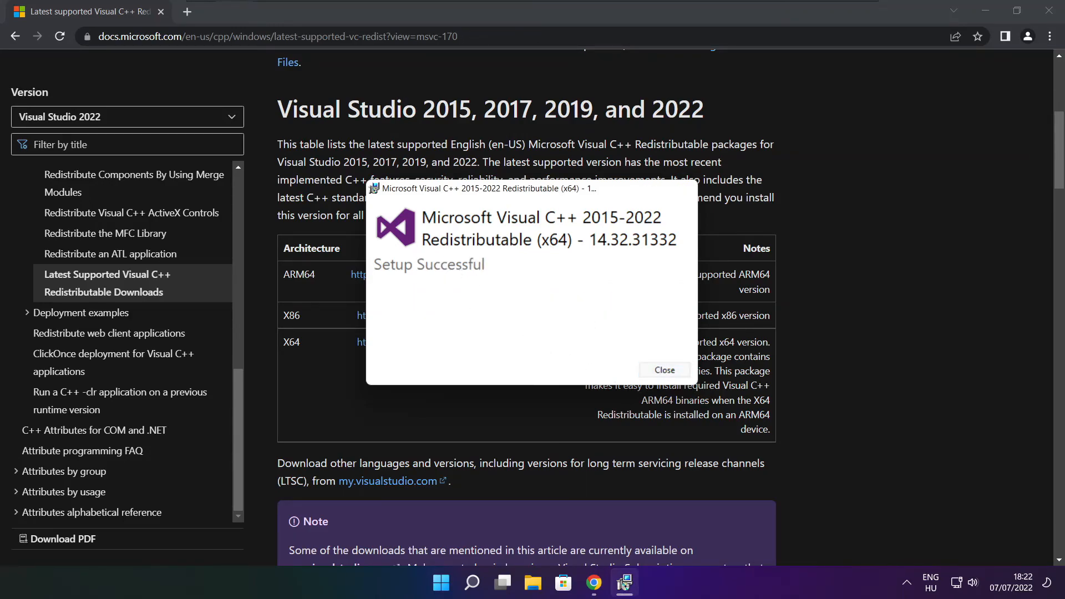
click(664, 370)
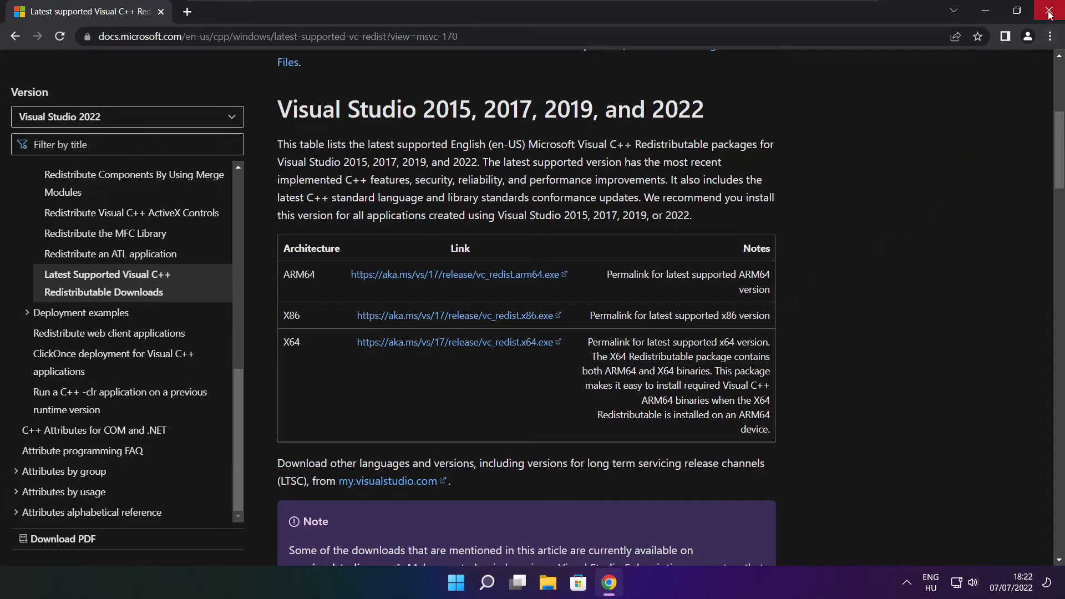
Close Chrome and bring up the Start menu power options: Sleep, Shut down, Restart.
click(1048, 12)
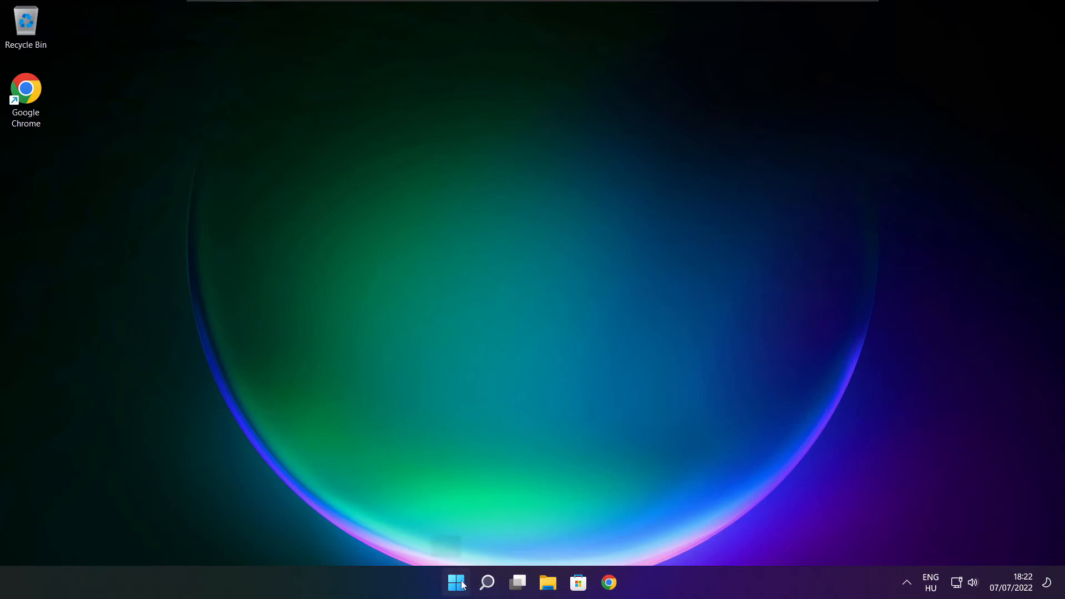
click(456, 583)
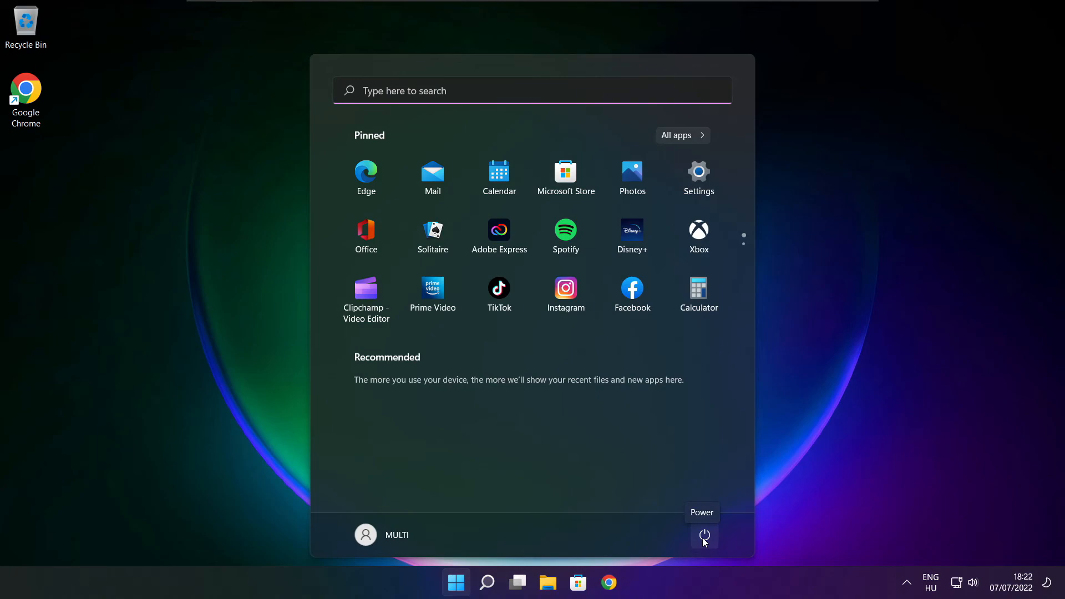
click(705, 536)
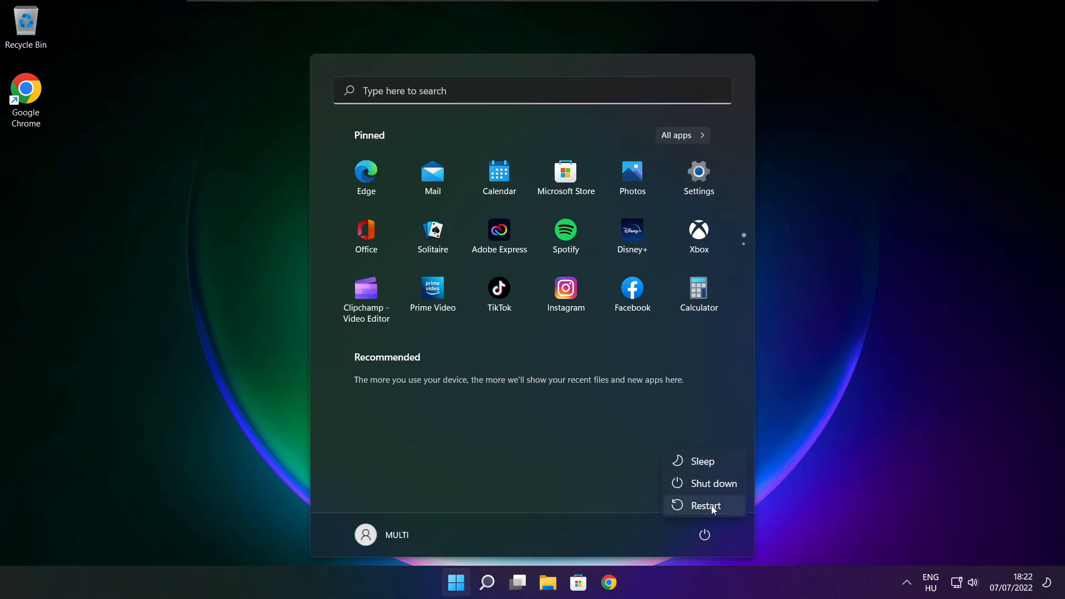